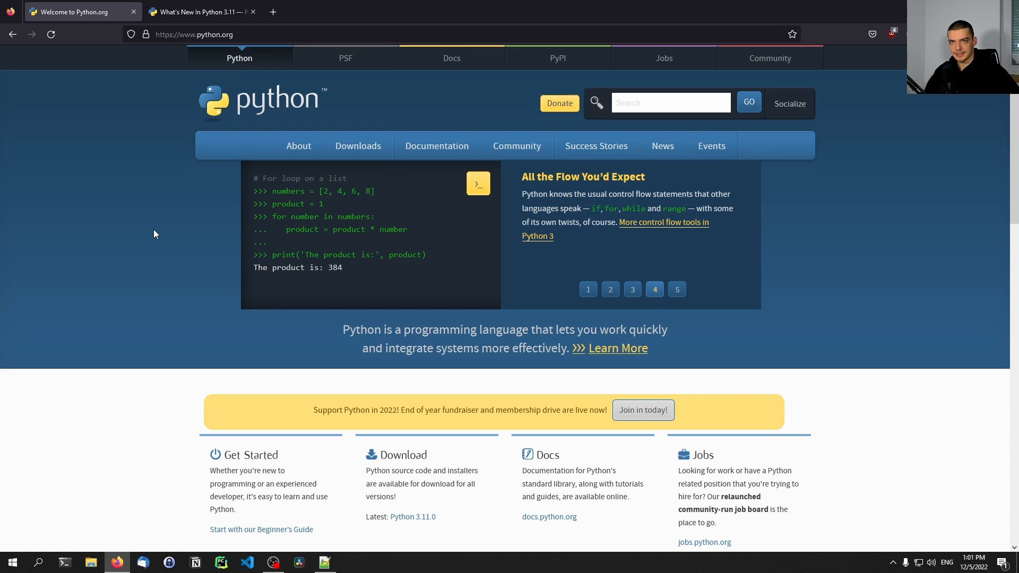
# - Dismiss the Python search results without launching anything
pyautogui.click(678, 289)
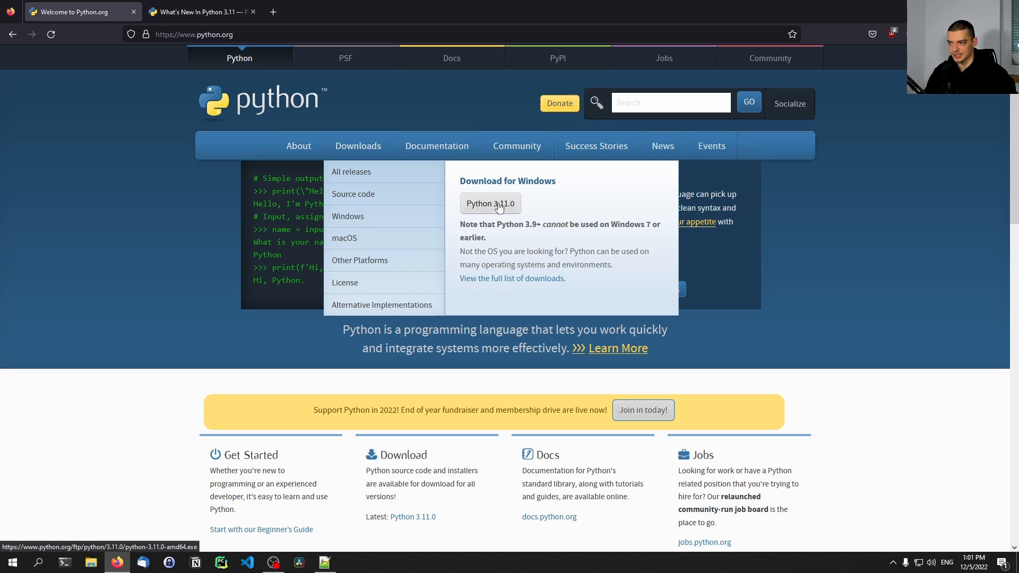
pyautogui.moveTo(103, 252)
pyautogui.write('python')
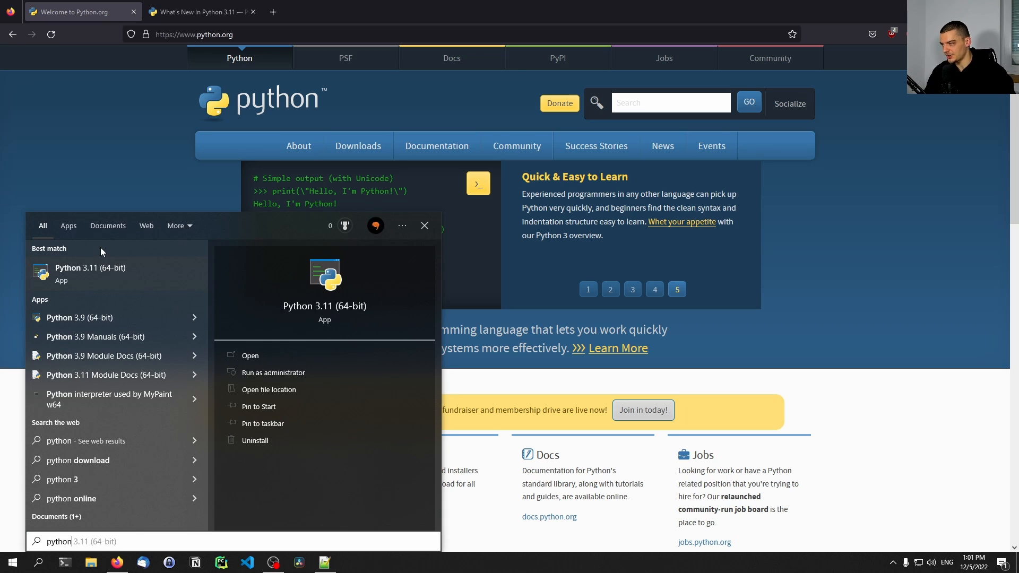
pyautogui.moveTo(62, 332)
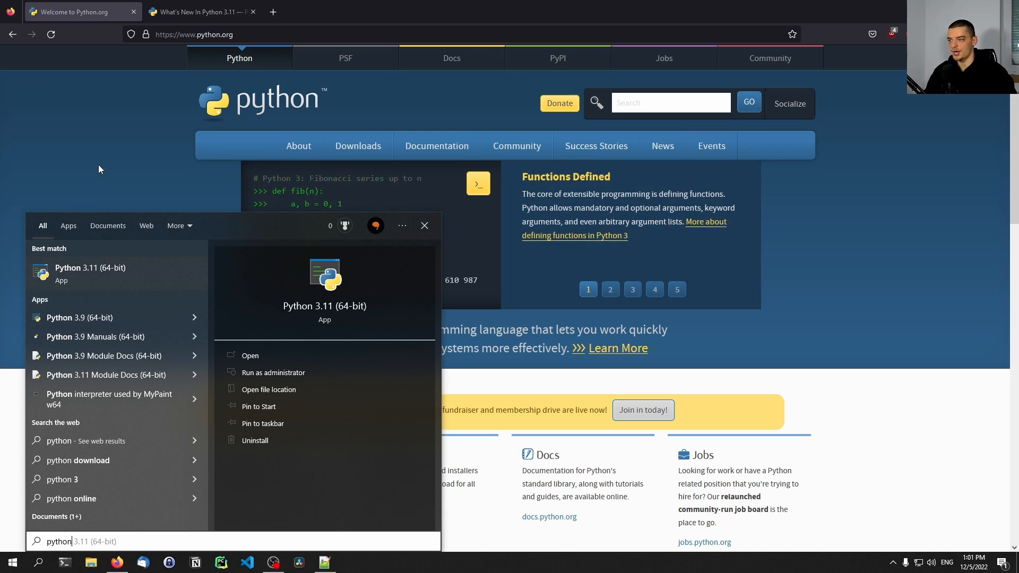
pyautogui.click(424, 225)
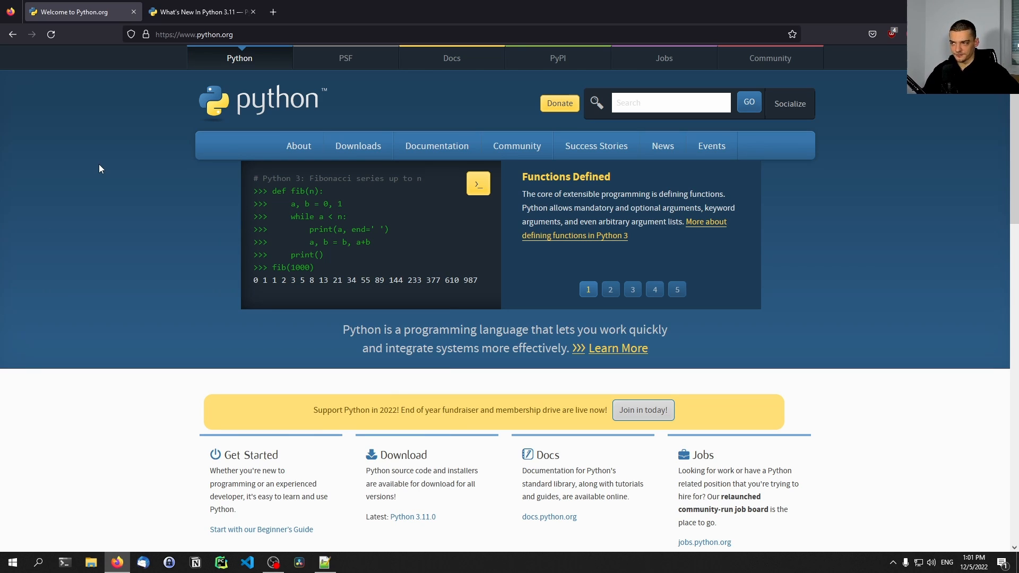
pyautogui.click(610, 289)
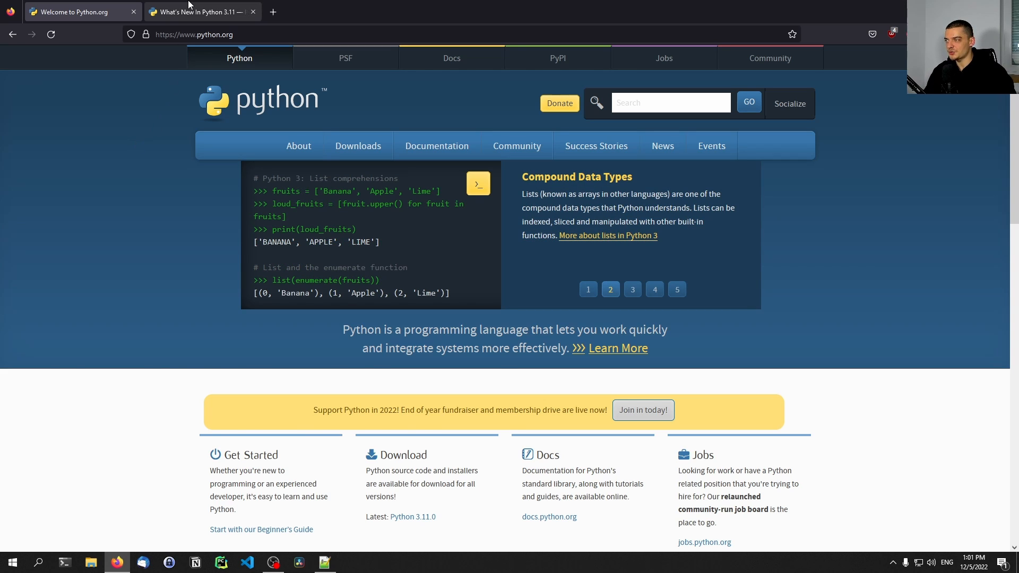
# - Skim the What's New In Python 3.11 page's highlights and improved modules, returning to top
pyautogui.click(204, 12)
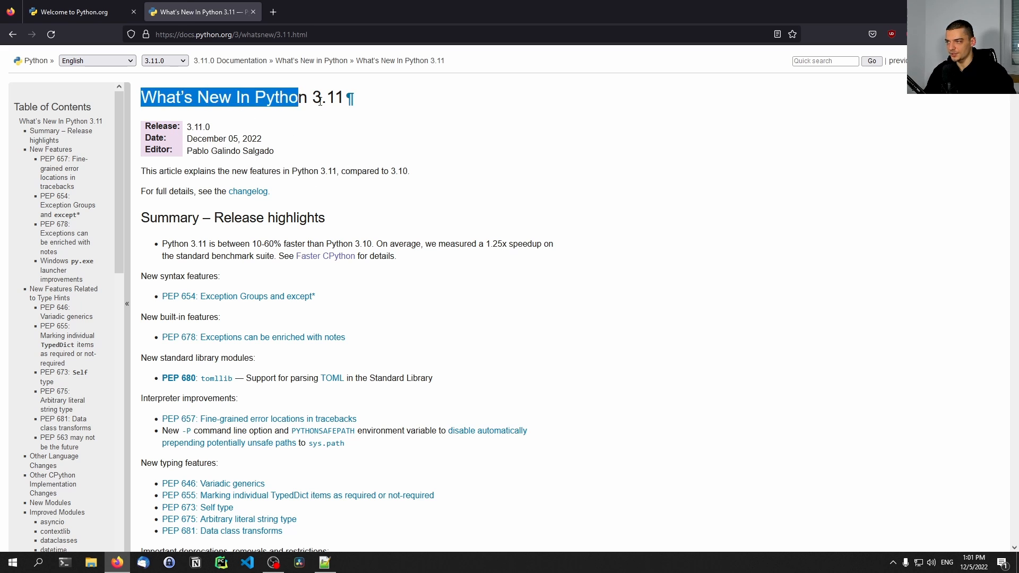
pyautogui.scroll(-3)
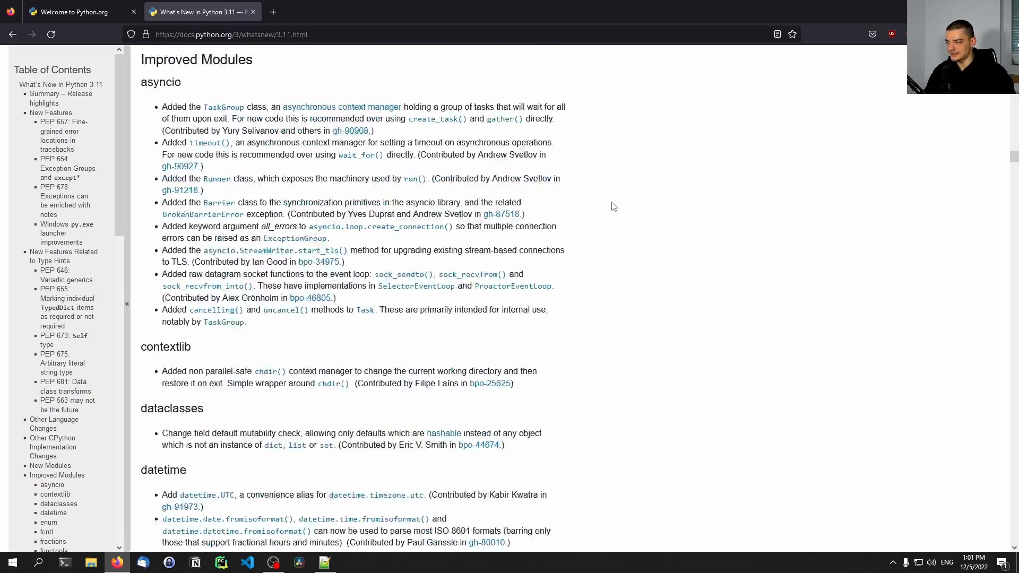
pyautogui.scroll(-3)
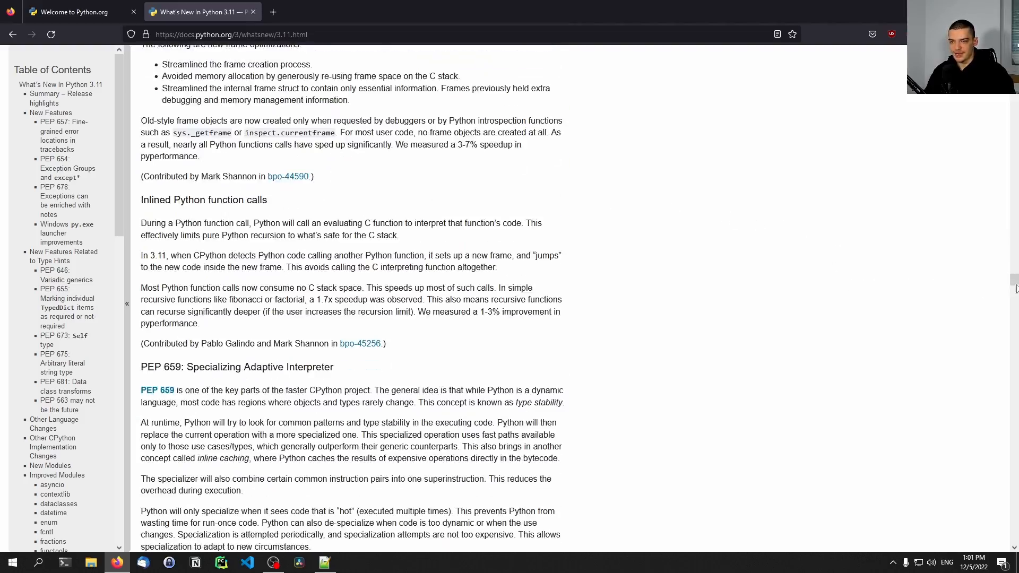
pyautogui.scroll(-3)
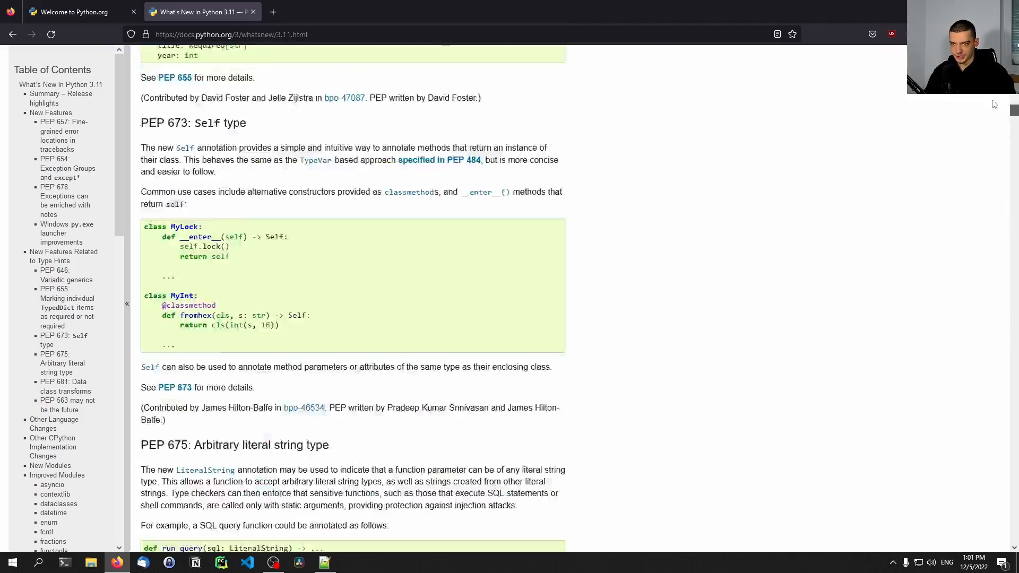
pyautogui.scroll(3)
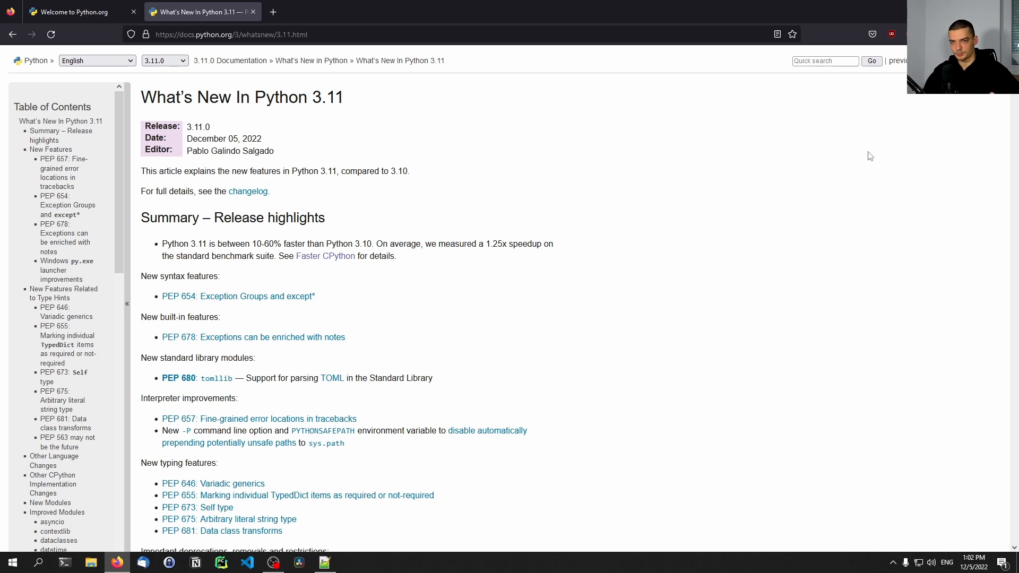
pyautogui.moveTo(615, 226)
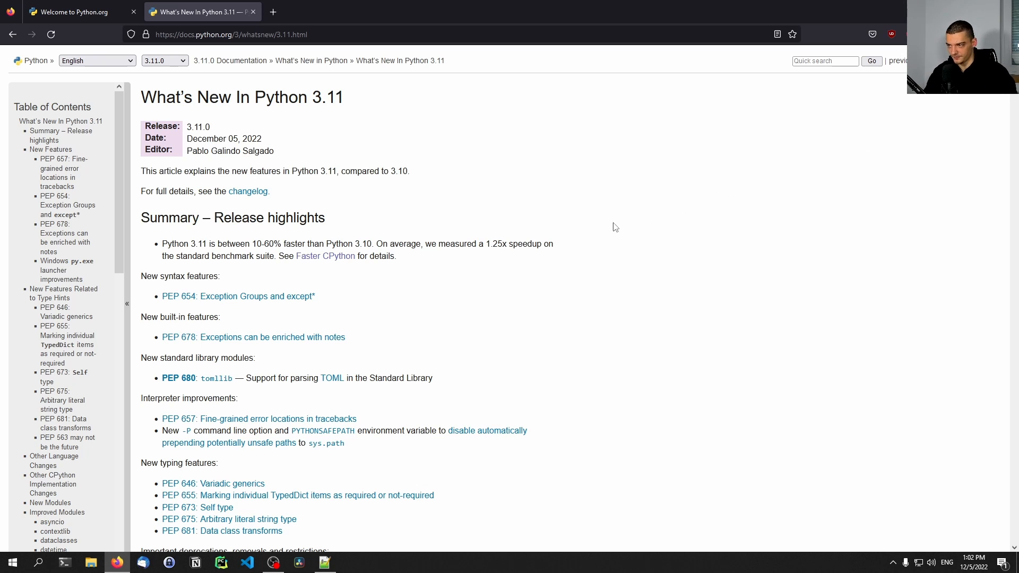
pyautogui.moveTo(564, 270)
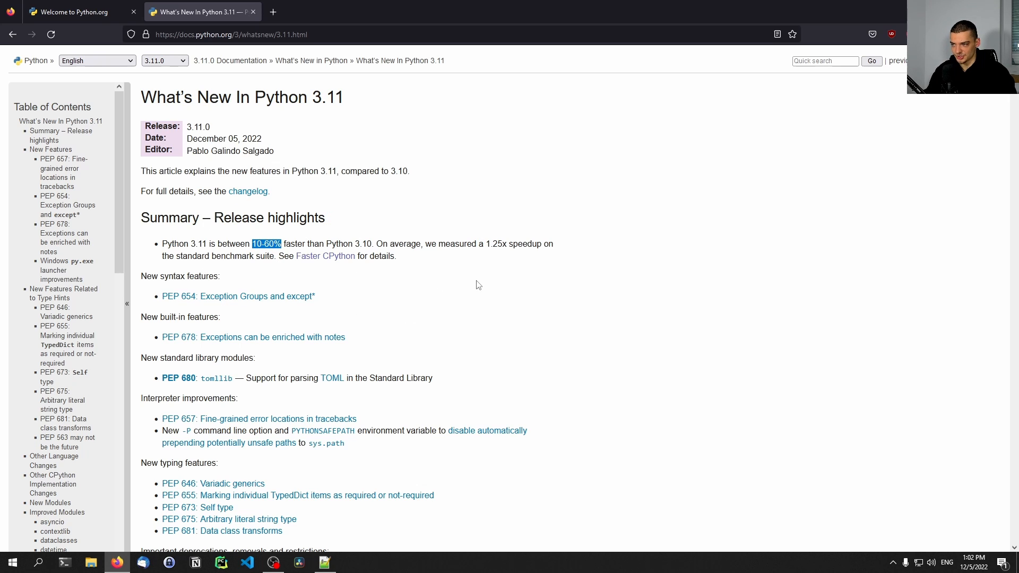
pyautogui.moveTo(481, 279)
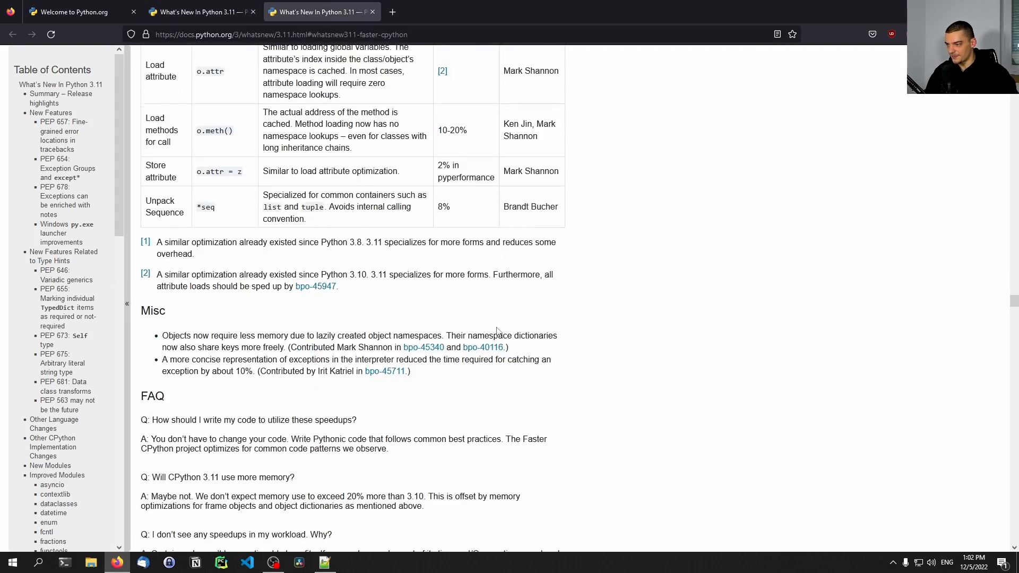
# - Scroll the Faster CPython notes, return to the first What's New tab, and launch IDLE 3.11.0
pyautogui.scroll(-3)
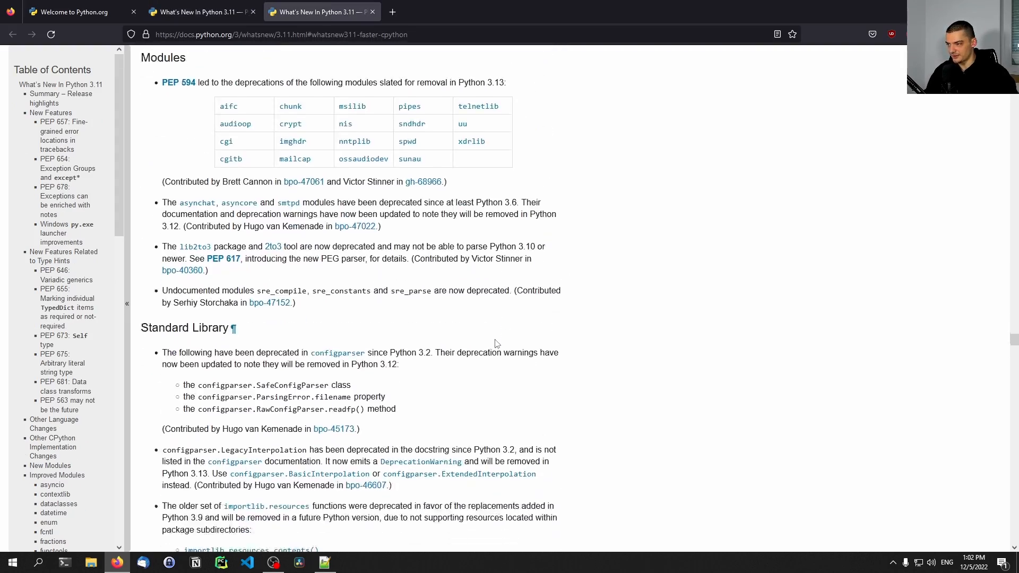
pyautogui.scroll(-3)
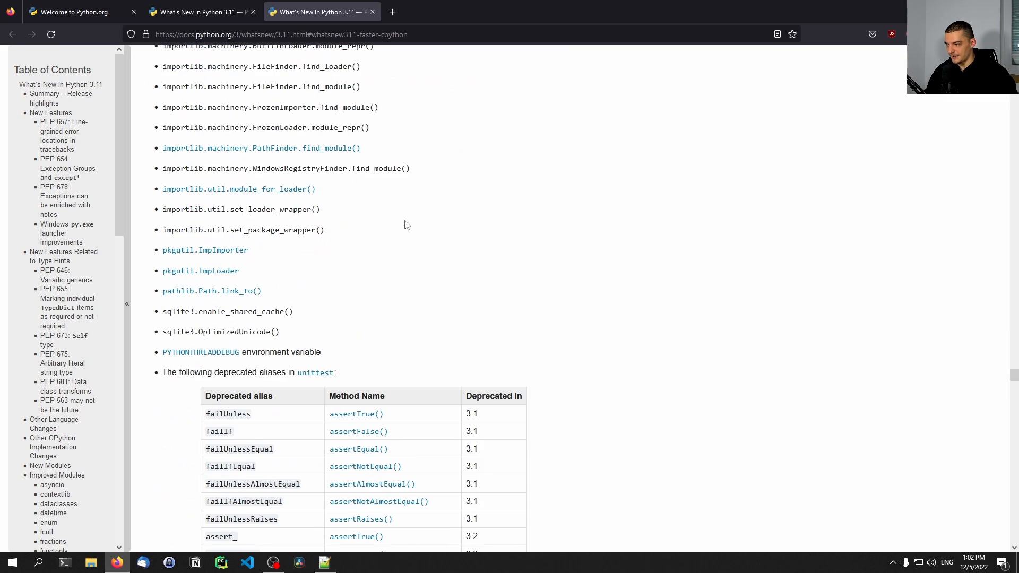
pyautogui.click(200, 11)
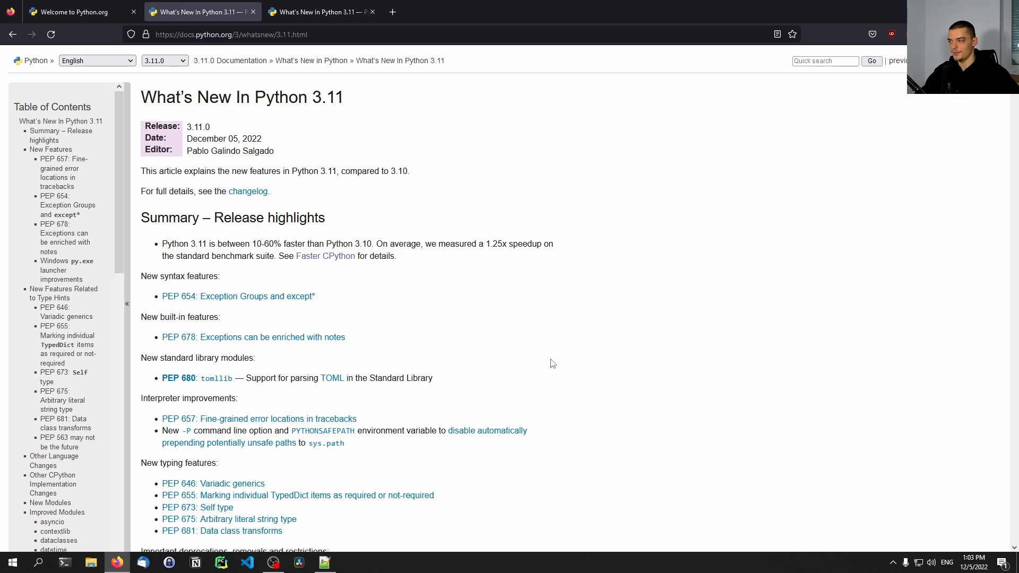
pyautogui.moveTo(561, 366)
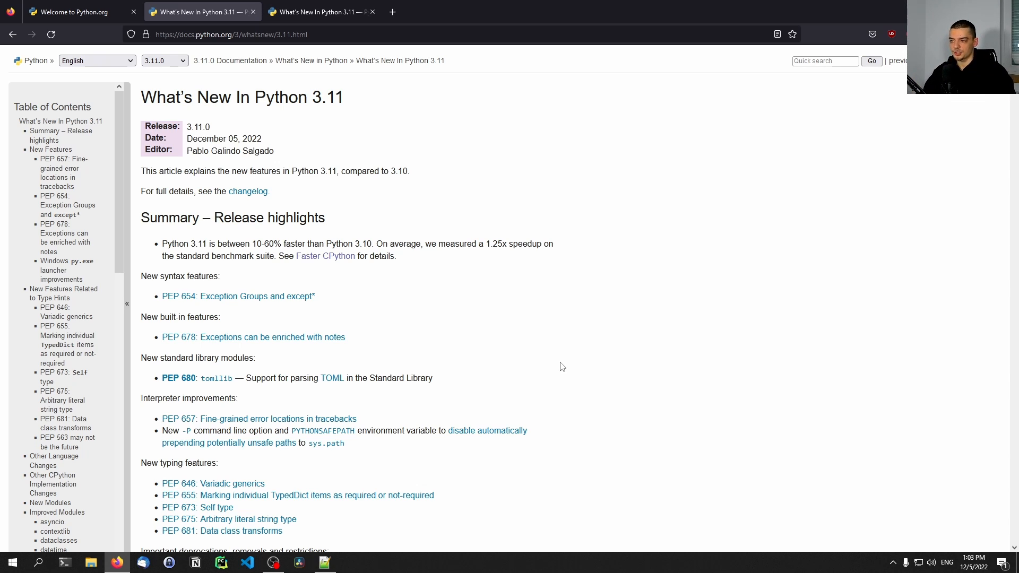
pyautogui.moveTo(545, 371)
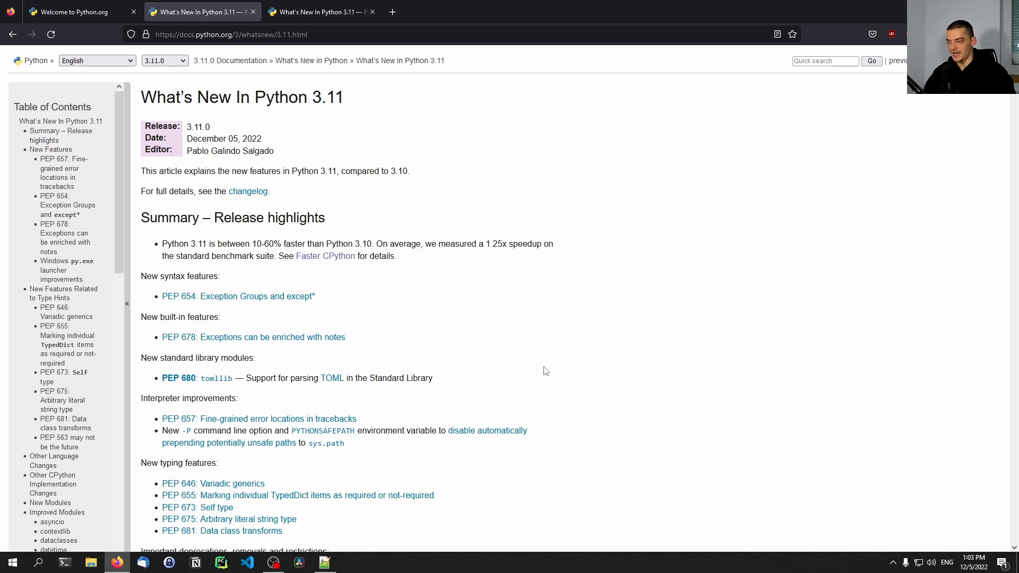
pyautogui.moveTo(445, 283)
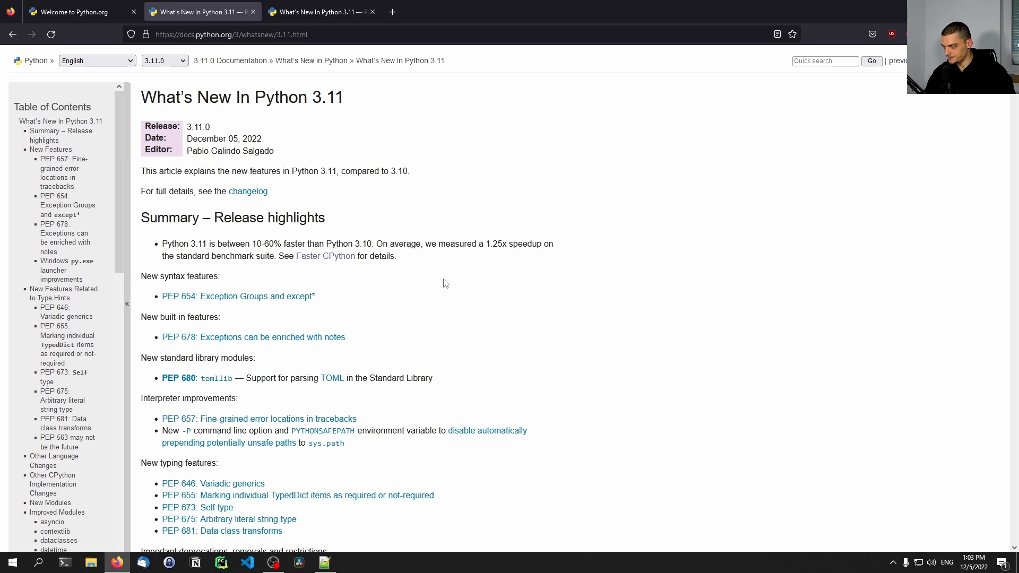
pyautogui.click(9, 563)
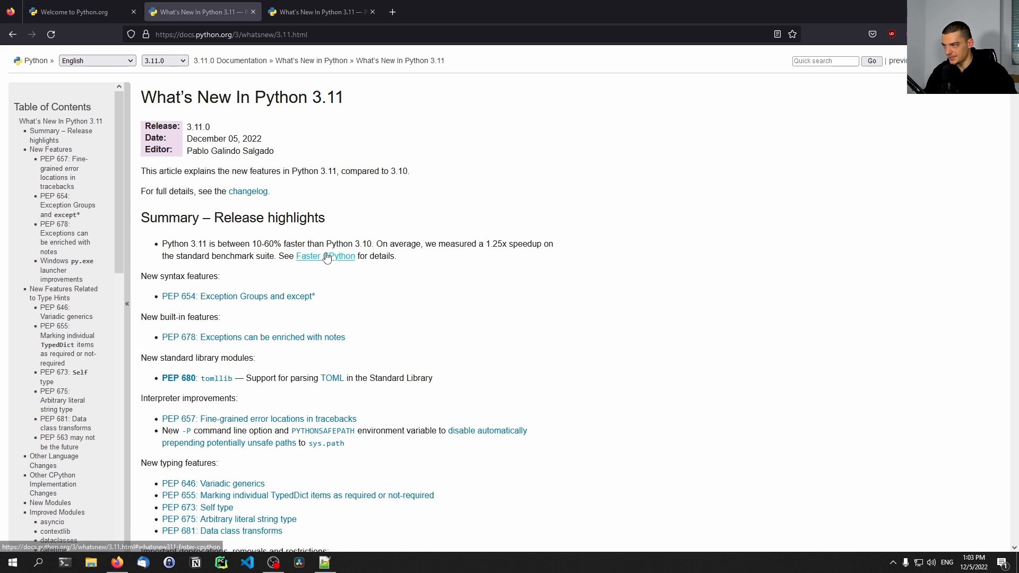
pyautogui.click(351, 563)
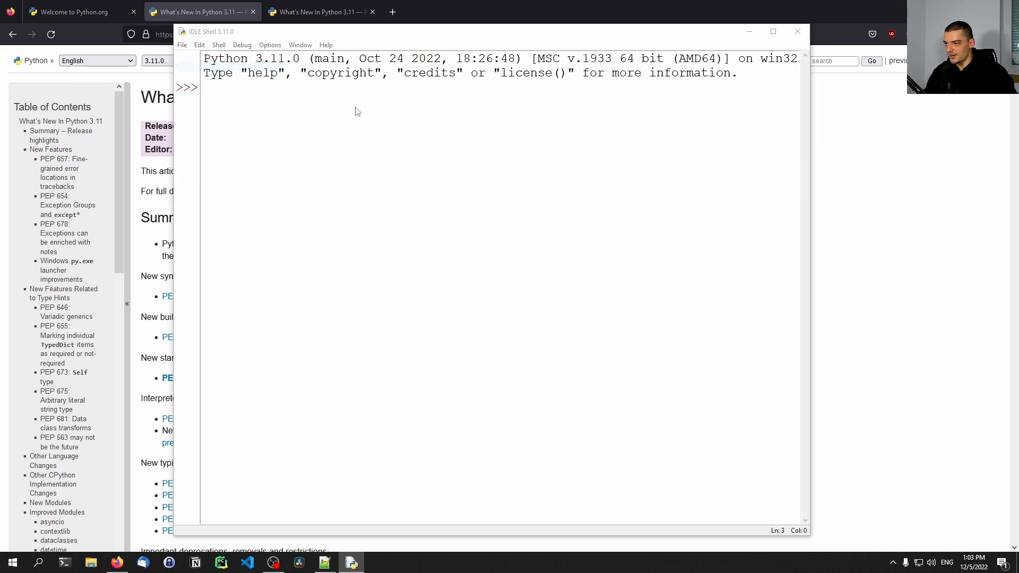
# - Open main.py, highlight its numbers and divisors lists, and bring up Command Prompt
pyautogui.click(182, 44)
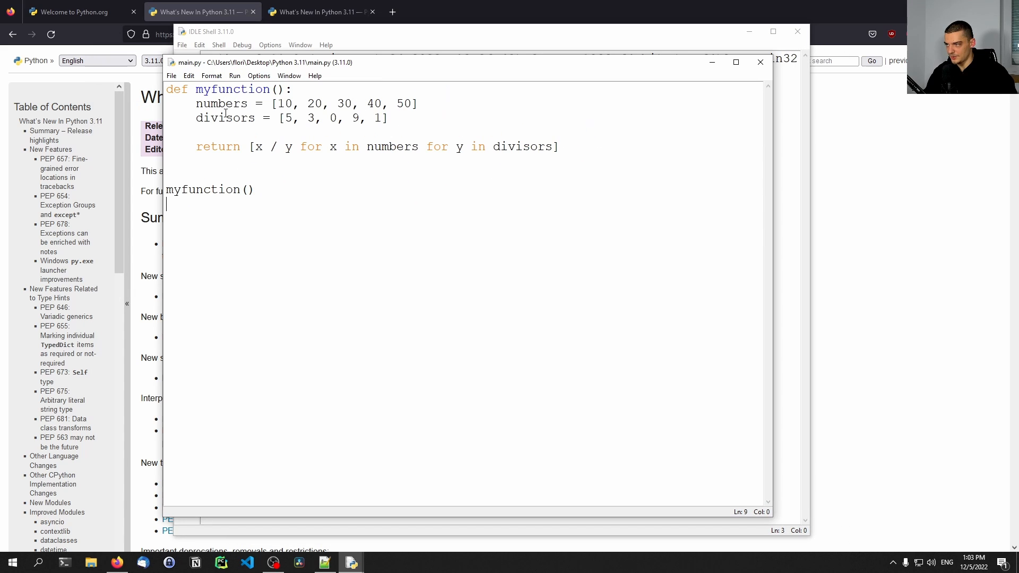
pyautogui.moveTo(195, 118); pyautogui.dragTo(390, 117)
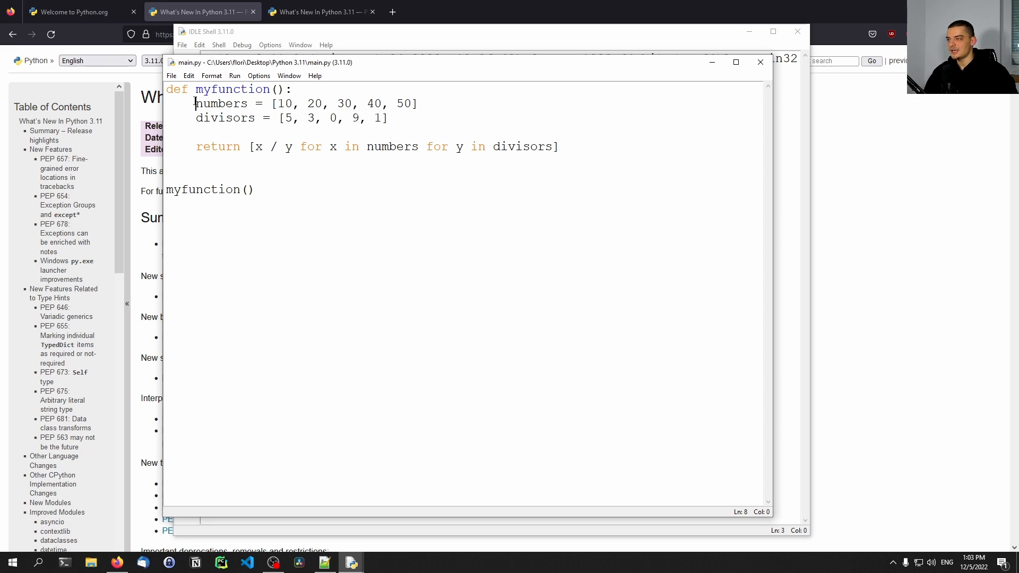
pyautogui.moveTo(195, 103); pyautogui.dragTo(420, 89)
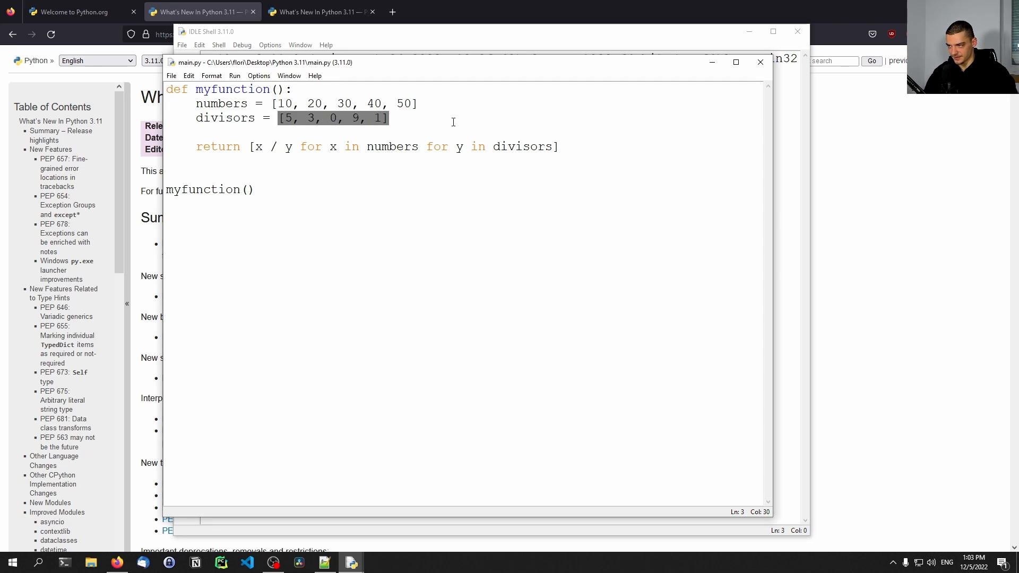
pyautogui.click(337, 118)
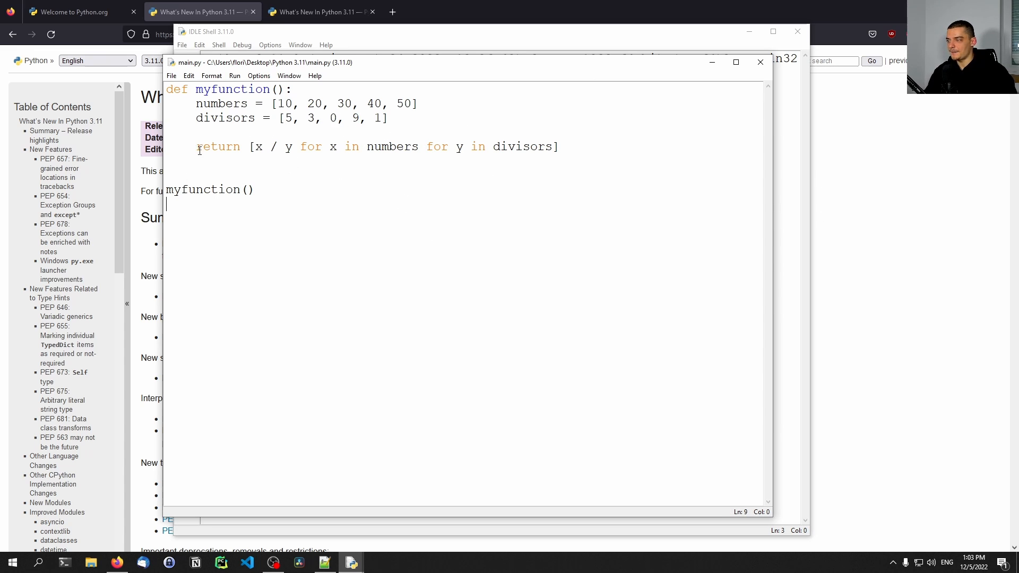
pyautogui.moveTo(271, 155)
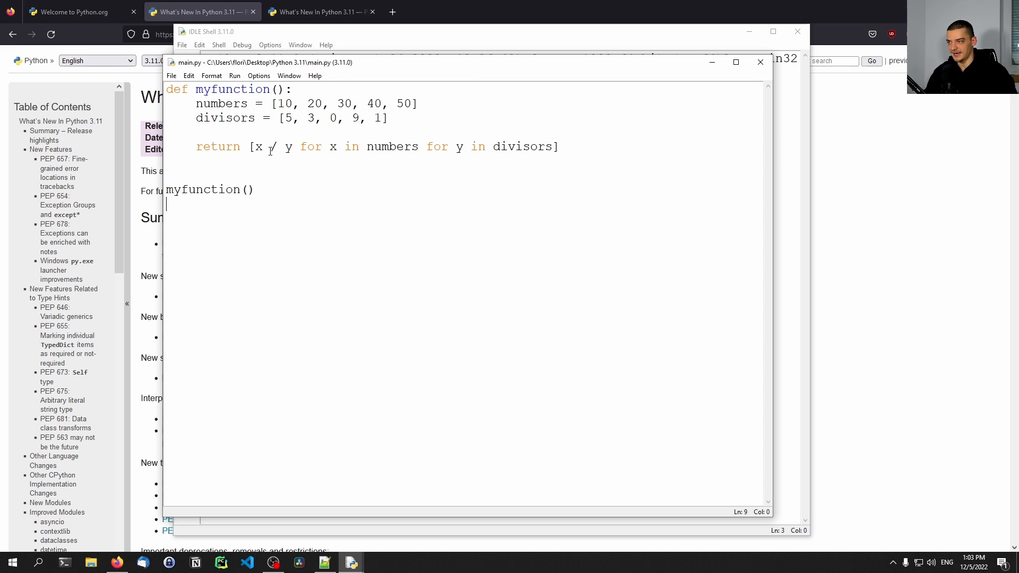
pyautogui.moveTo(123, 398)
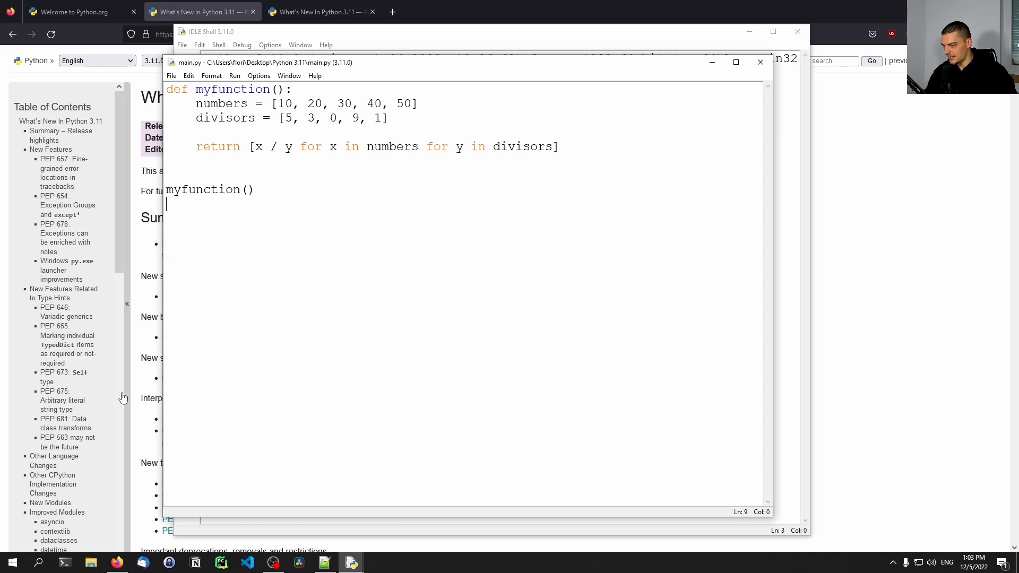
pyautogui.write('<cm')
pyautogui.write('cd')
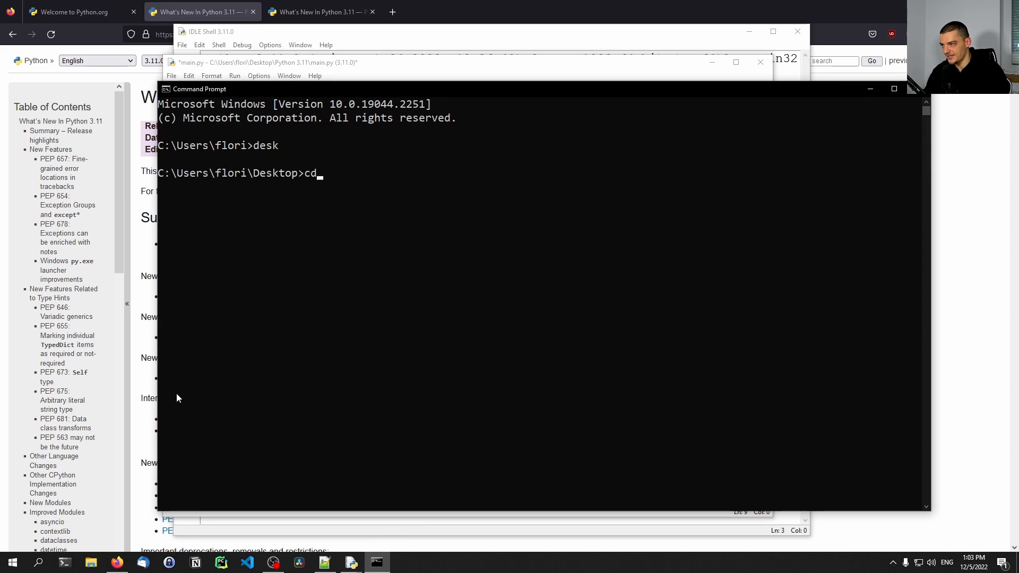
# - Run main.py inside the 'Python 3.11' folder, get ZeroDivisionError, then run 'where python'
pyautogui.write('"Python 3.11"')
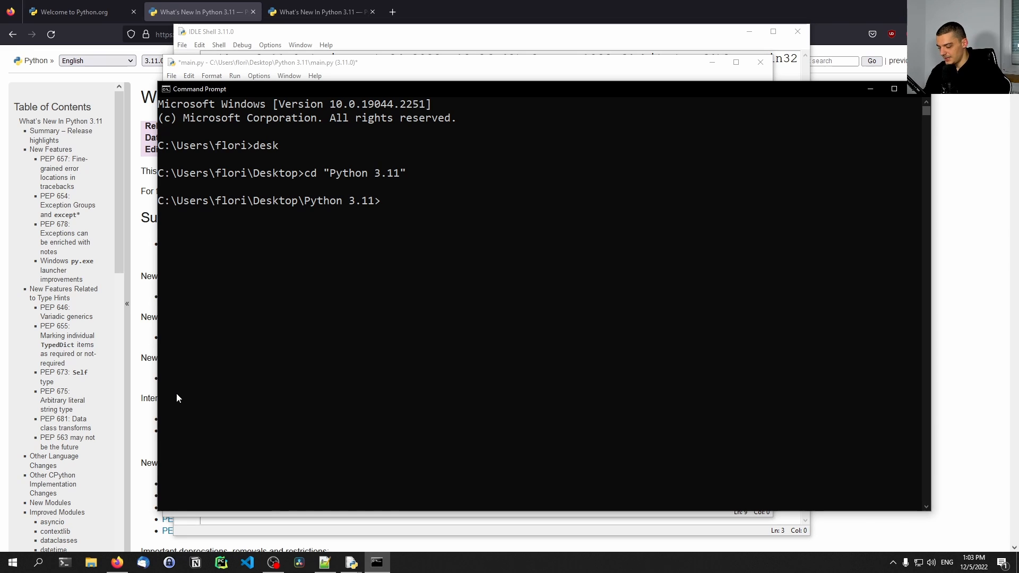
pyautogui.write('python main.py')
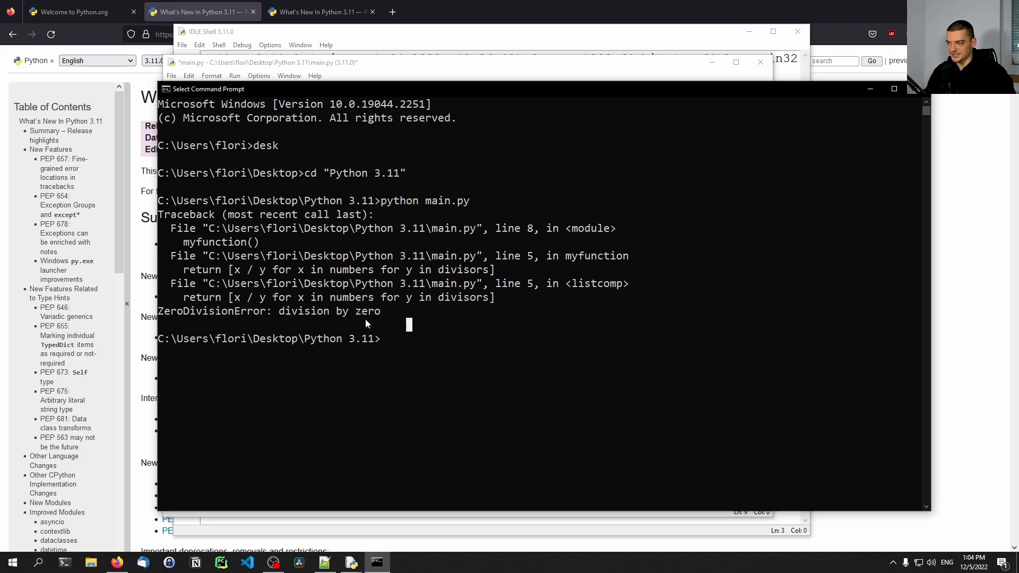
pyautogui.doubleClick(336, 298)
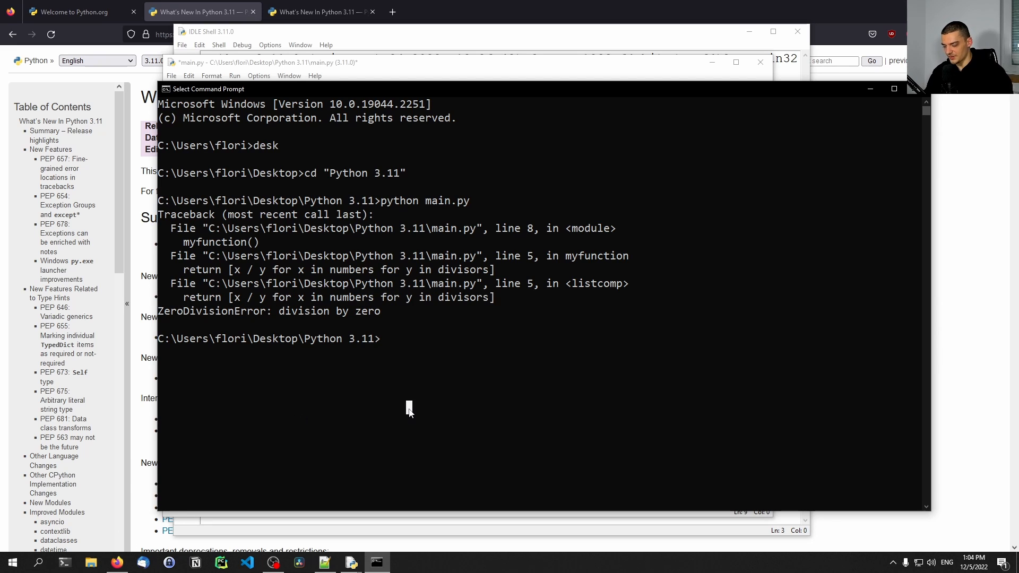
pyautogui.write('where python')
pyautogui.write('C:\\Users\\flori\\AppData\\Local\\Programs\\Python\\')
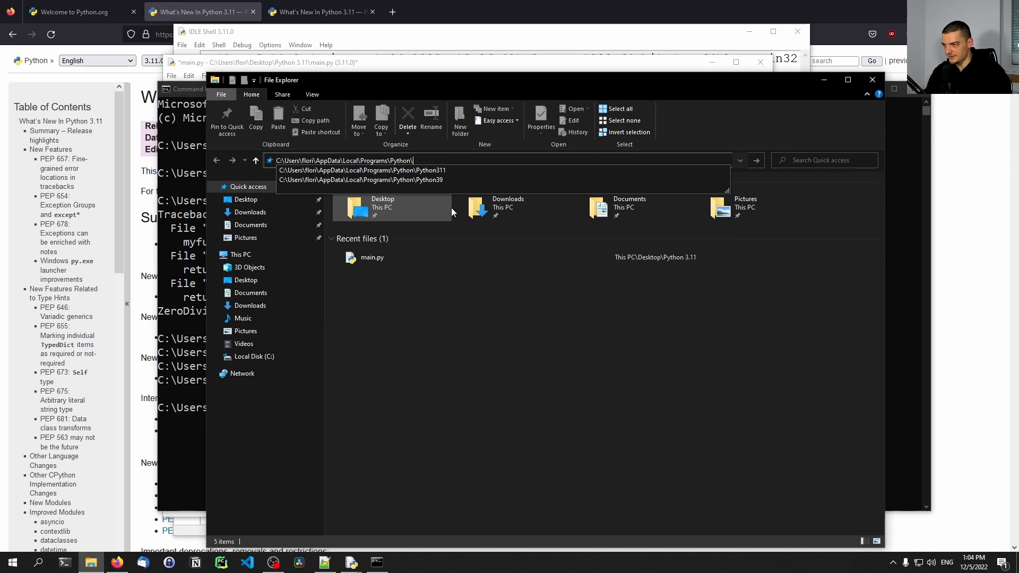
# - Run main.py with python.exe from C:\Users\flori\AppData\Local\Programs\Python\Python311
pyautogui.click(363, 170)
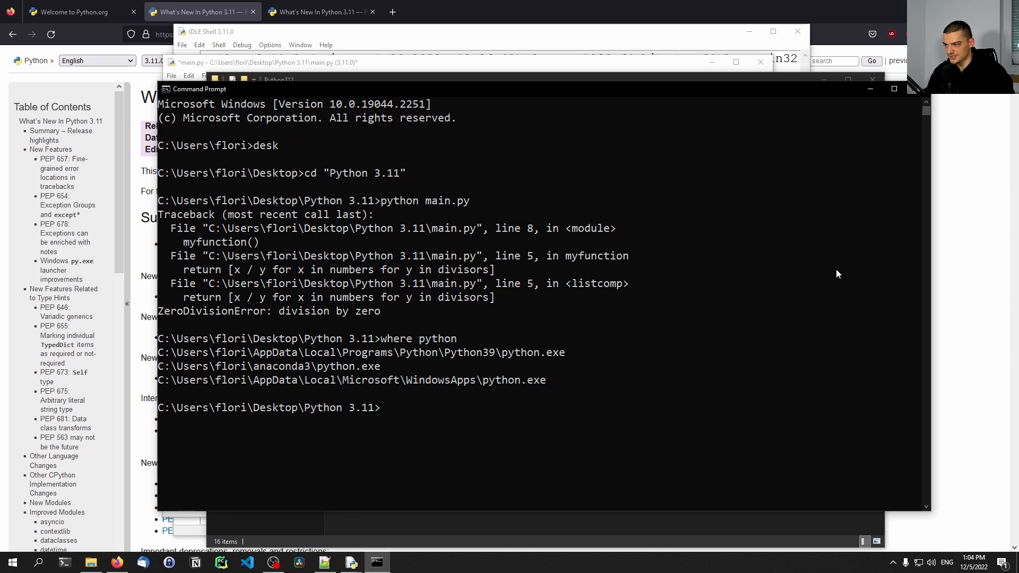
pyautogui.write('C:\\Users\\flori\\AppData\\Local\\Programs\\Python\\Python311')
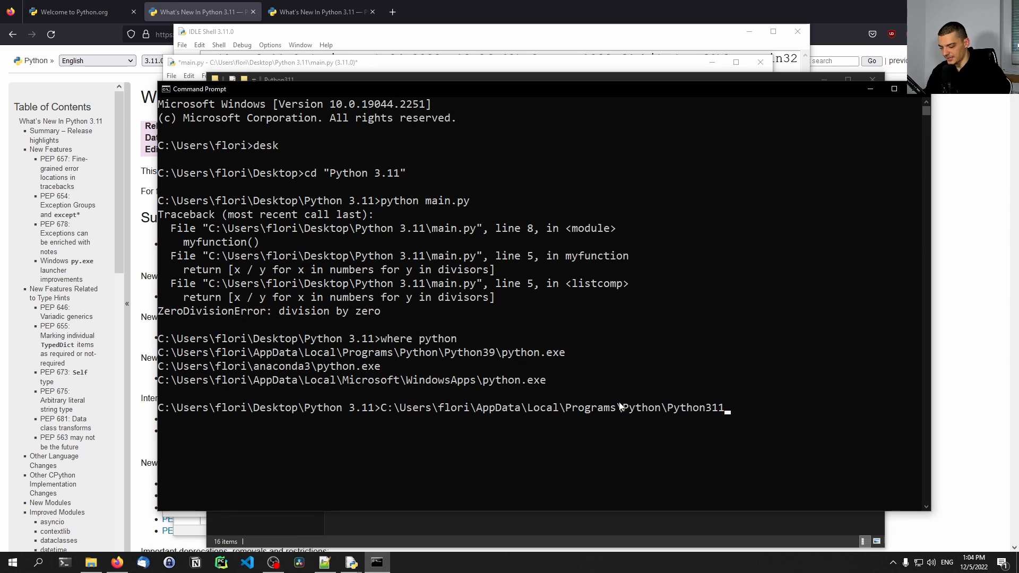
pyautogui.write('\\python.exe main.py')
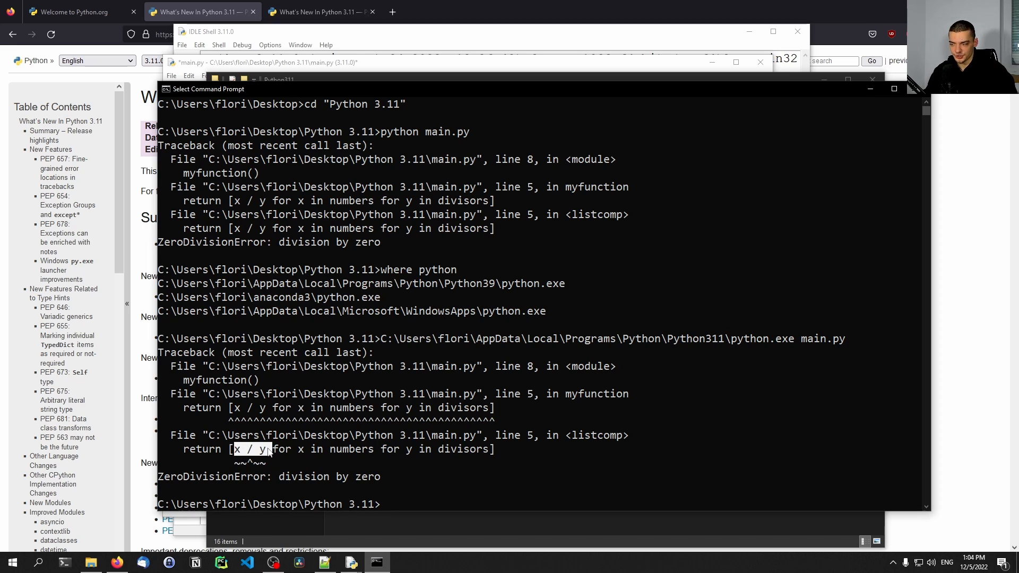
pyautogui.moveTo(440, 457)
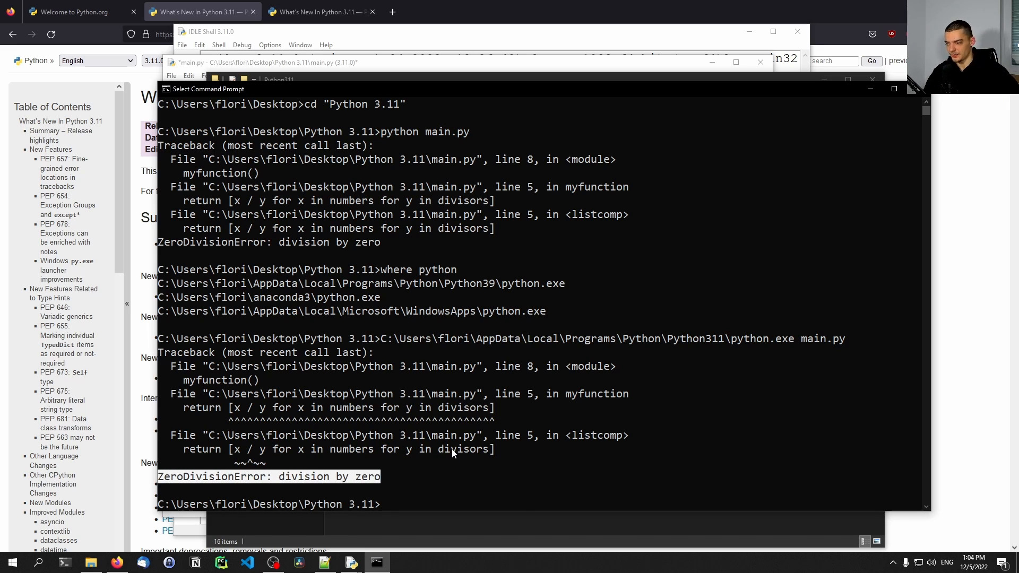
pyautogui.moveTo(446, 472)
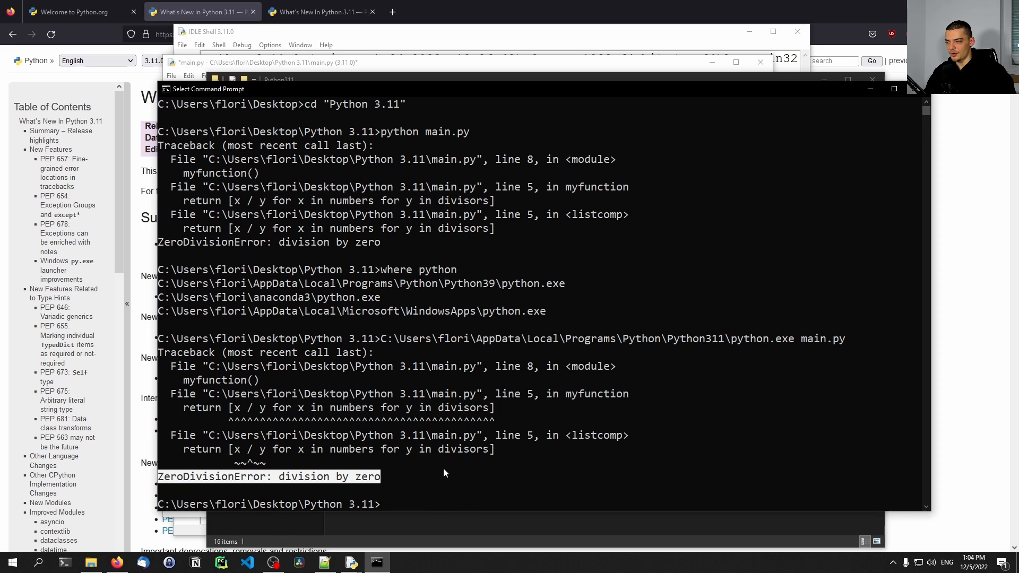
# - Mark 'divisors' in the pinpointed traceback and read the PEP 657 docs examples
pyautogui.doubleClick(463, 449)
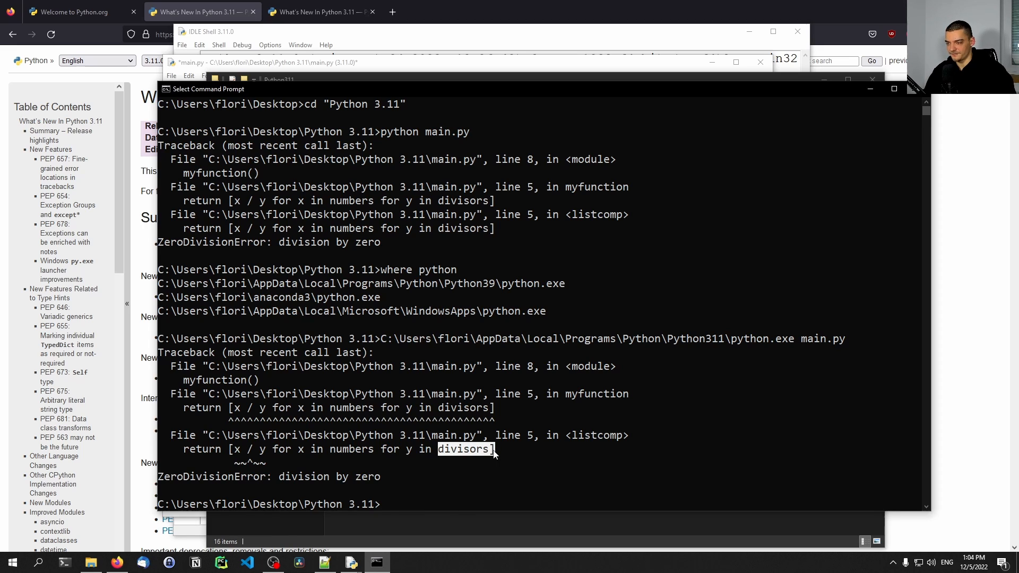
pyautogui.moveTo(589, 449)
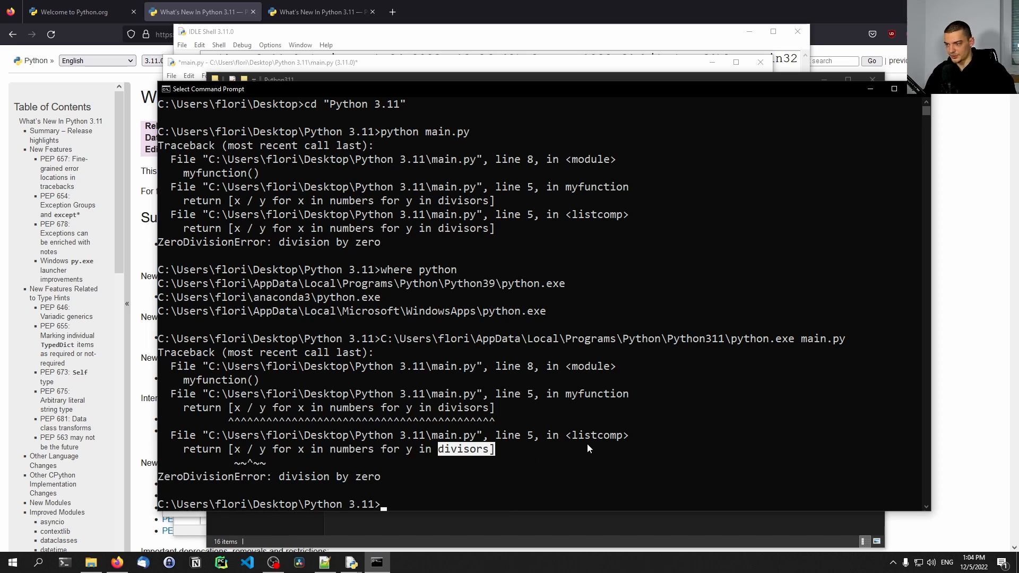
pyautogui.moveTo(237, 450)
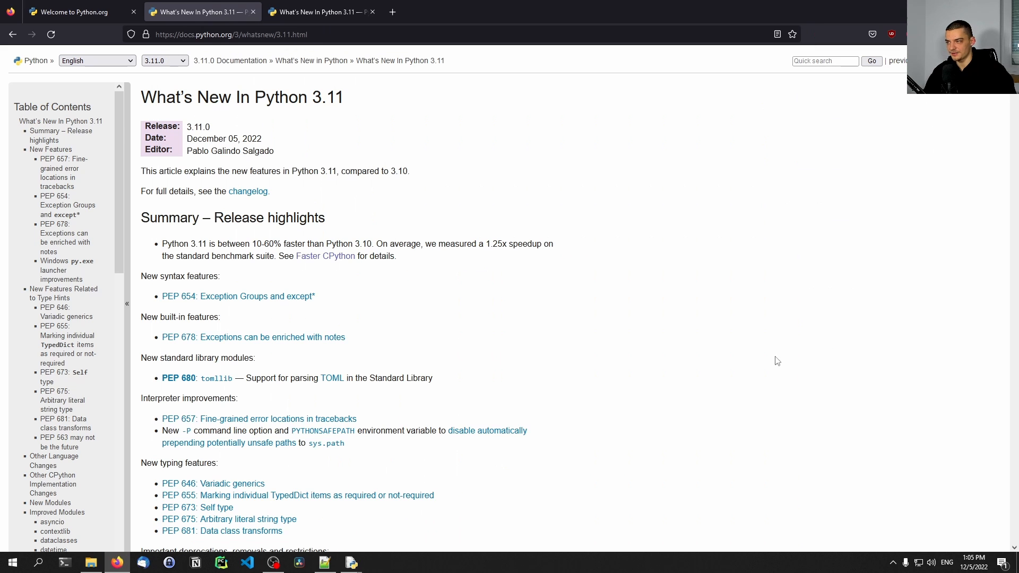
pyautogui.scroll(-3)
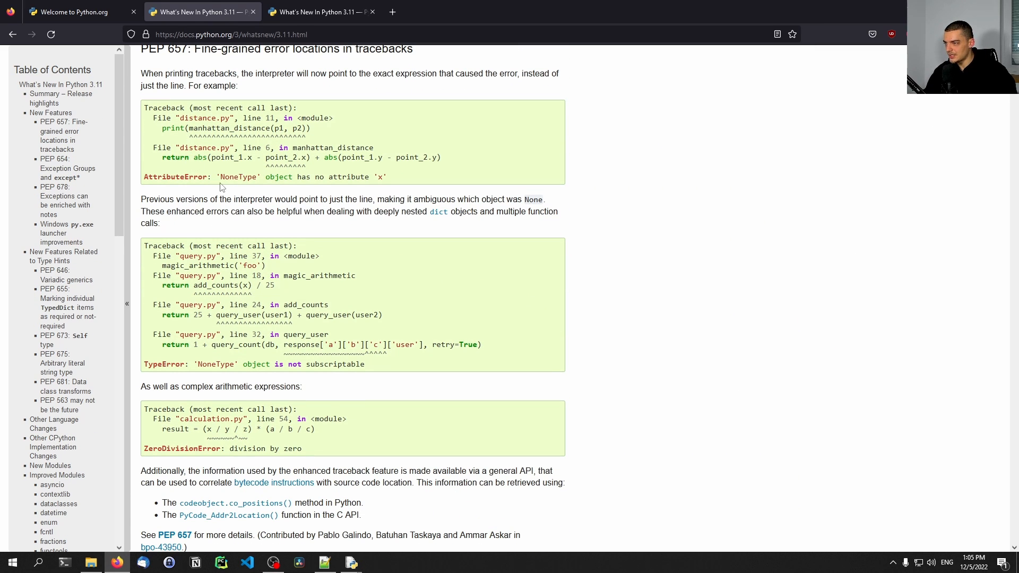
pyautogui.scroll(3)
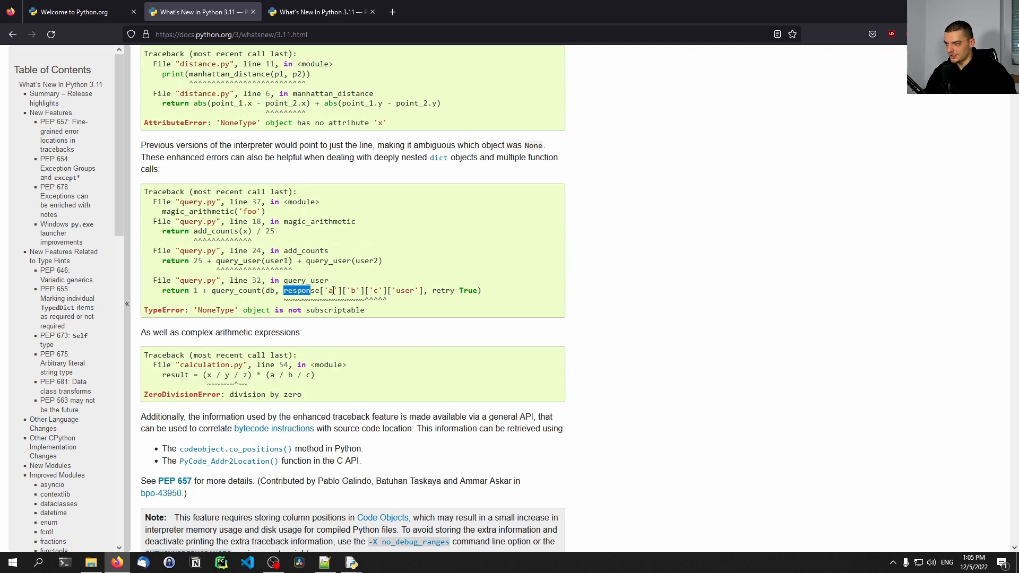
pyautogui.click(403, 341)
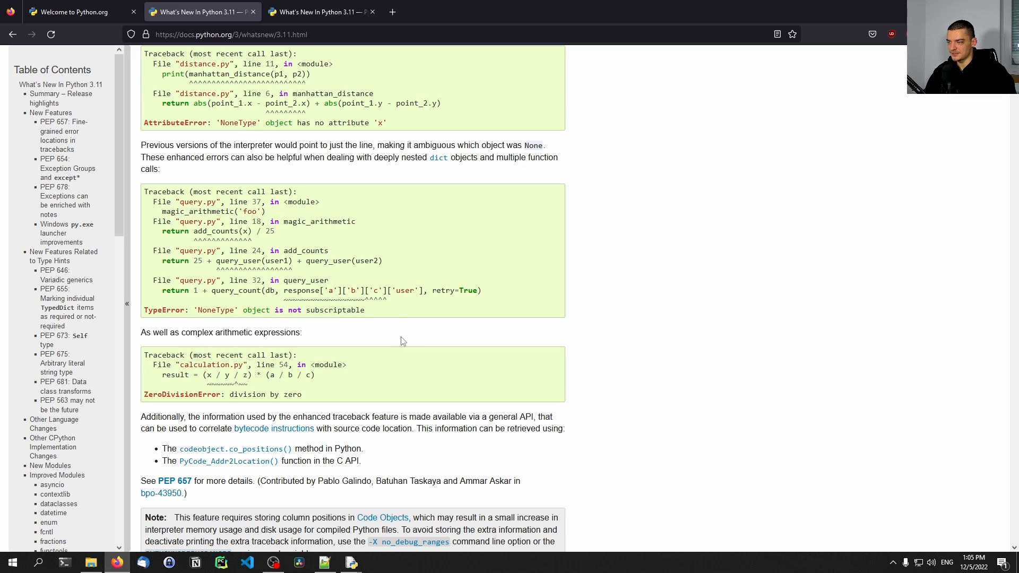
pyautogui.moveTo(384, 341)
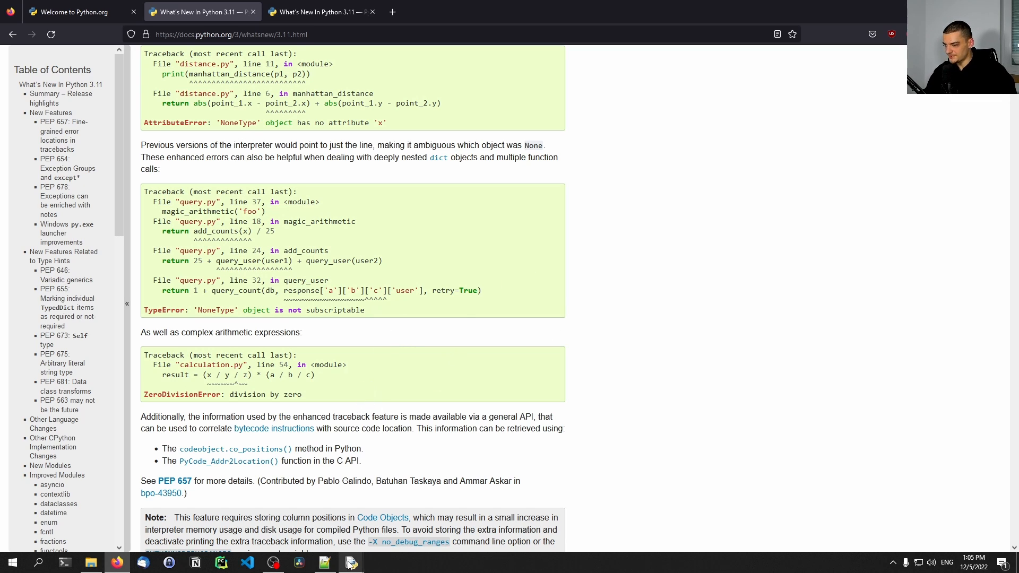
# - Replace main.py's old function code with print(10 / 0)
pyautogui.click(349, 562)
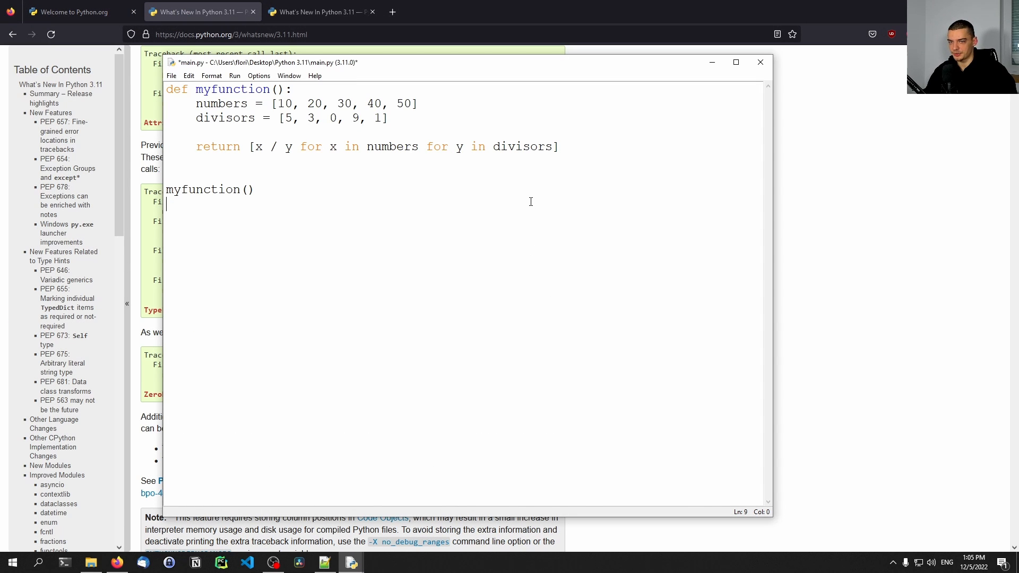
pyautogui.moveTo(470, 205)
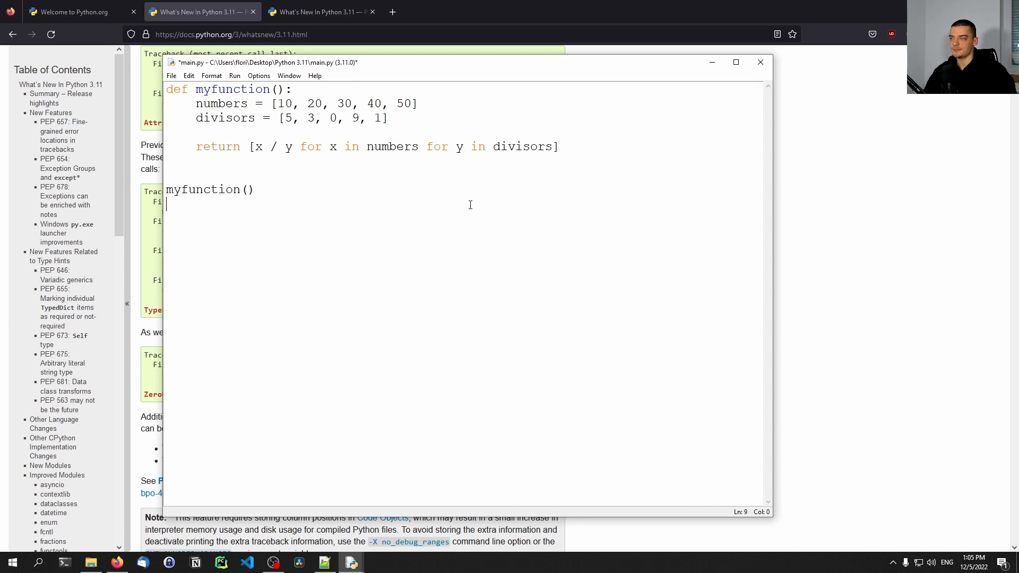
pyautogui.press('ctrl+a')
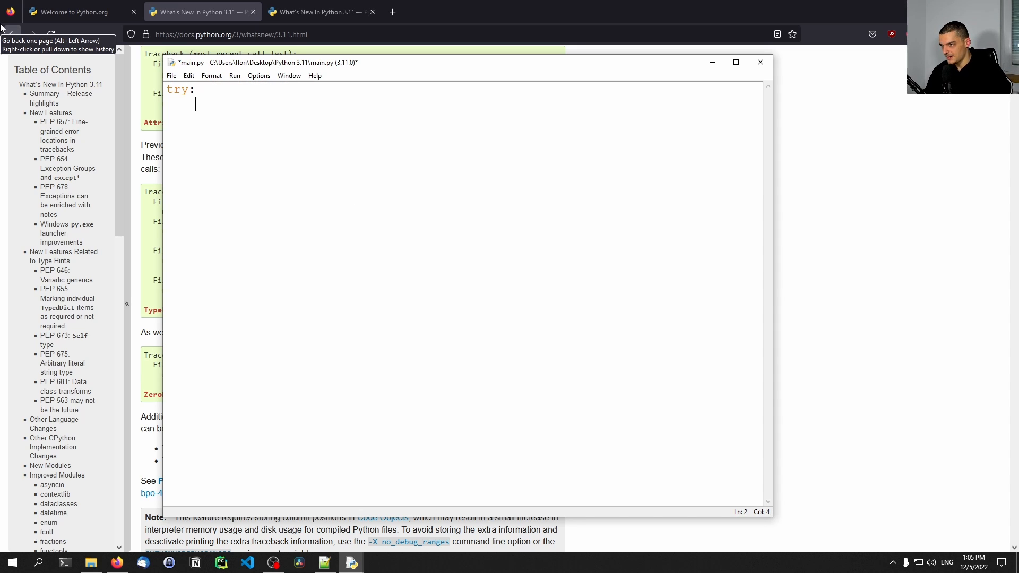
pyautogui.write('print')
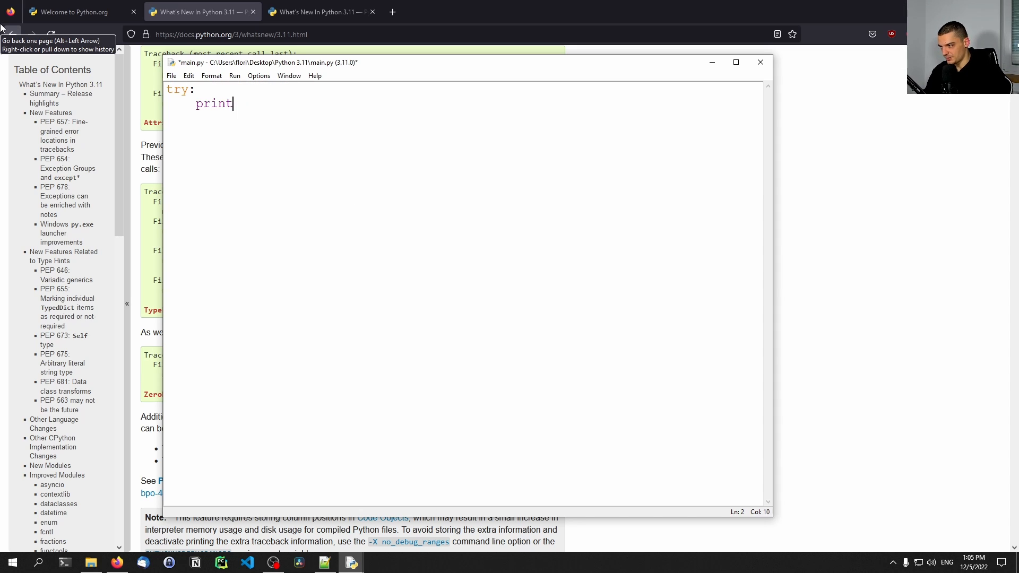
pyautogui.write('(10 / 0)')
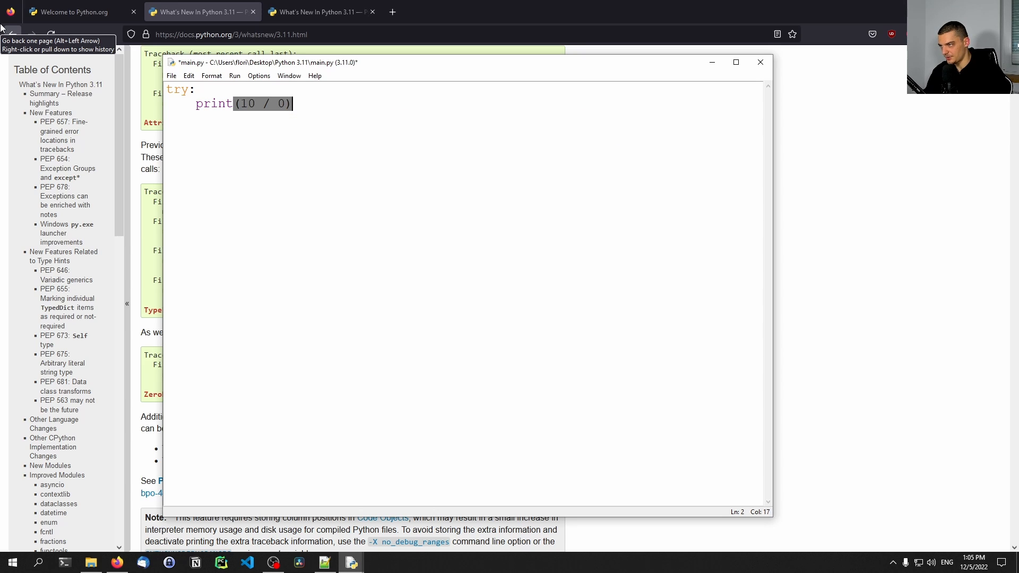
# - Add a commented-out try/except ZeroDivisionError wrapper, then run main.py
pyautogui.write('exc')
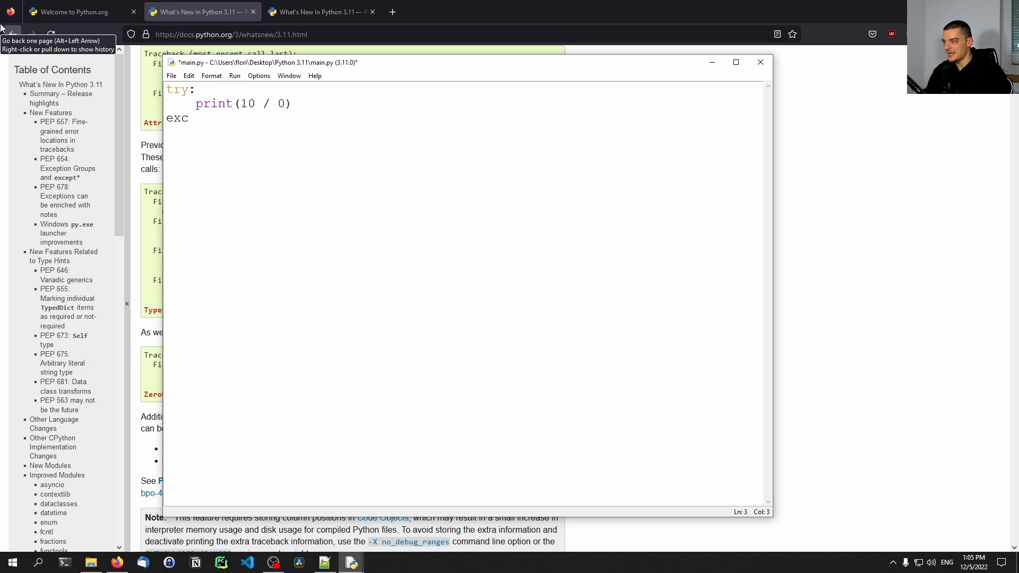
pyautogui.write('ept')
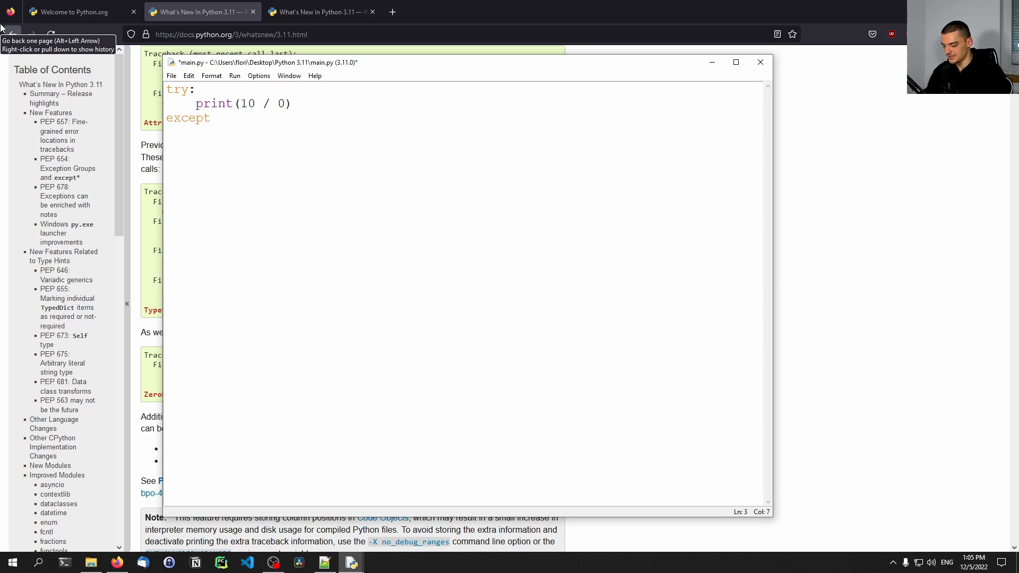
pyautogui.write('ZeroD')
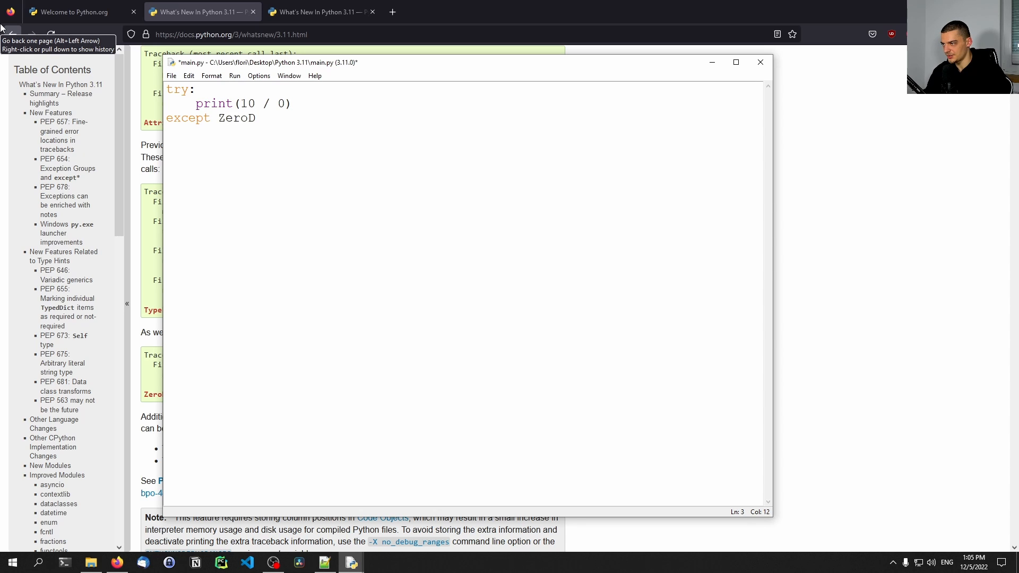
pyautogui.write('ivis')
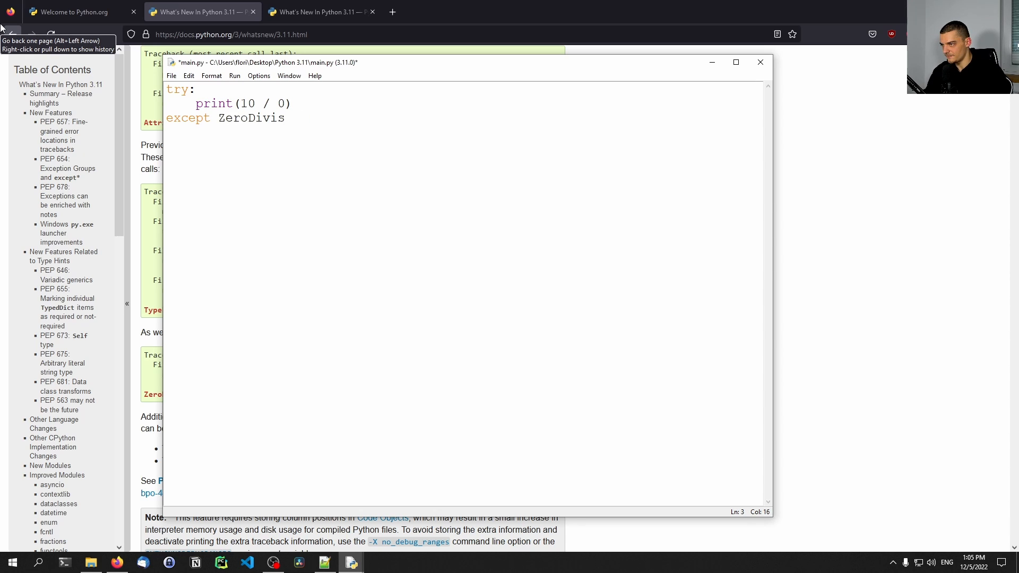
pyautogui.write('ionError as e:')
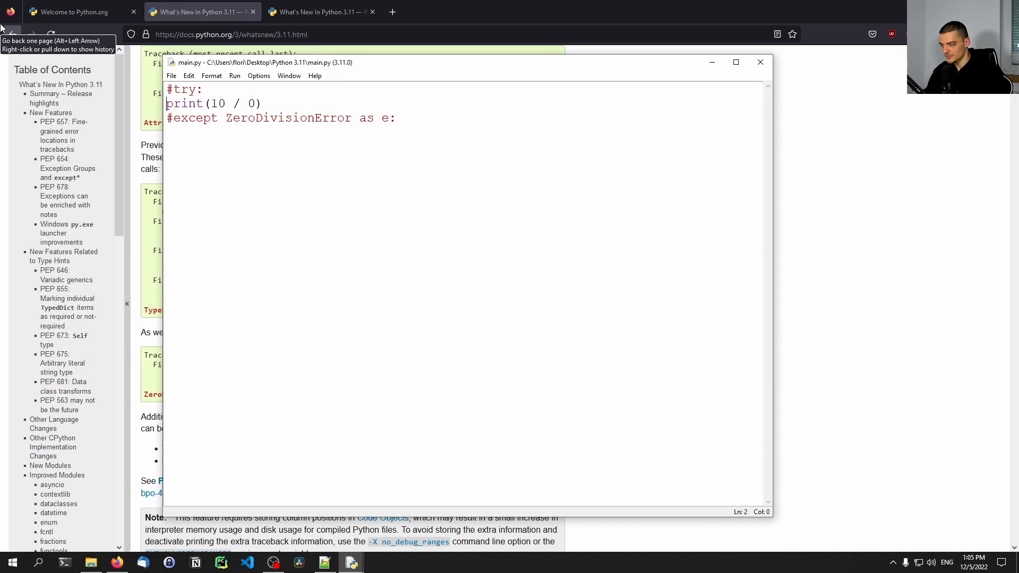
pyautogui.press('F5')
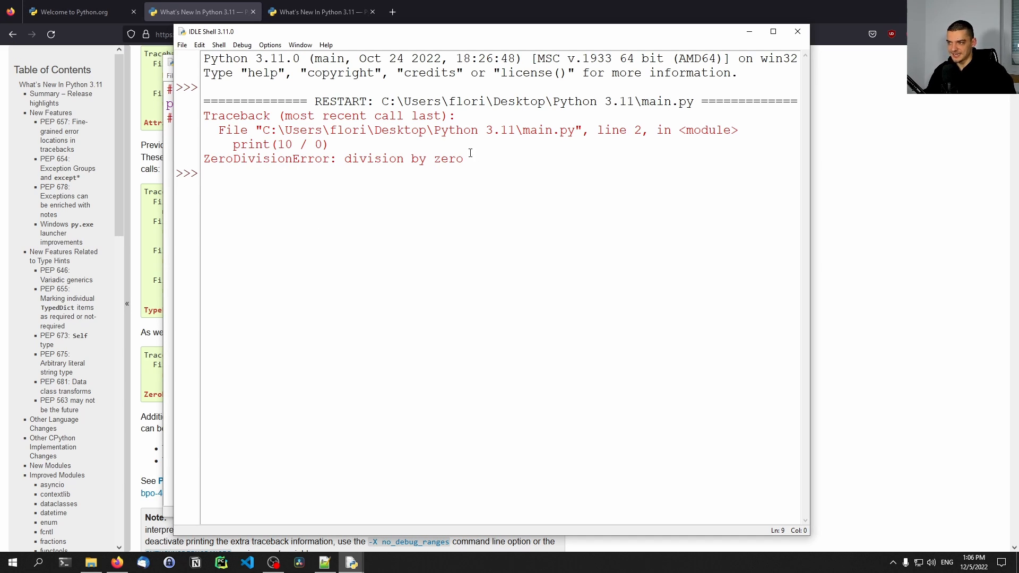
# - Select part of the ZeroDivisionError traceback for print(10 / 0) in the shell
pyautogui.moveTo(344, 159); pyautogui.dragTo(463, 159)
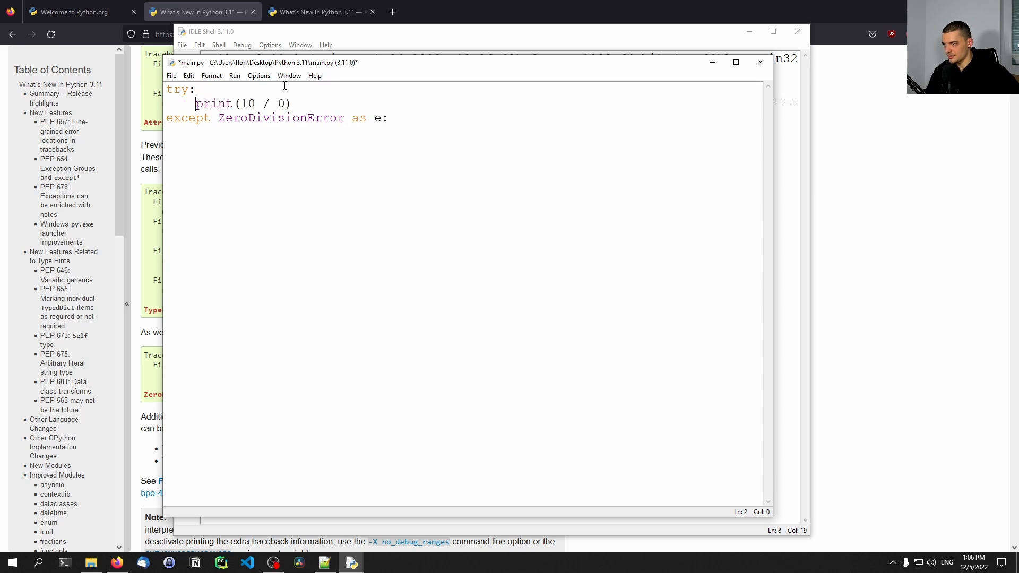
# - Add e.add_note("Are you sure you want to divide by zero?") and raise, then run
pyautogui.write('e.')
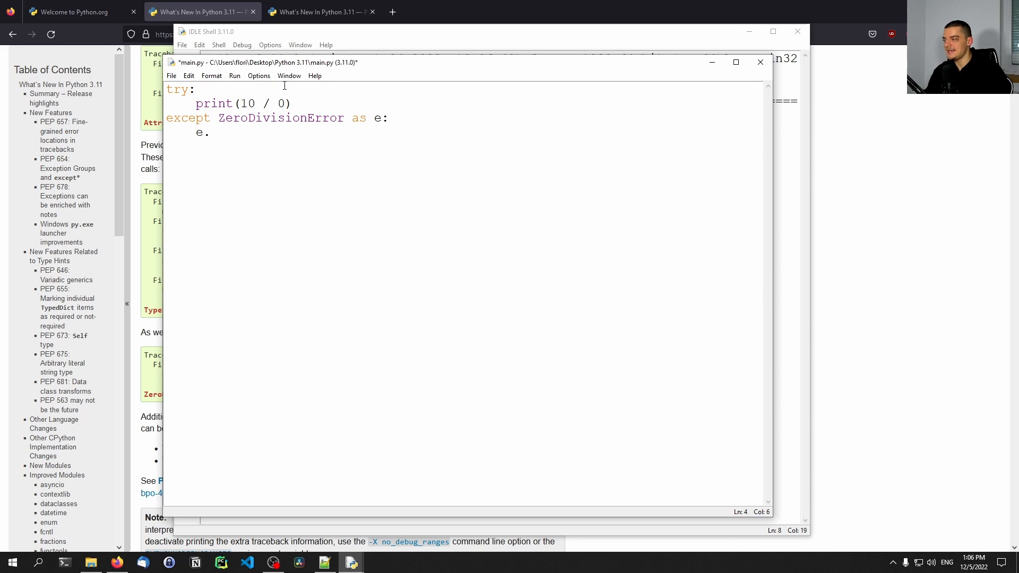
pyautogui.write('add_note("')
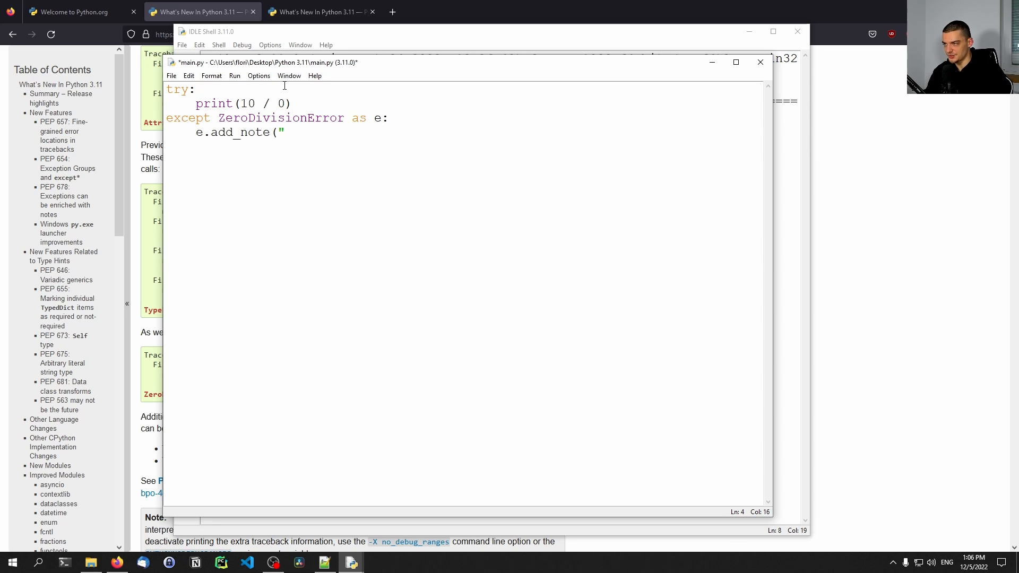
pyautogui.write('Are you sure')
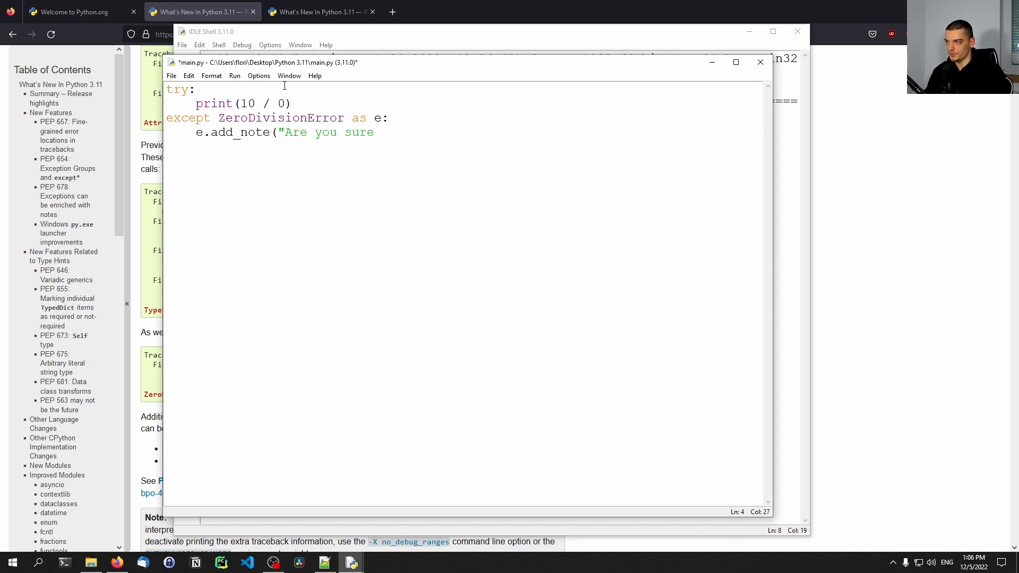
pyautogui.write('you want to')
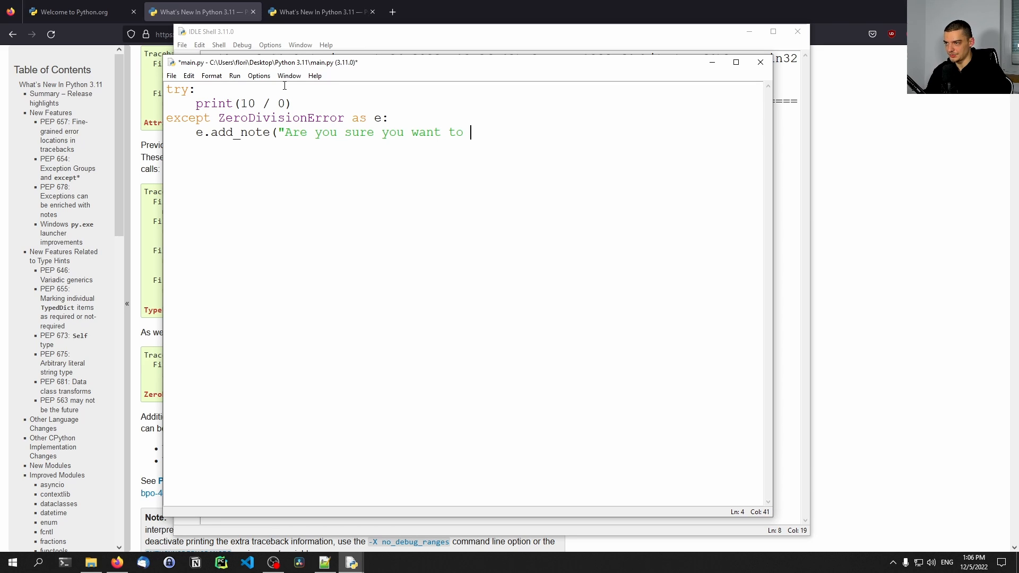
pyautogui.write('divide by zero?"')
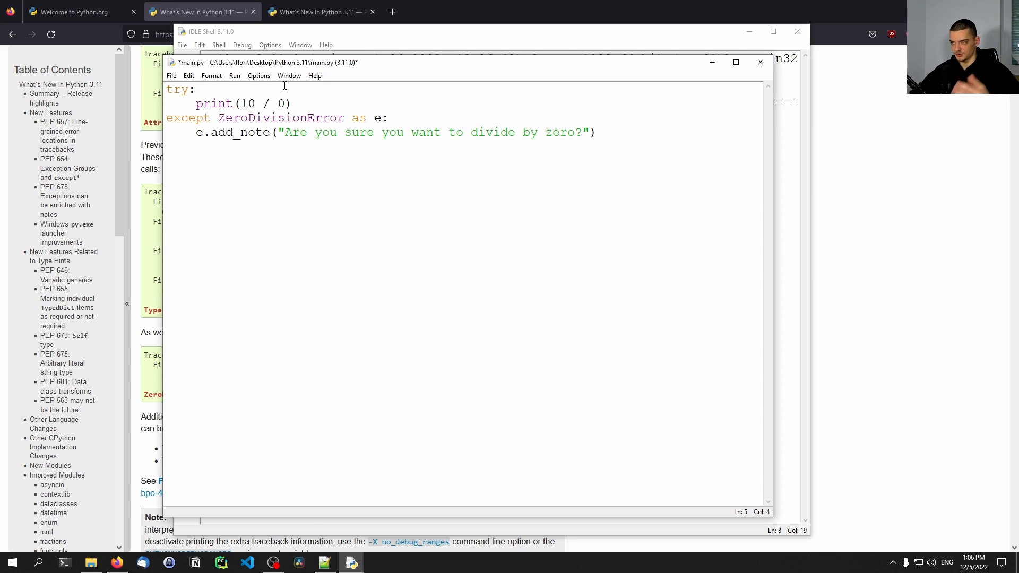
pyautogui.write('raise')
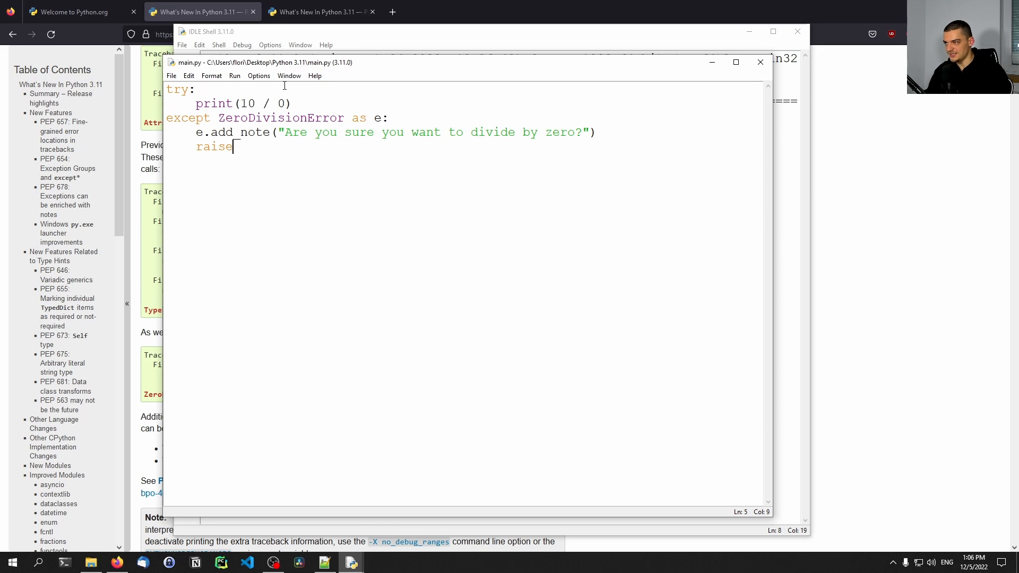
pyautogui.moveTo(222, 83)
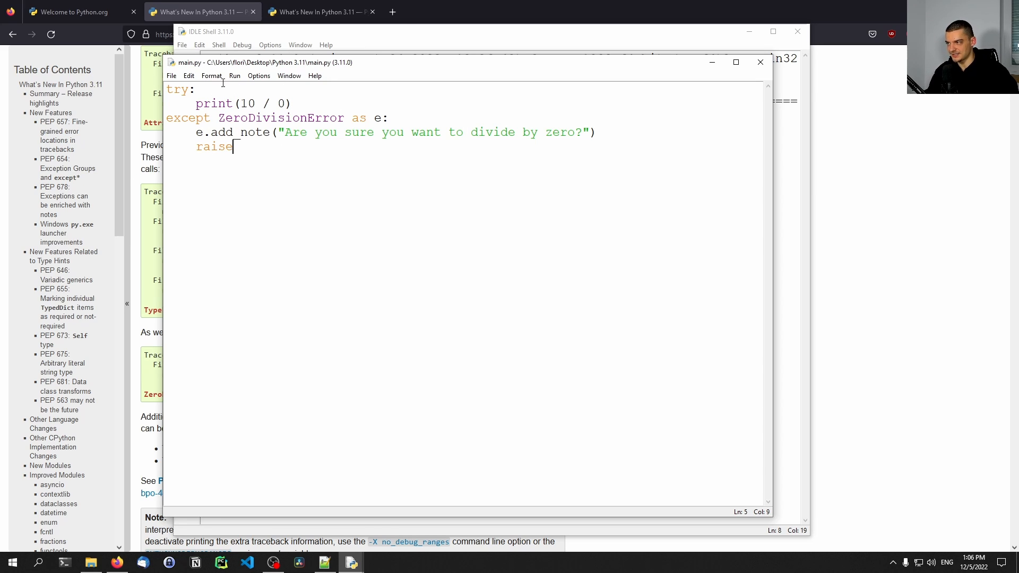
pyautogui.press('F5')
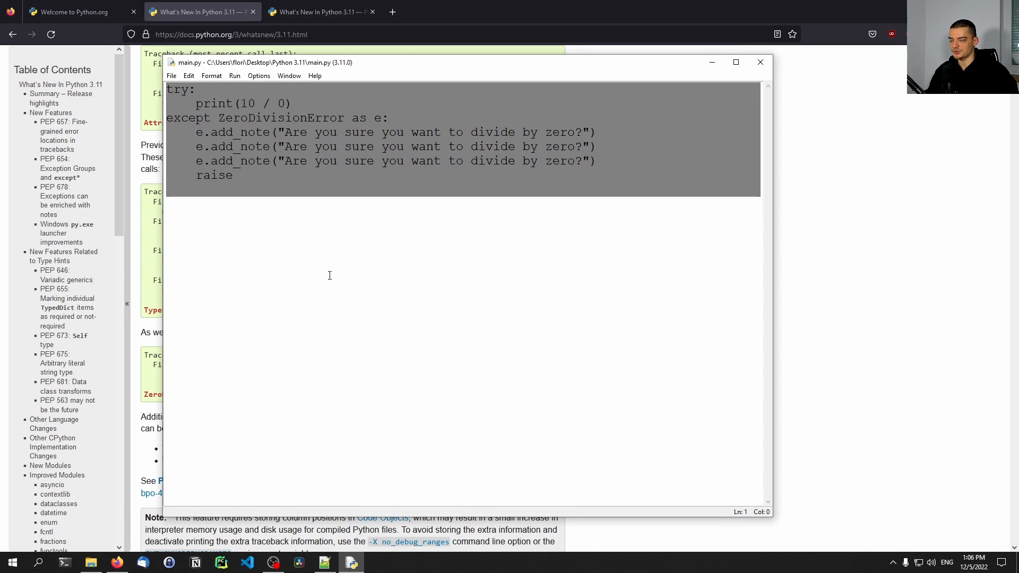
pyautogui.moveTo(373, 266)
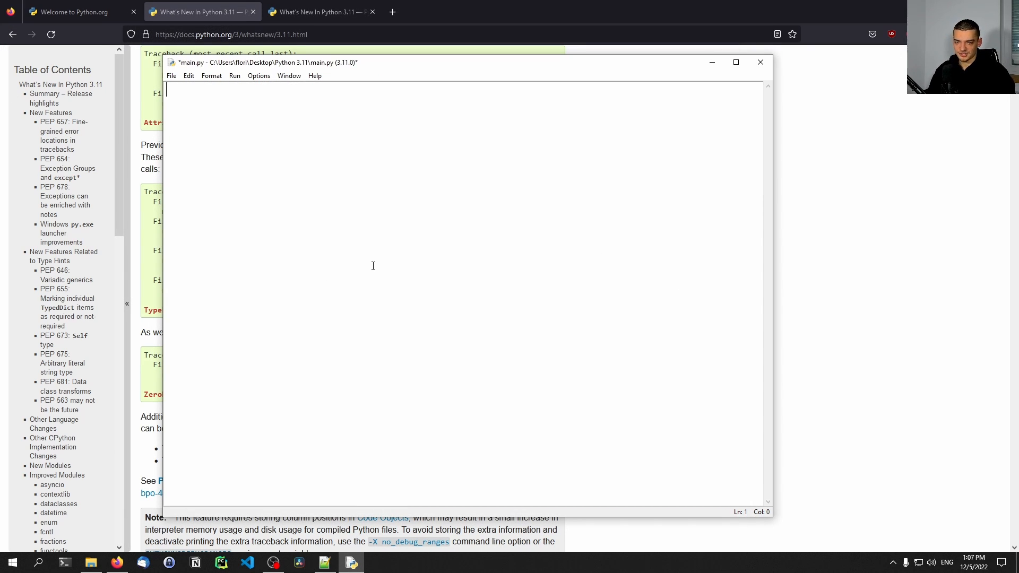
# - Save the emptied main.py and open settings.toml from the File menu
pyautogui.press('ctrl+s')
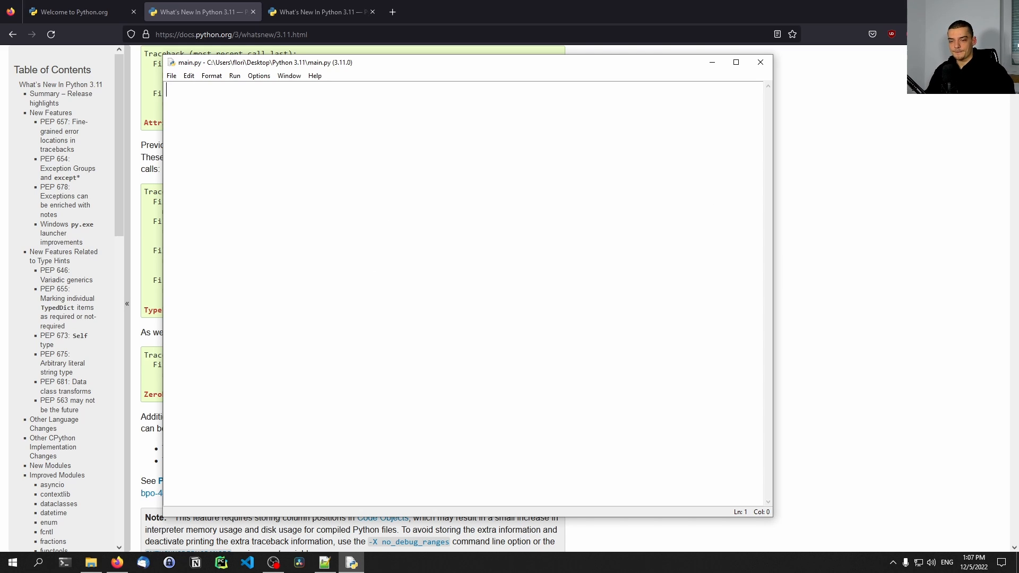
pyautogui.moveTo(704, 248)
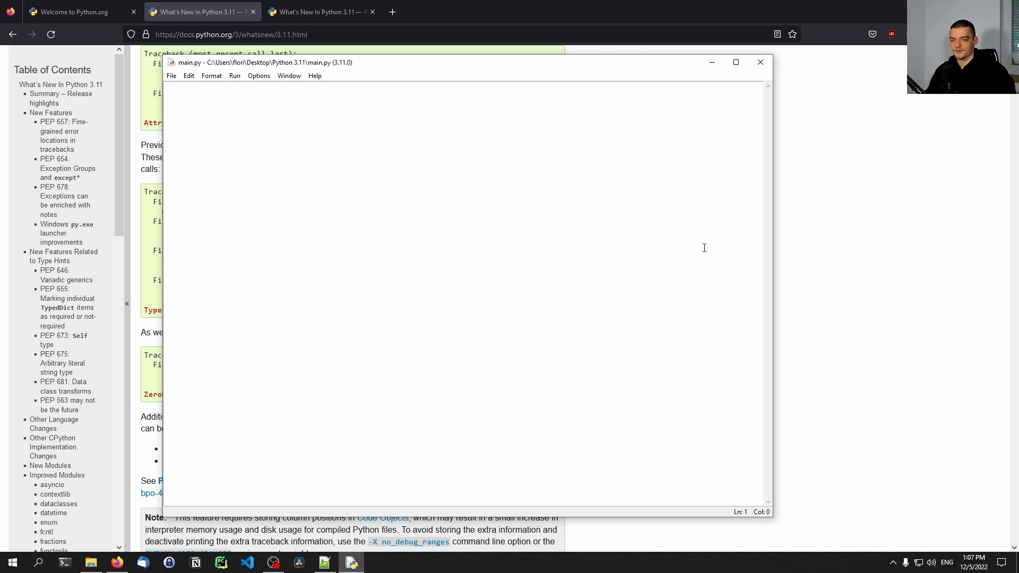
pyautogui.moveTo(635, 259)
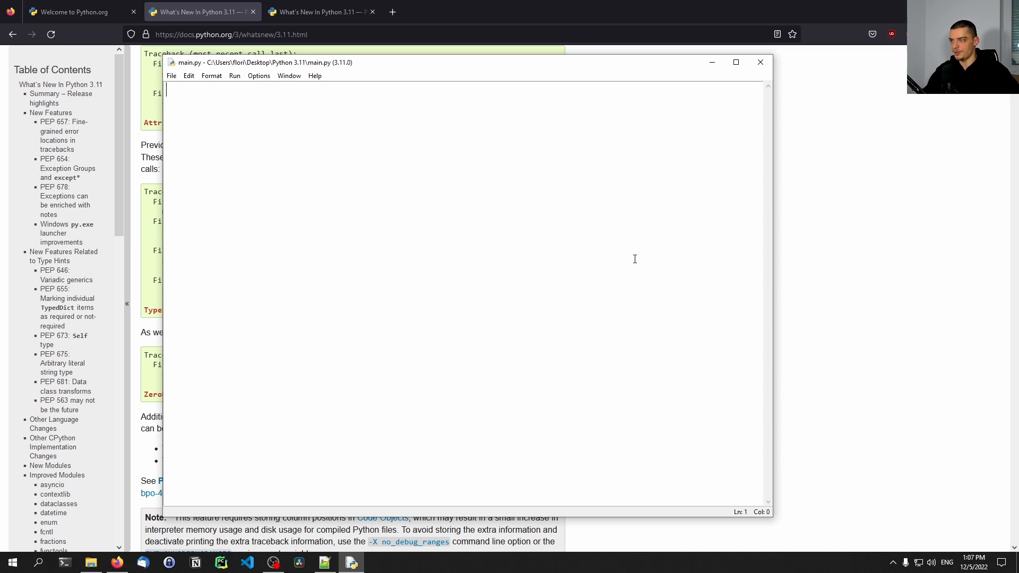
pyautogui.moveTo(558, 249)
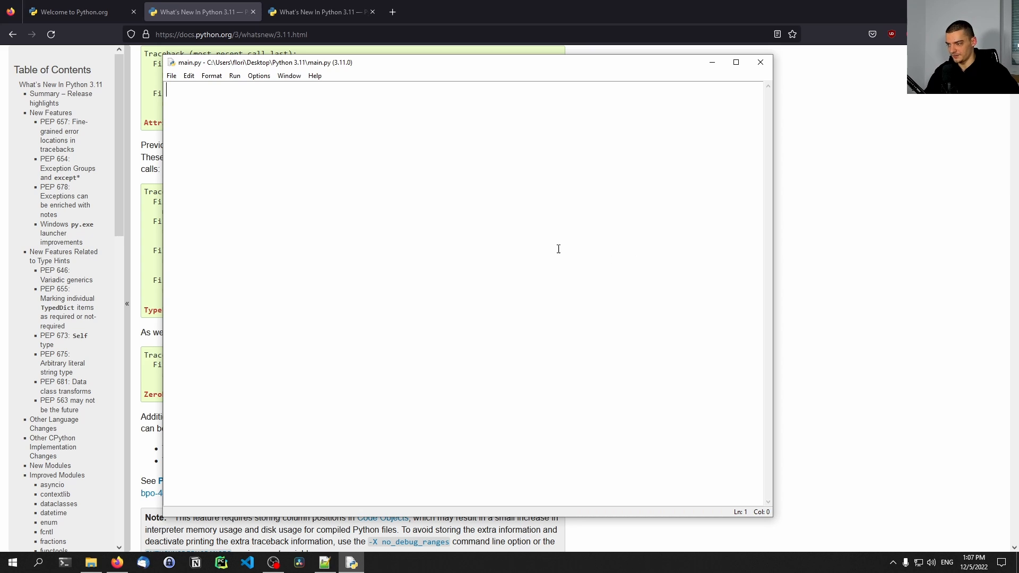
pyautogui.click(171, 76)
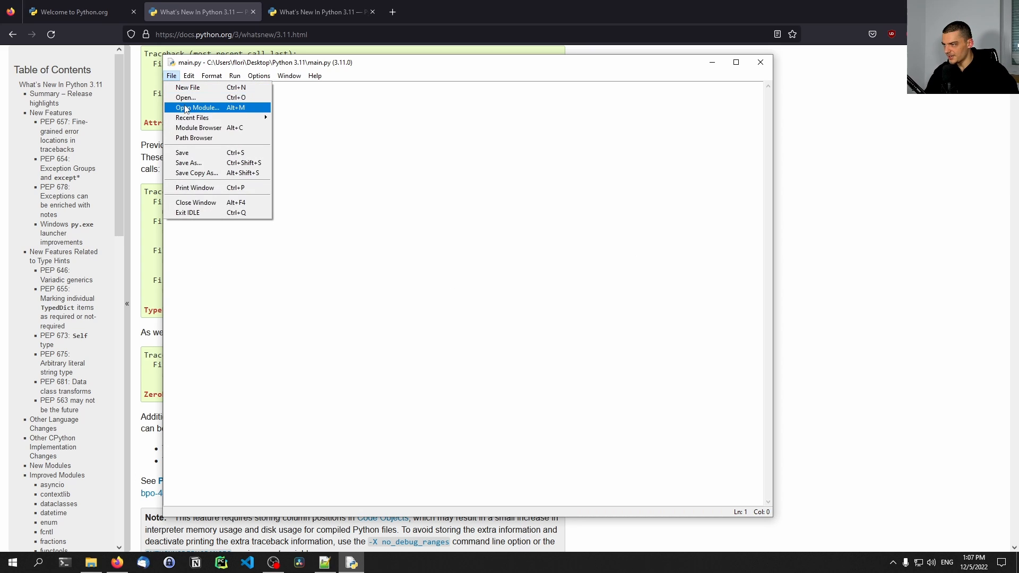
pyautogui.click(194, 108)
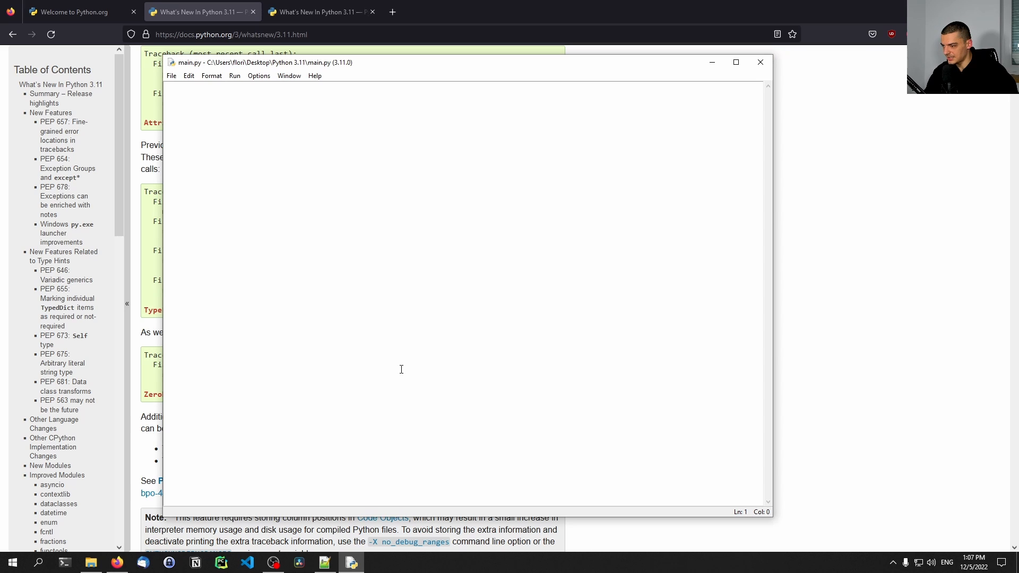
pyautogui.click(172, 76)
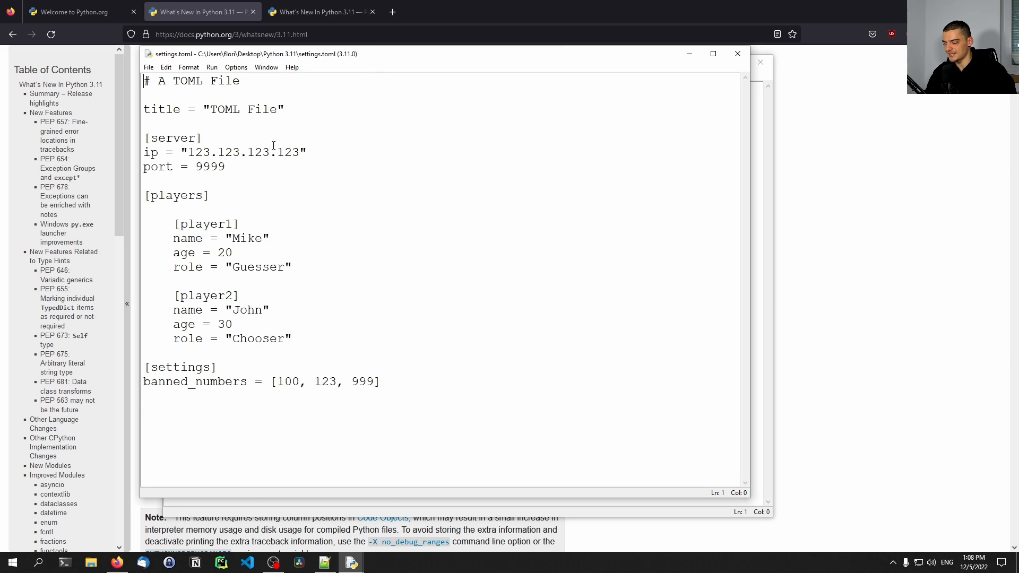
pyautogui.moveTo(311, 139)
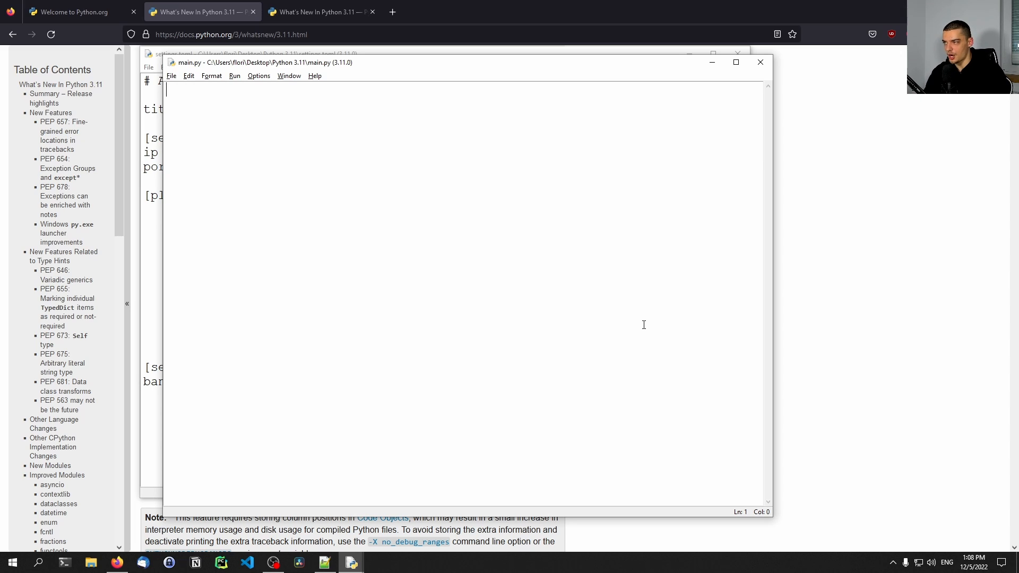
# - Write import tomllib and with open("settings.toml", "rb") as f: data = tomllib.load(f)
pyautogui.write('import tomllib')
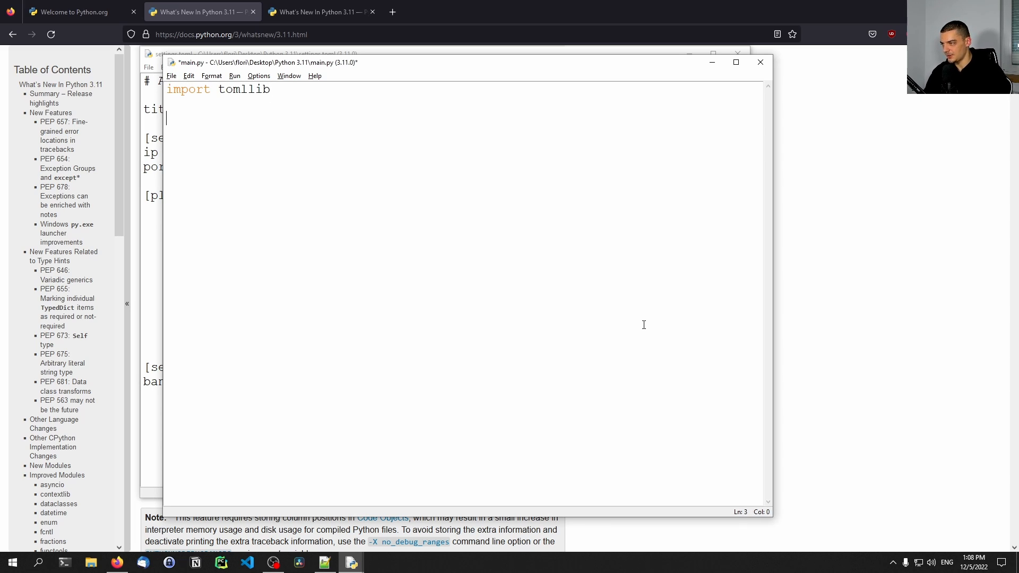
pyautogui.write('with open(')
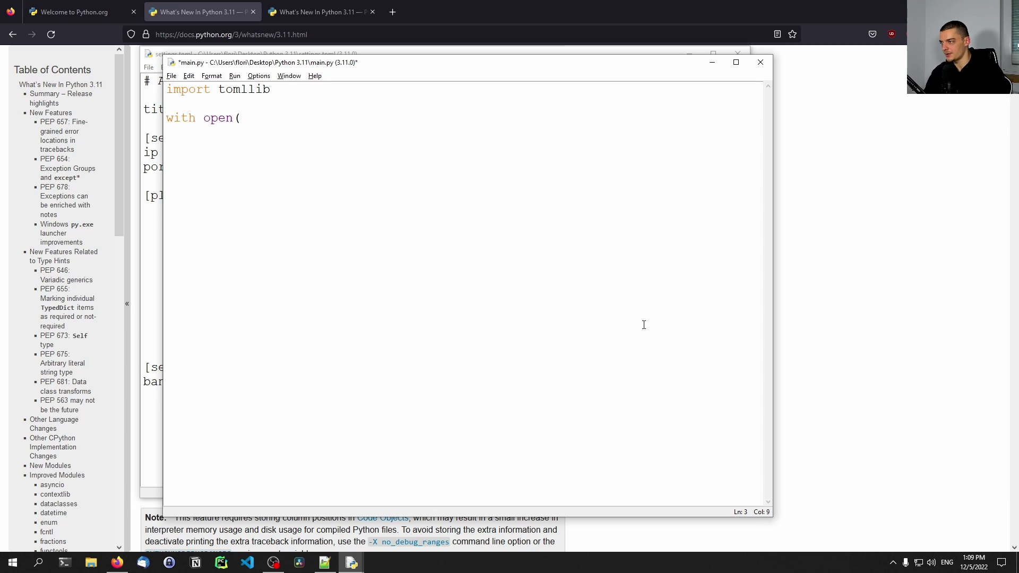
pyautogui.write('"settings.toml",')
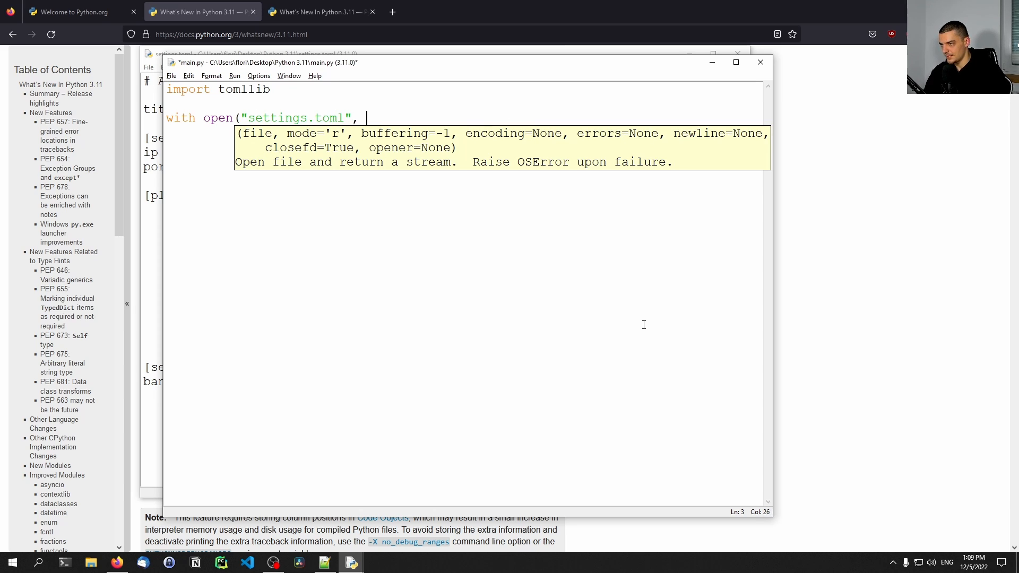
pyautogui.write('"rb") as f')
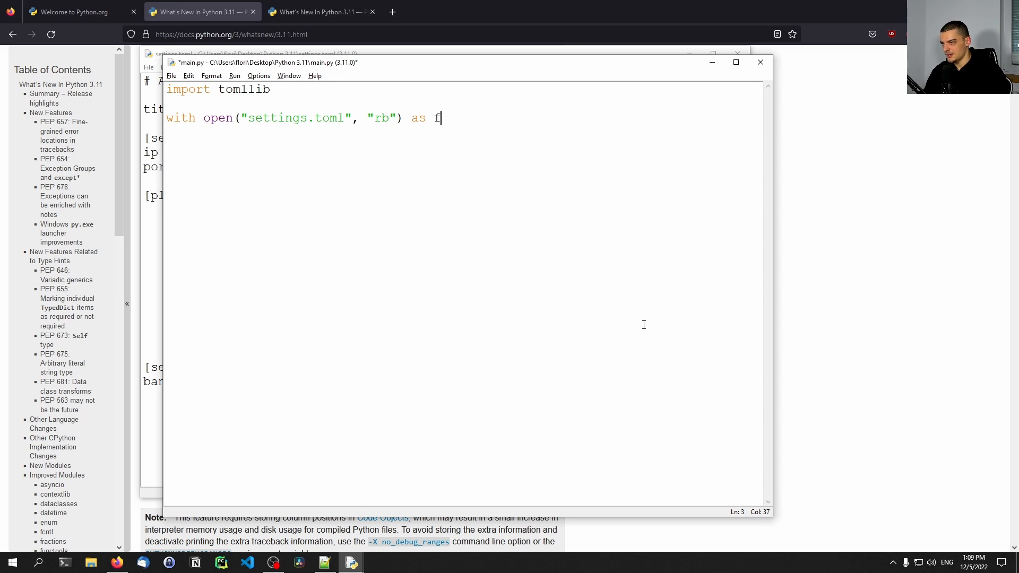
pyautogui.write(':')
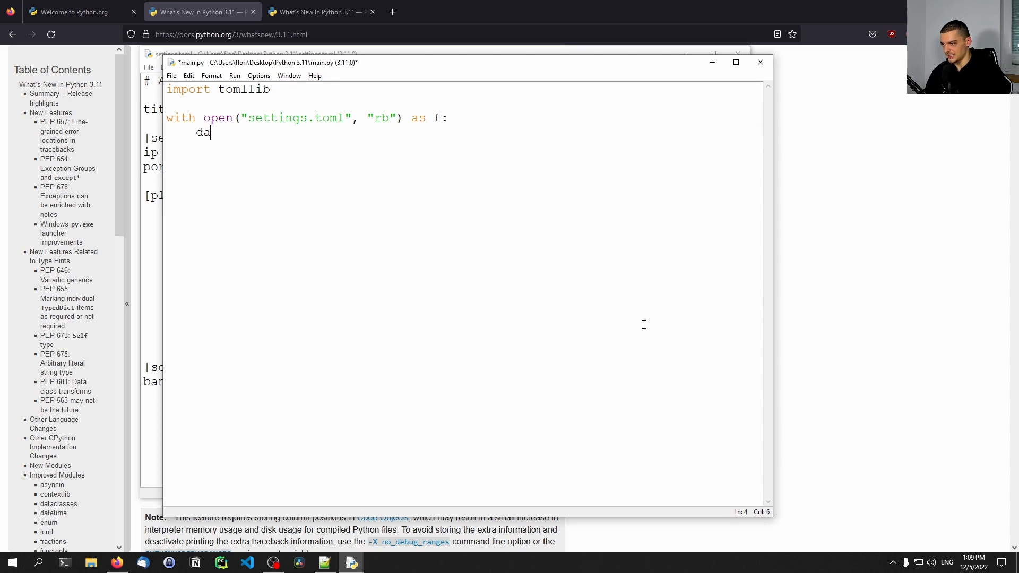
pyautogui.write('ta =')
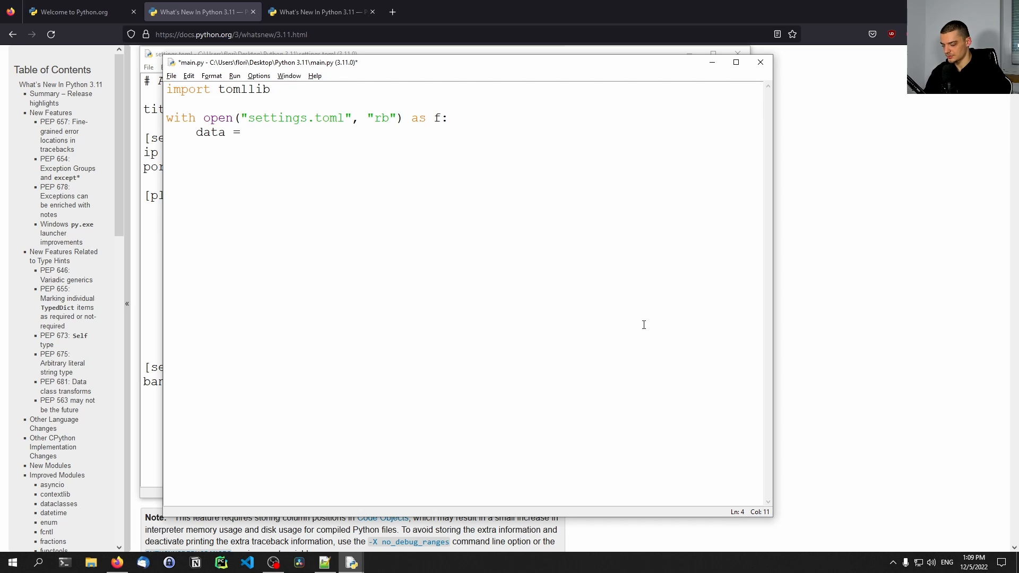
pyautogui.write('tomllib.')
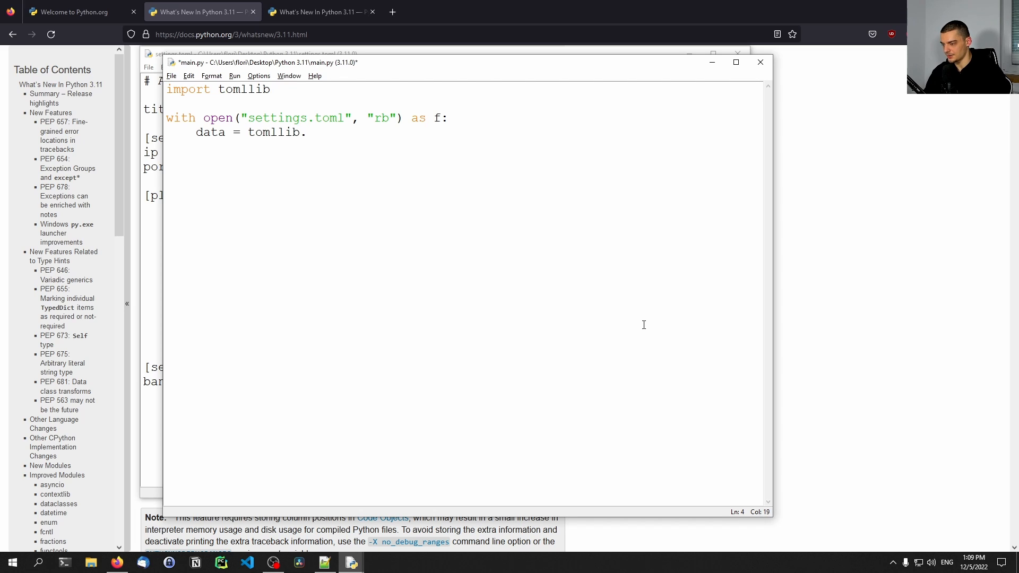
pyautogui.write('load(f)')
pyautogui.click(464, 161)
pyautogui.write('print(data')
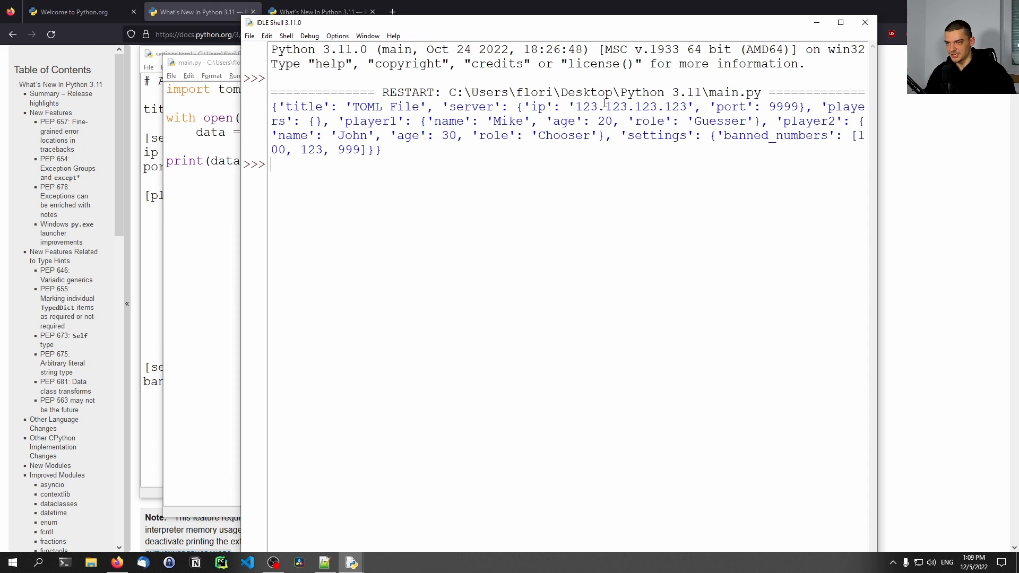
# - Highlight the 'server' key in the printed TOML data, then refocus the main.py editor
pyautogui.doubleClick(472, 107)
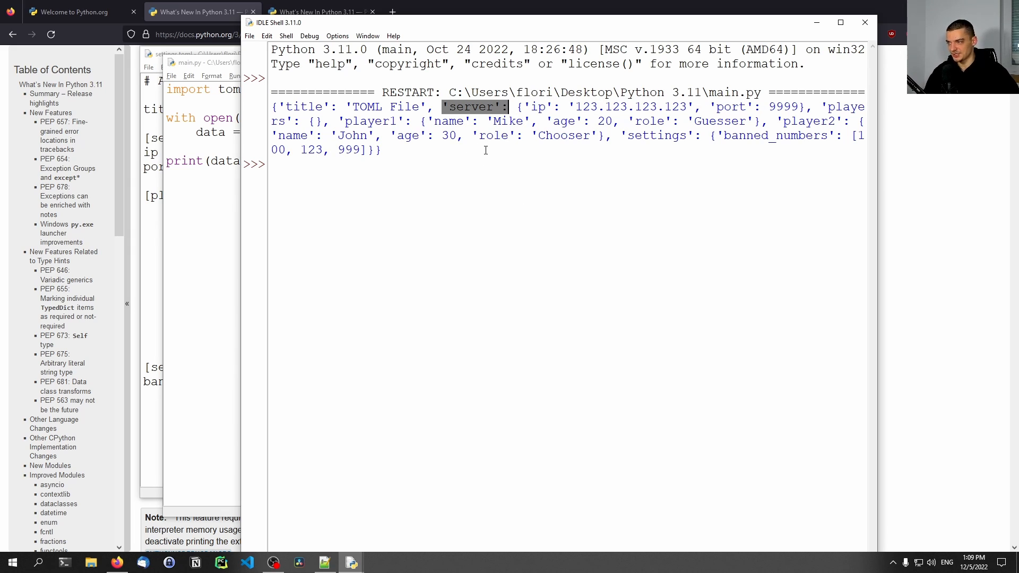
pyautogui.moveTo(865, 23)
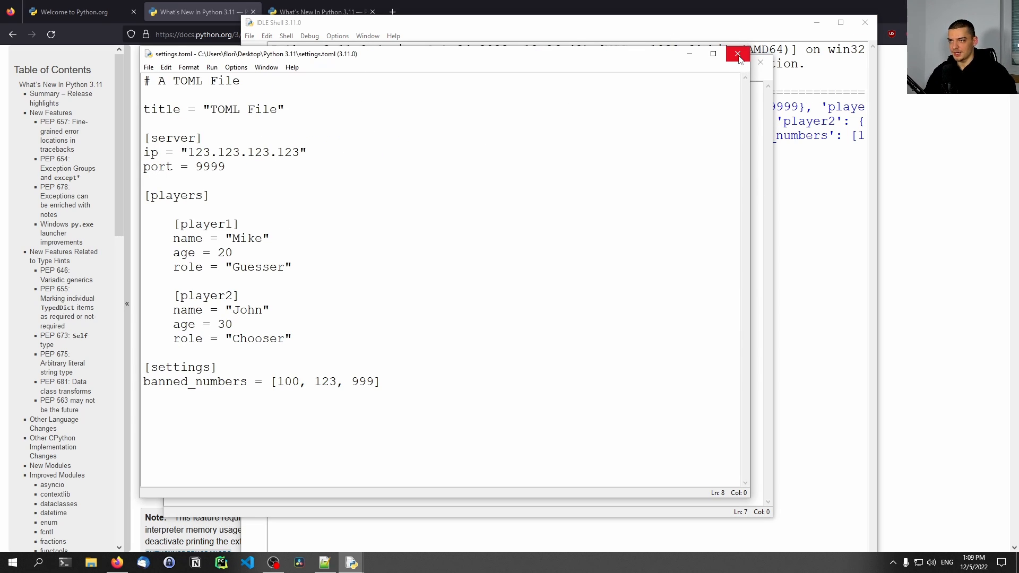
pyautogui.click(738, 53)
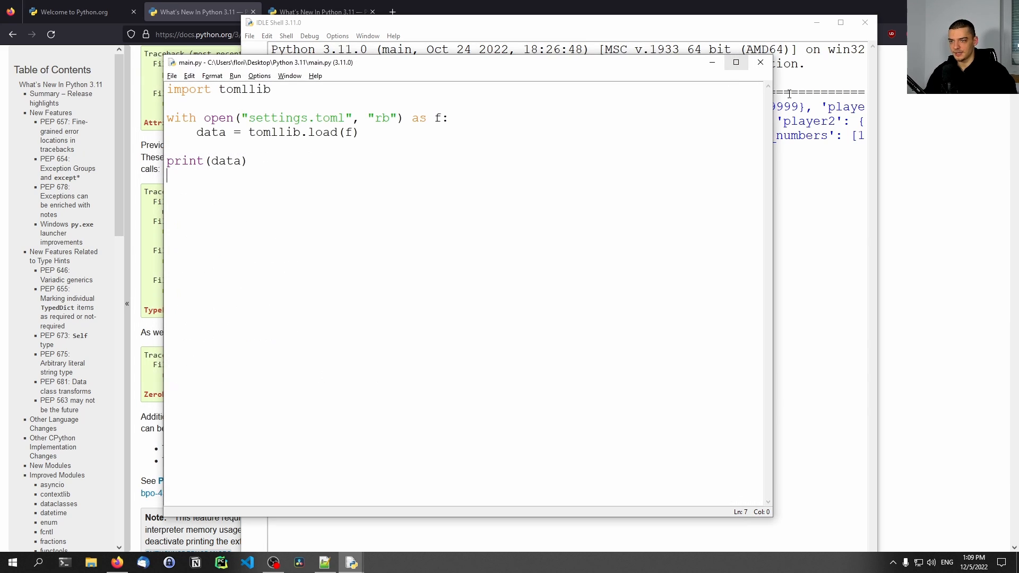
# - Change tomllib.load(f) to tomllib.loads(f.read()) and rerun main.py
pyautogui.press('F5')
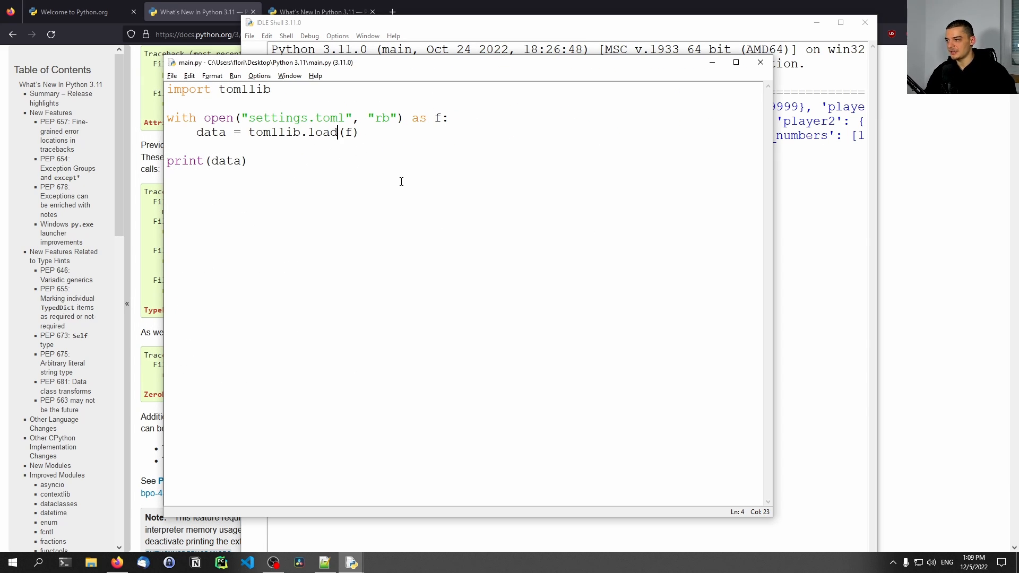
pyautogui.write('s')
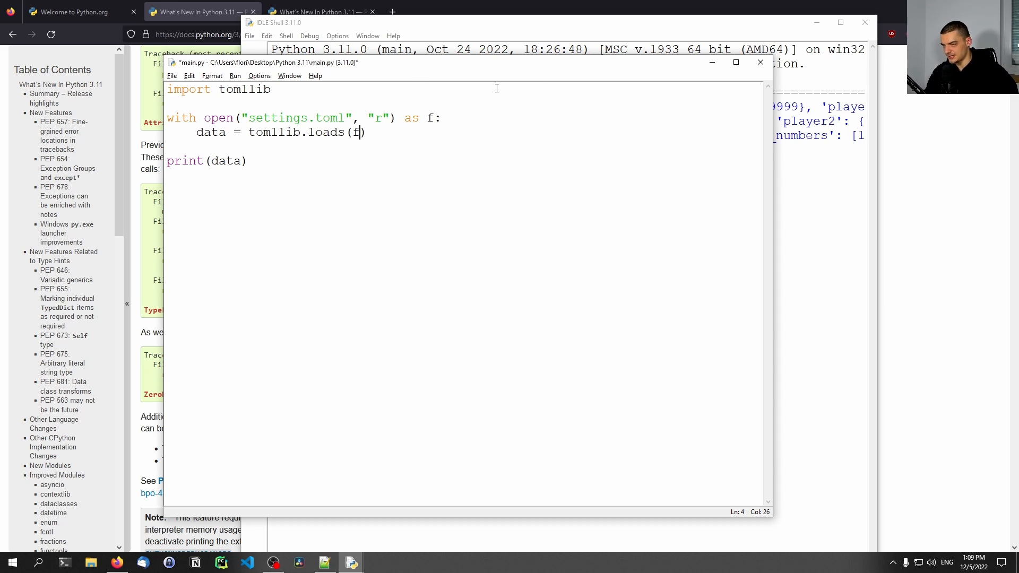
pyautogui.write('.read(')
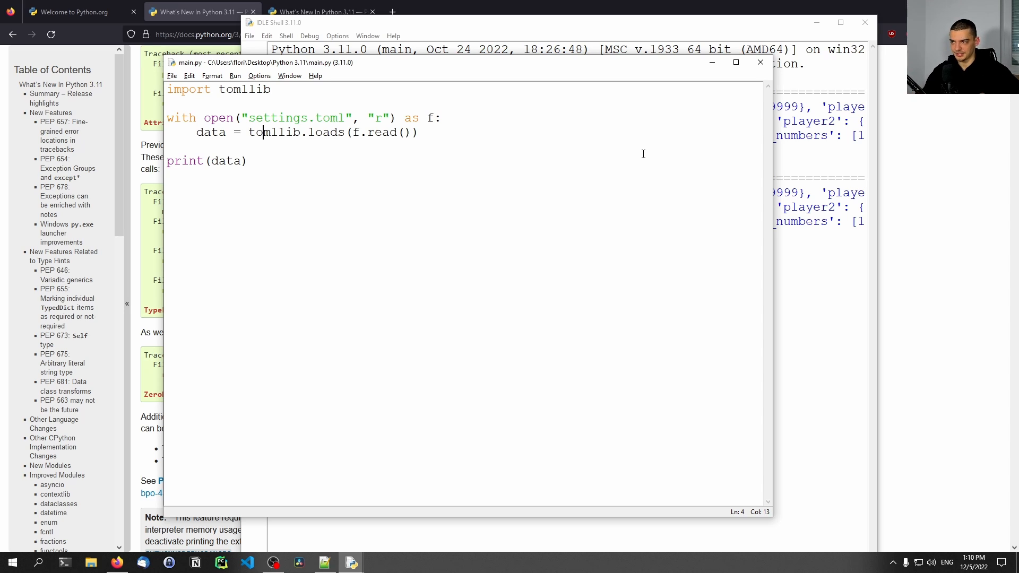
pyautogui.moveTo(689, 163)
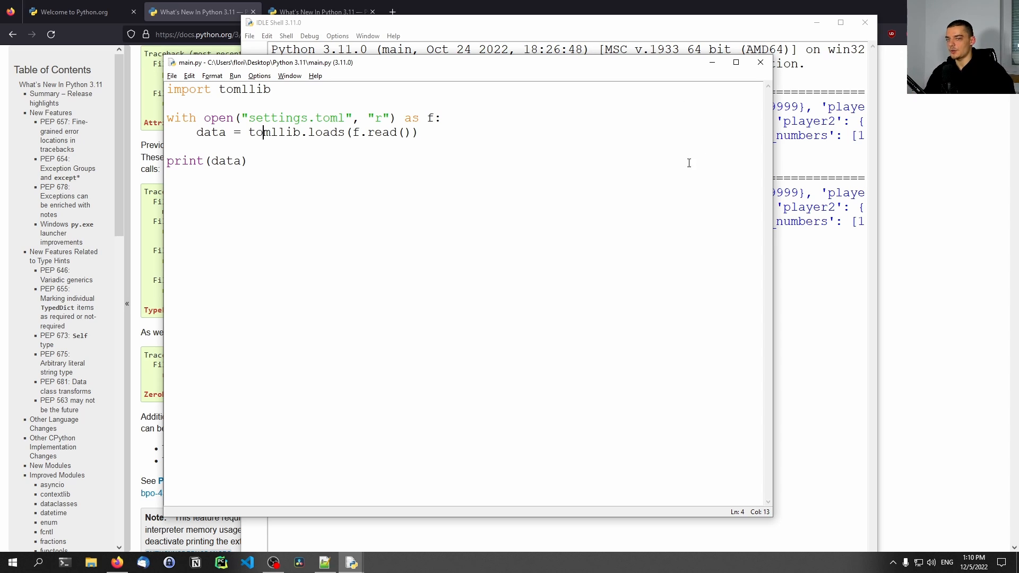
pyautogui.moveTo(448, 184)
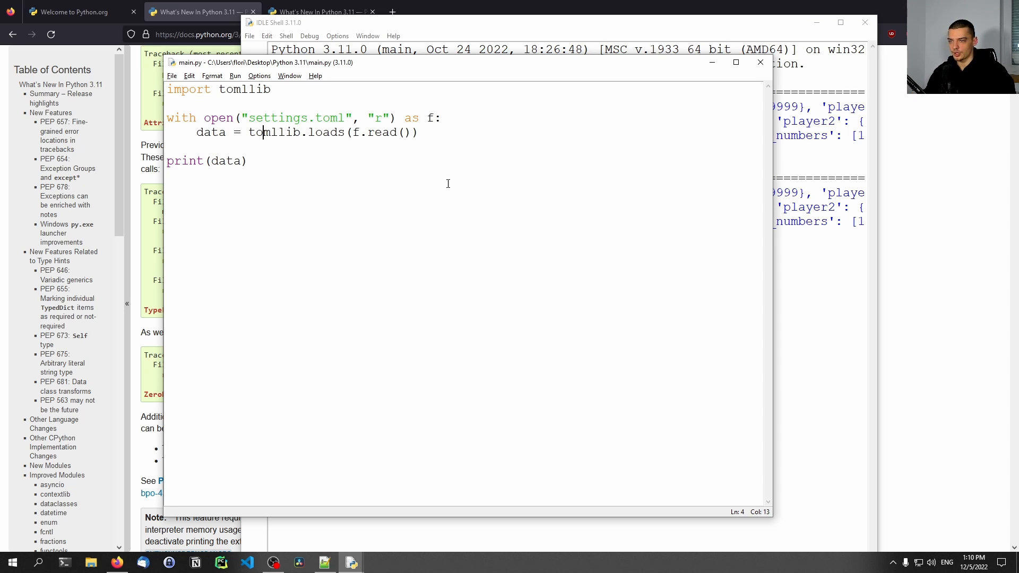
pyautogui.moveTo(583, 224)
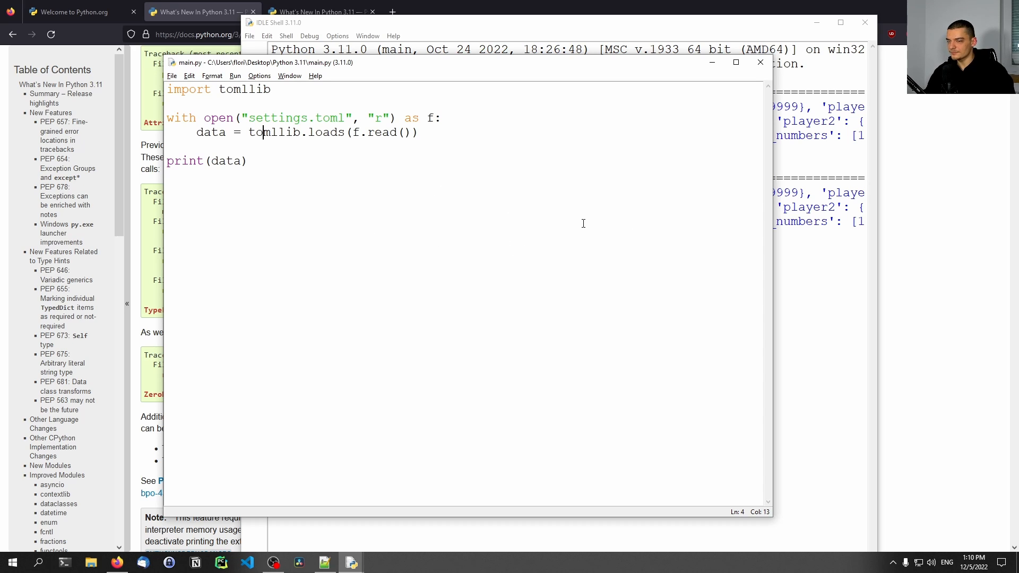
pyautogui.moveTo(553, 231)
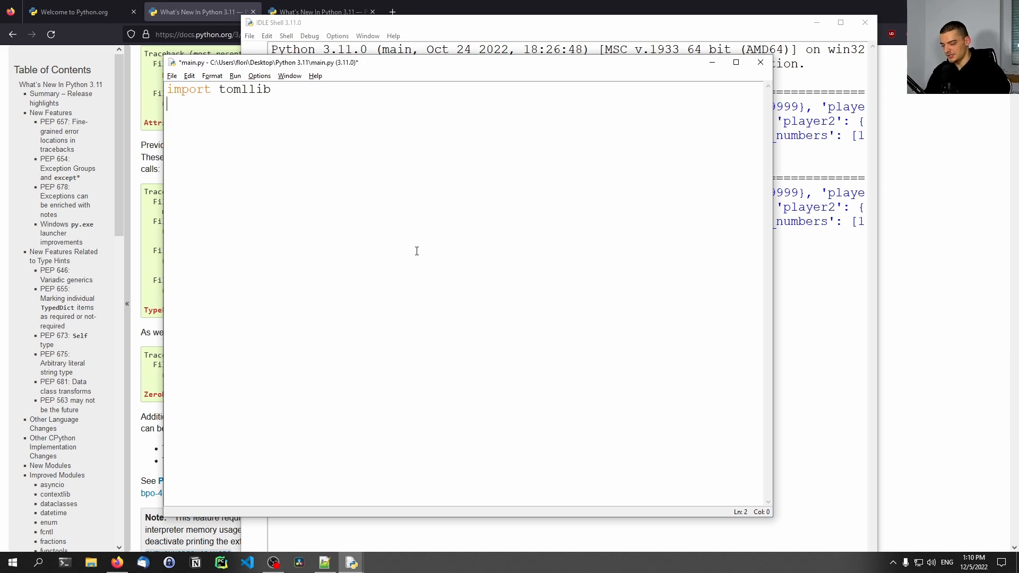
# - Clear main.py and define myfunction(paramater) -> int returning int(parameter)
pyautogui.press('ctrl+a')
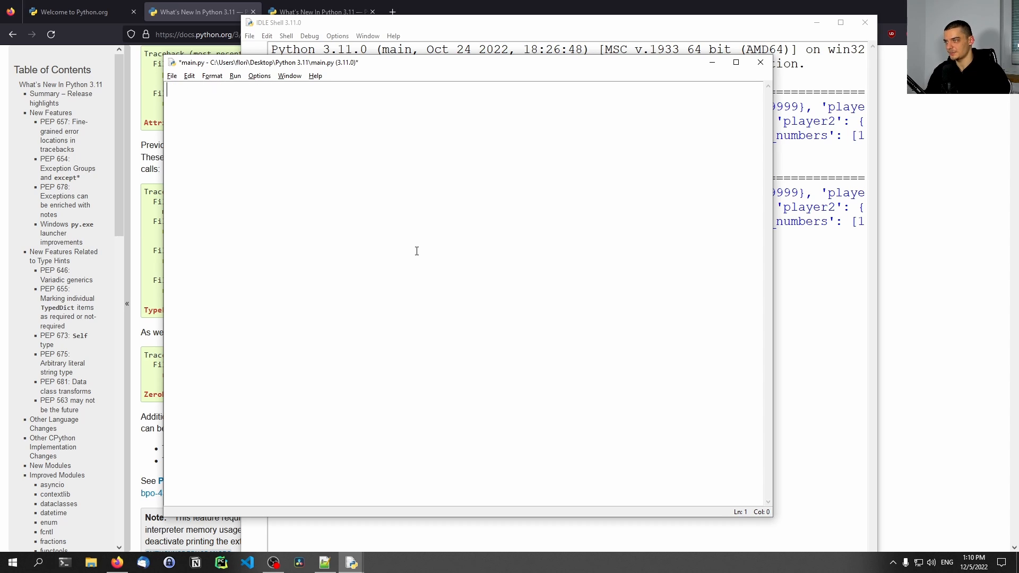
pyautogui.write('def myfunc')
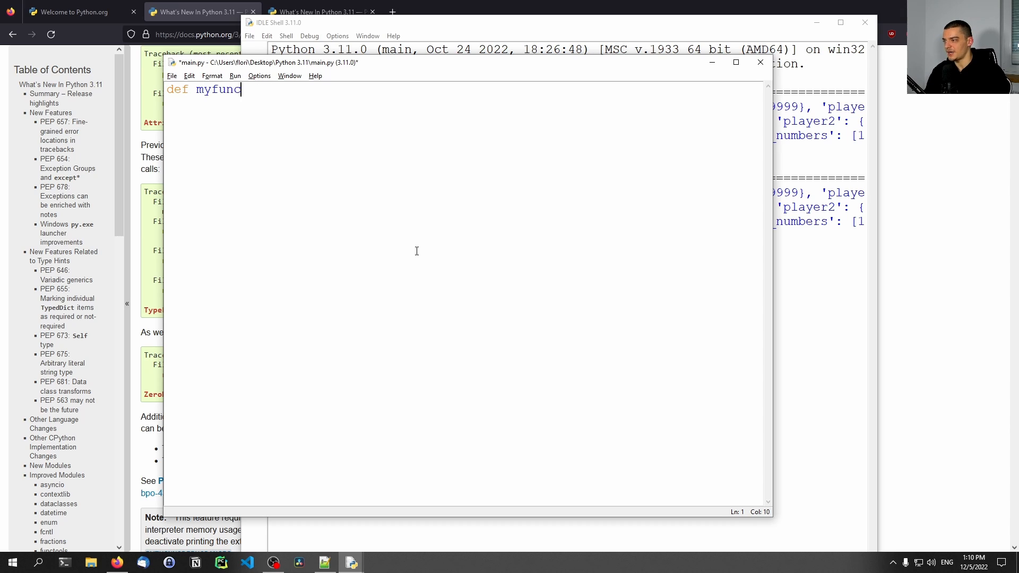
pyautogui.write('tion(')
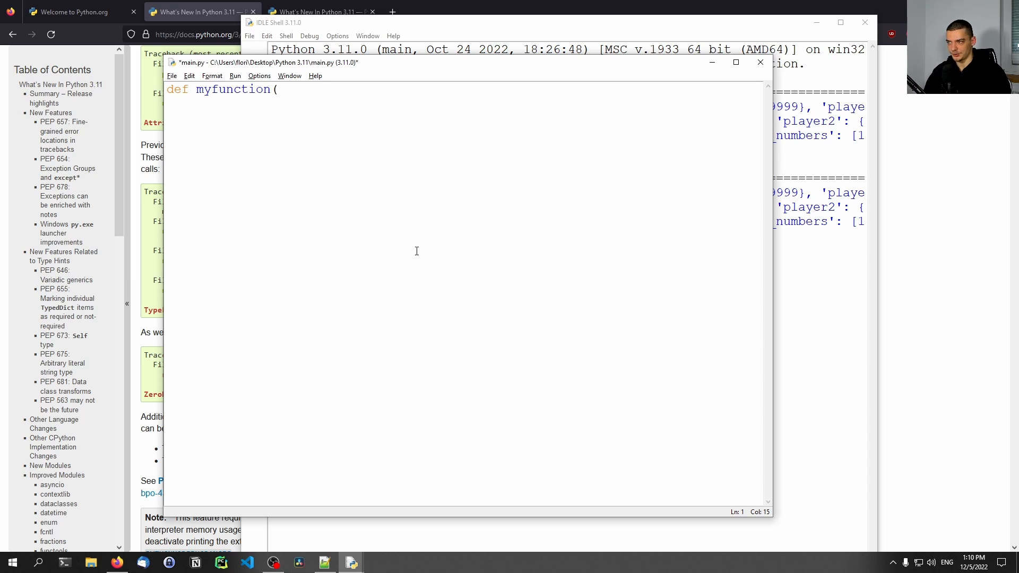
pyautogui.write('parama')
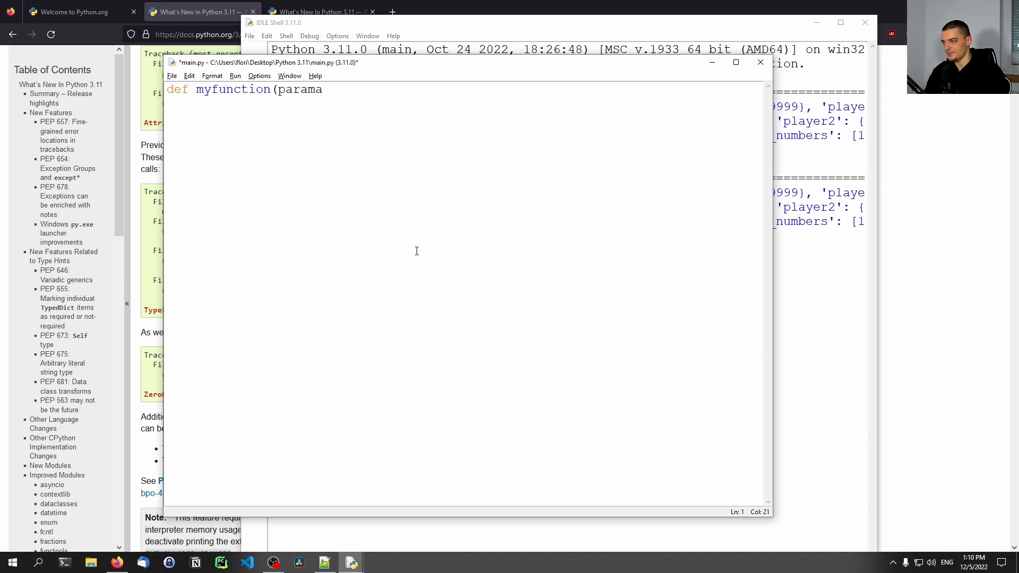
pyautogui.write('ter: str')
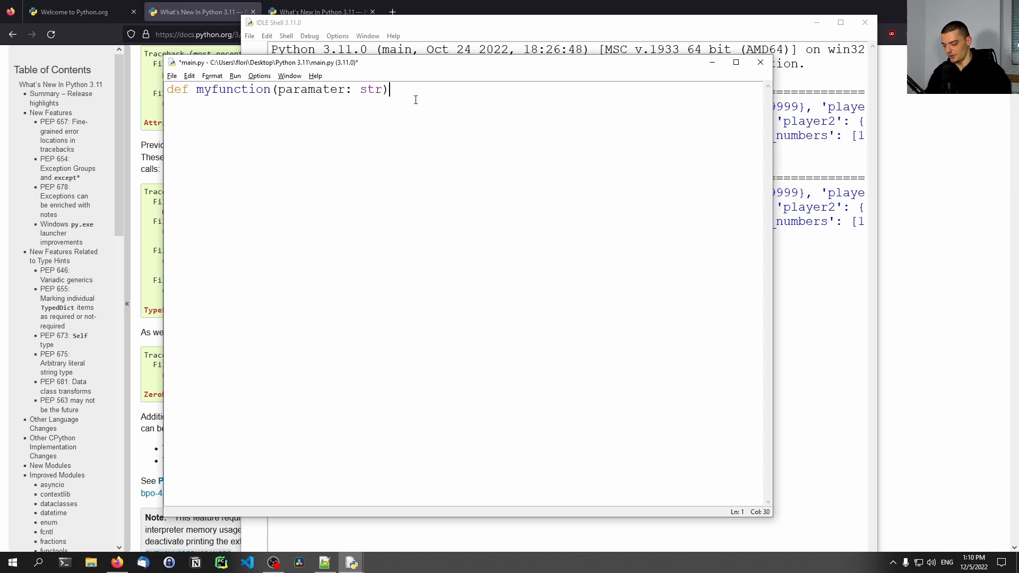
pyautogui.write('->')
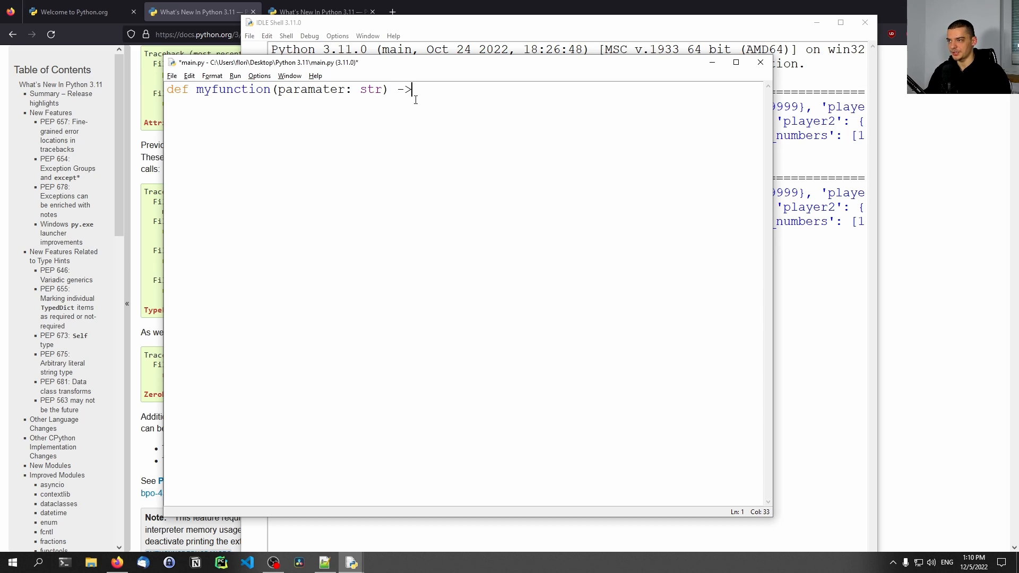
pyautogui.write('int')
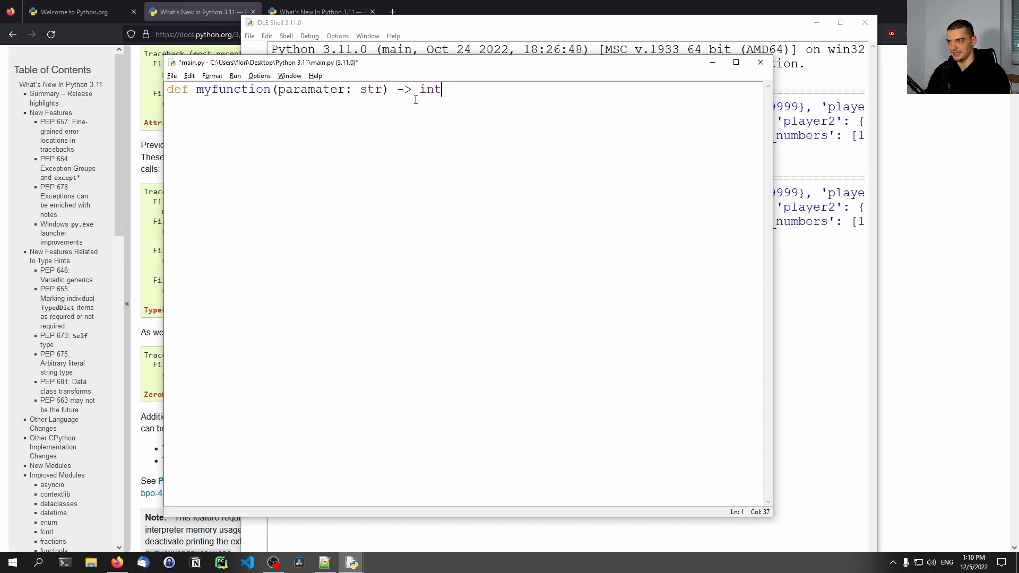
pyautogui.write(':')
pyautogui.write('return int(p')
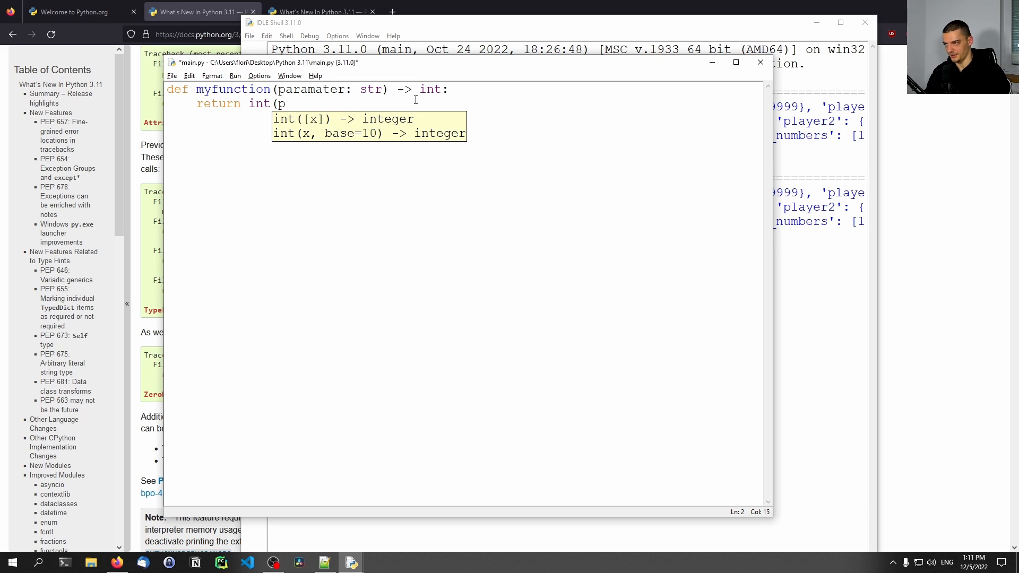
pyautogui.write('arameter)')
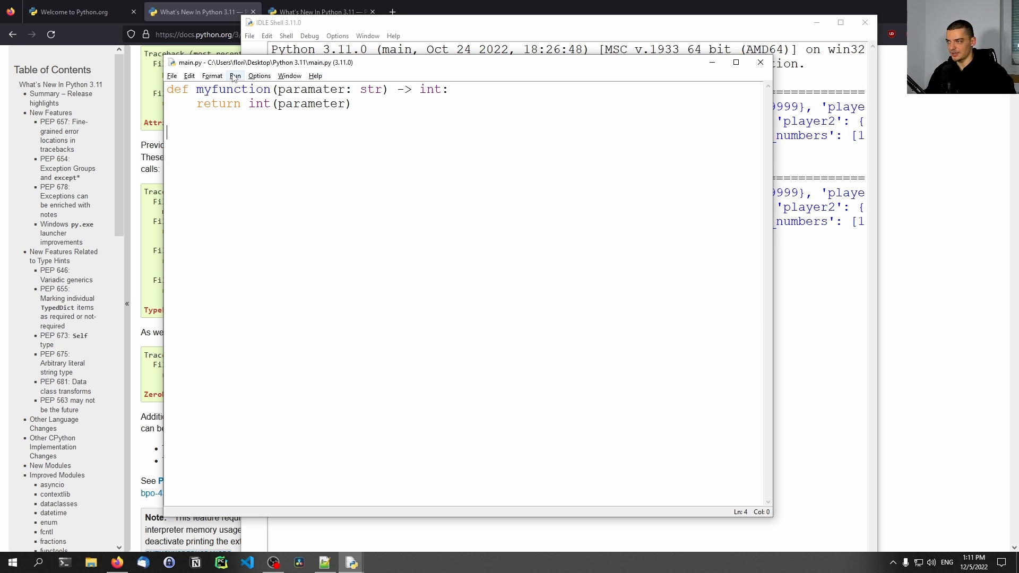
# - Add print(myfunction("100") + 20) and run the script
pyautogui.write('myfunction(')
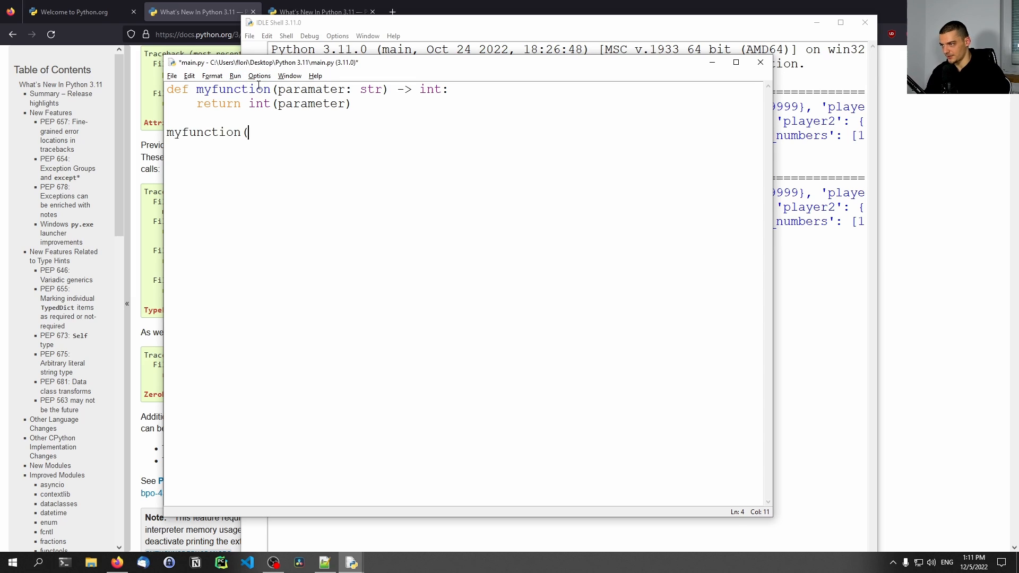
pyautogui.write('"100')
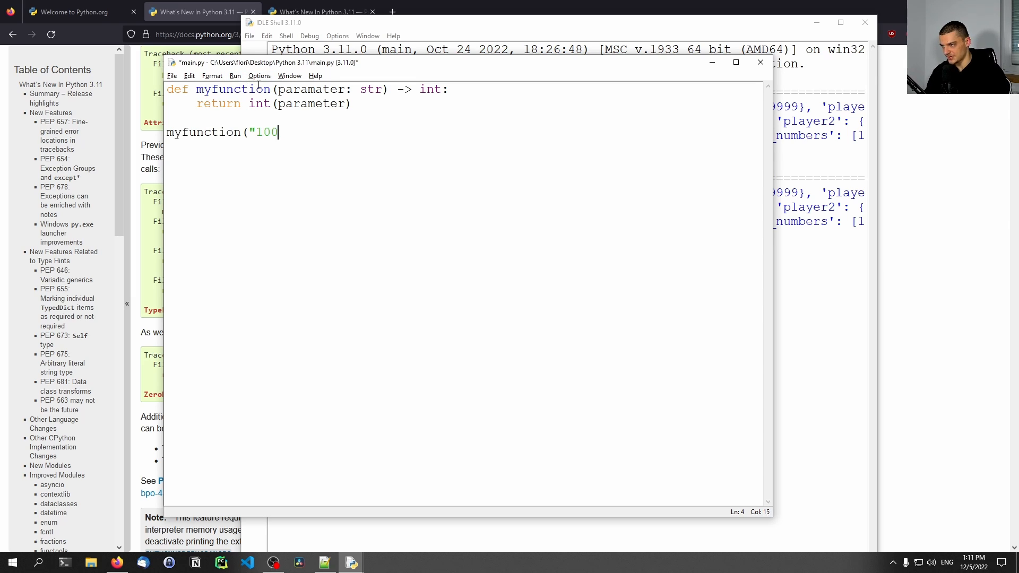
pyautogui.write('") + 20)')
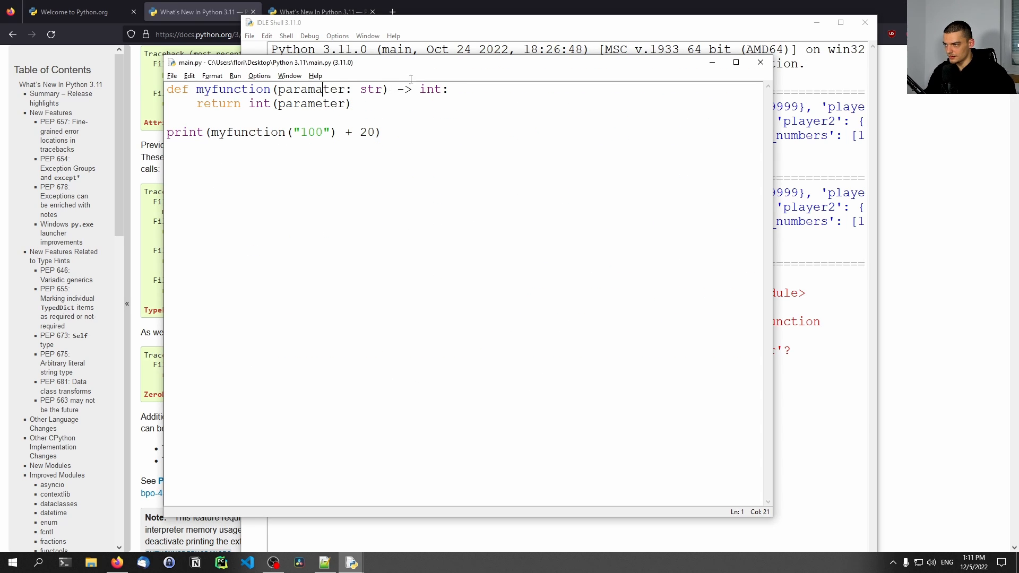
# - Run main.py via Run Module, then change the call argument from "100" to 7.5
pyautogui.click(235, 75)
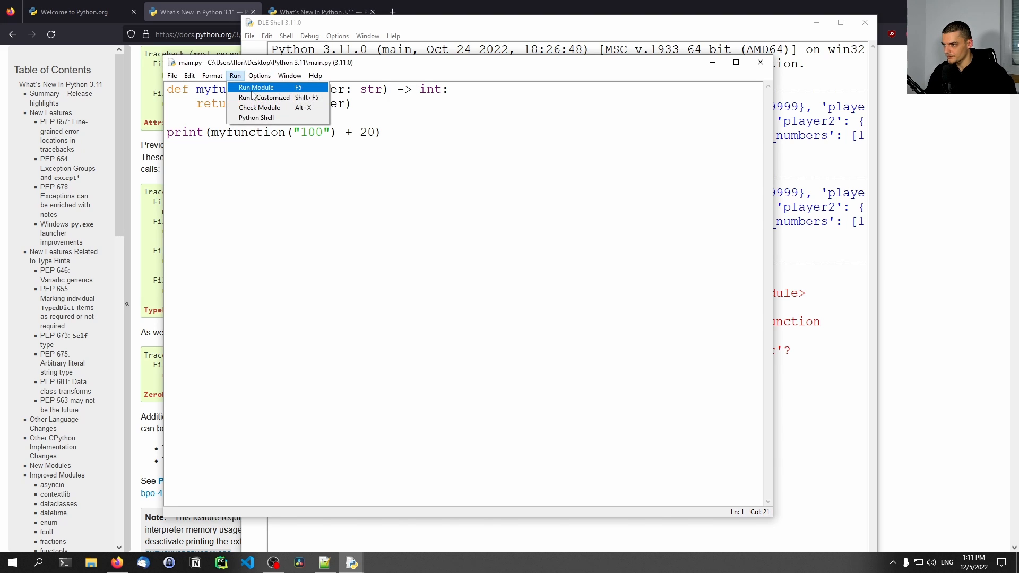
pyautogui.click(255, 87)
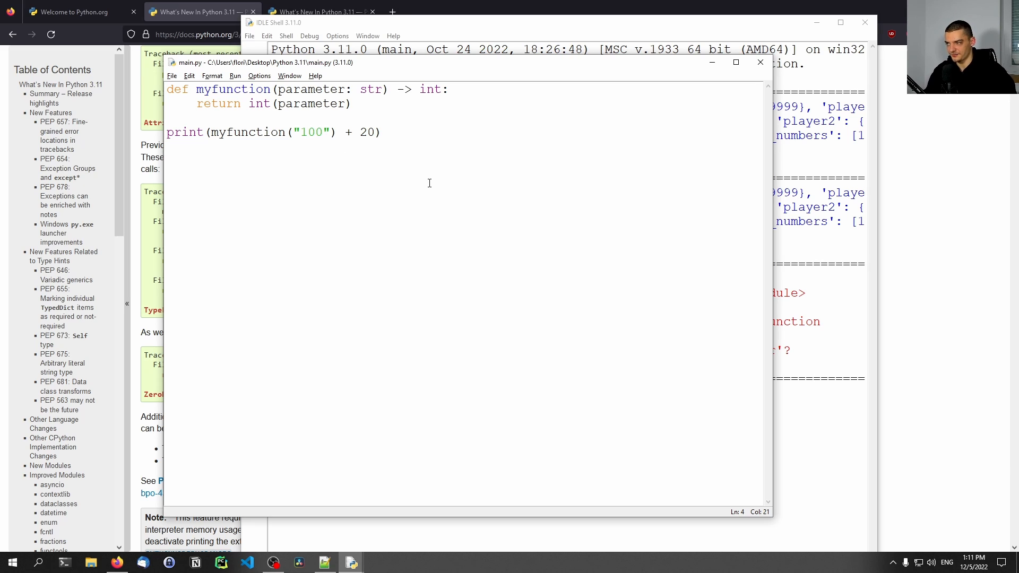
pyautogui.press('Backspace')
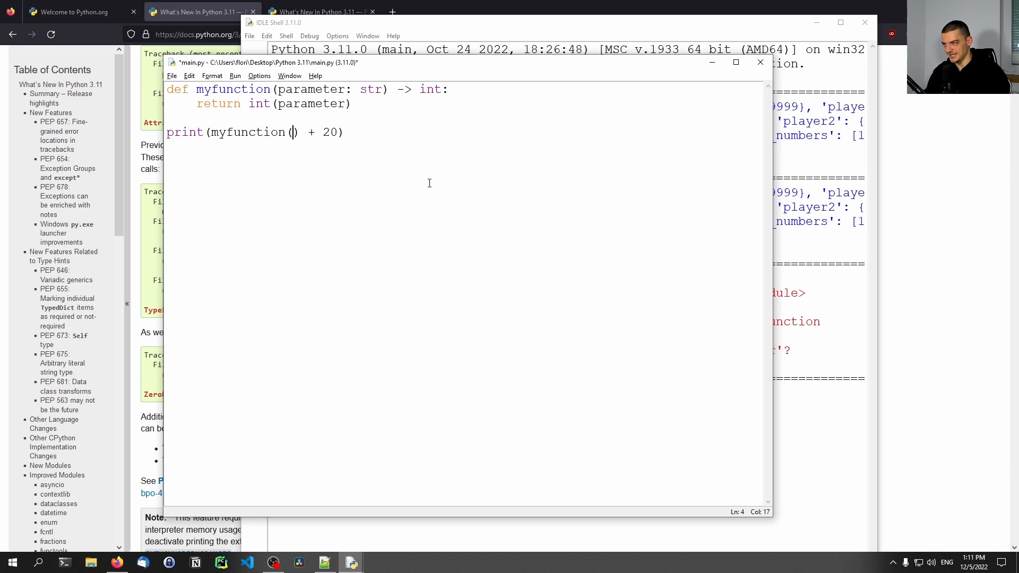
pyautogui.write('7.5')
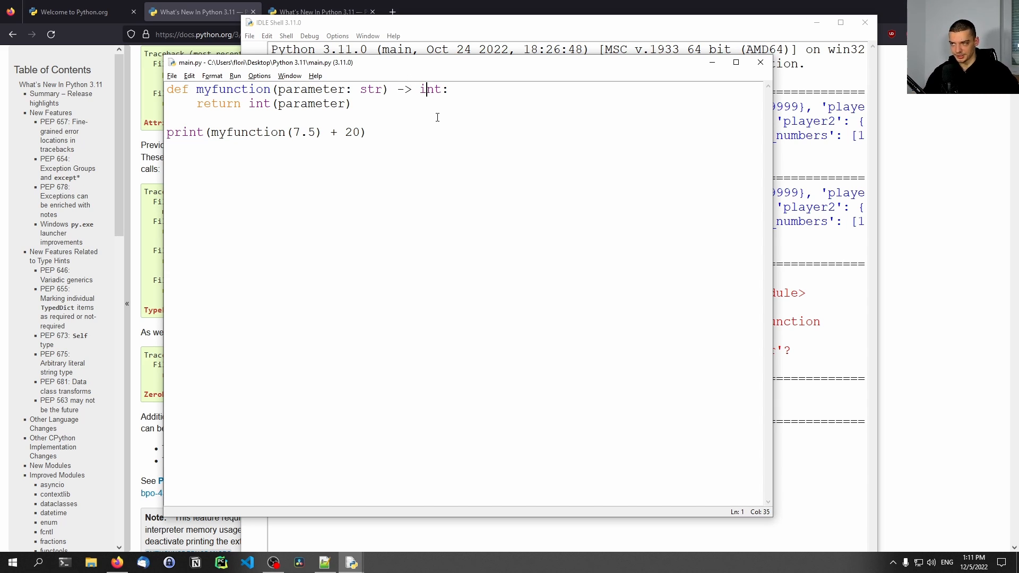
pyautogui.moveTo(416, 115)
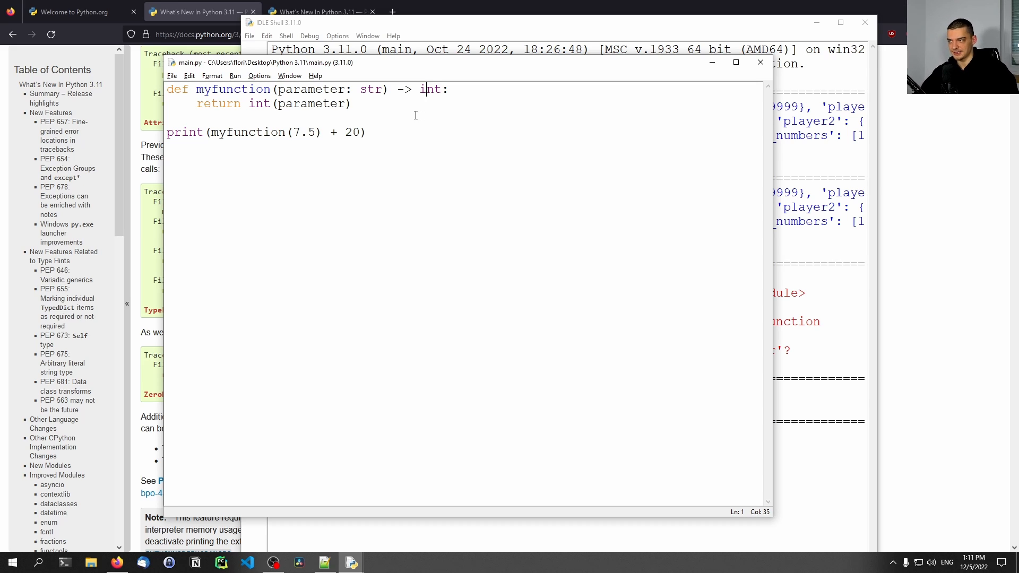
pyautogui.click(409, 129)
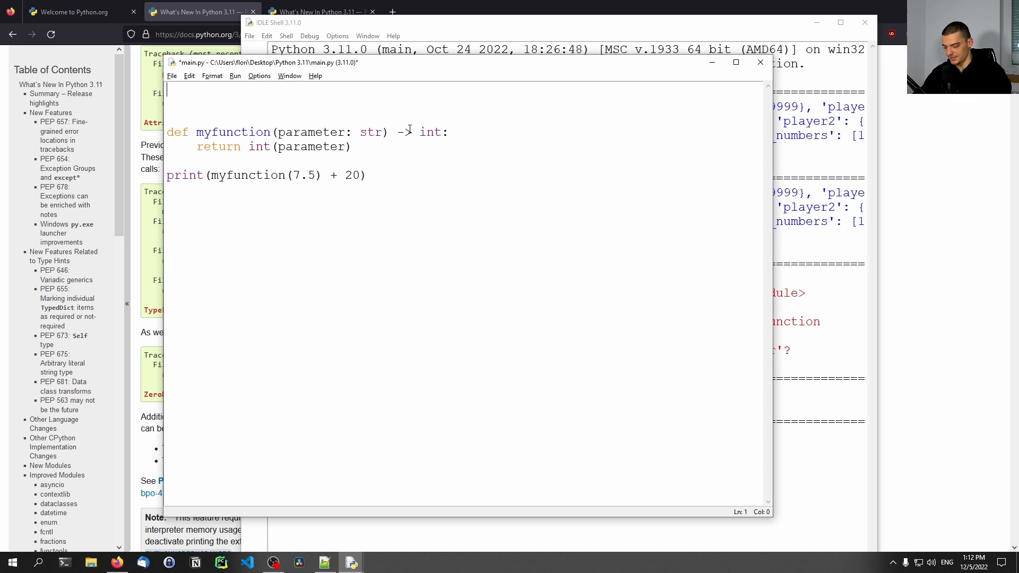
# - Import LiteralString from typing and define do_some_query(query: LiteralString) with a '# do sth' body
pyautogui.write('from typ')
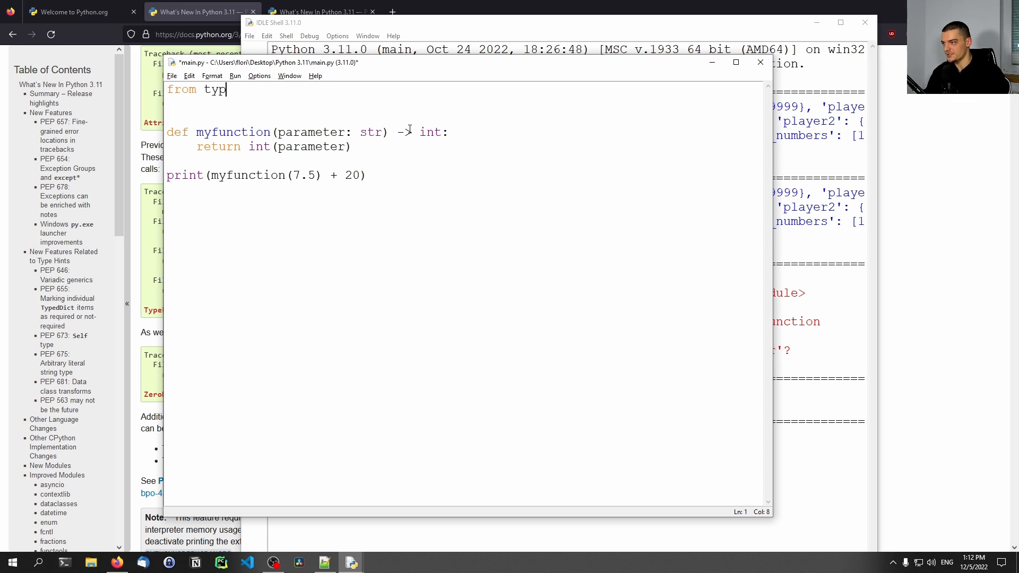
pyautogui.write('ing import LiteralString')
pyautogui.click(308, 132)
pyautogui.write('def do')
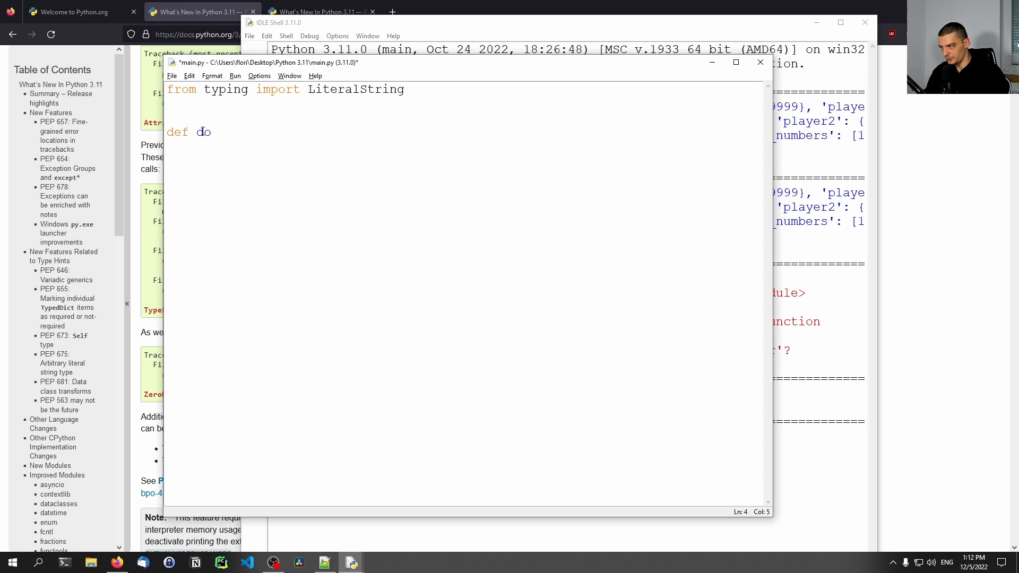
pyautogui.write('_some_query(')
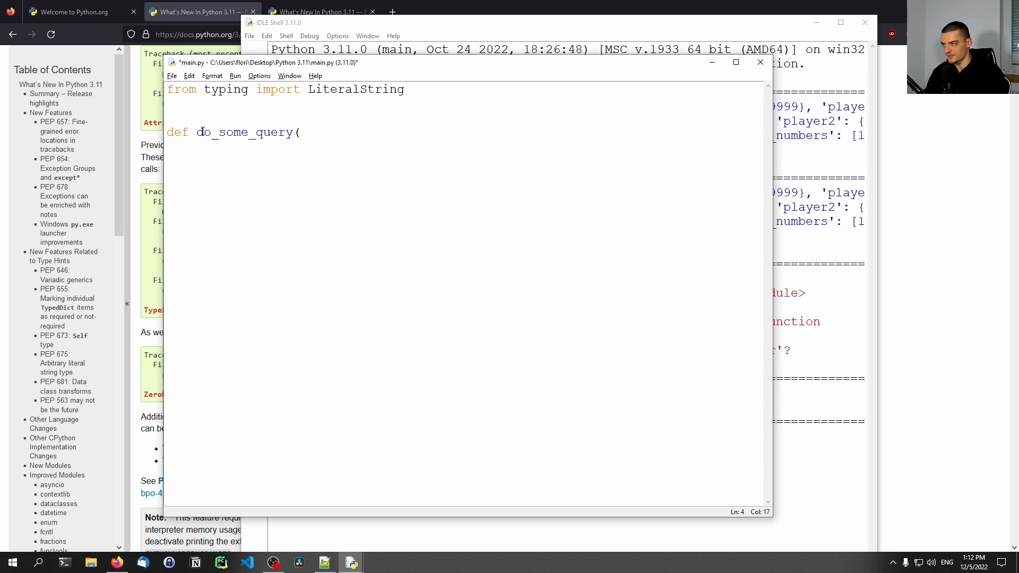
pyautogui.write('qi')
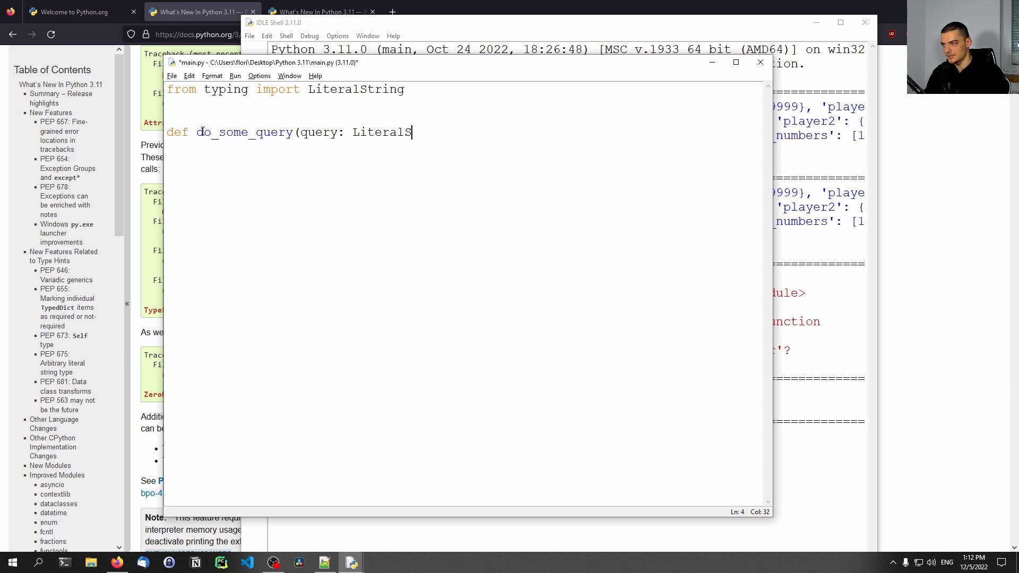
pyautogui.write('tring)')
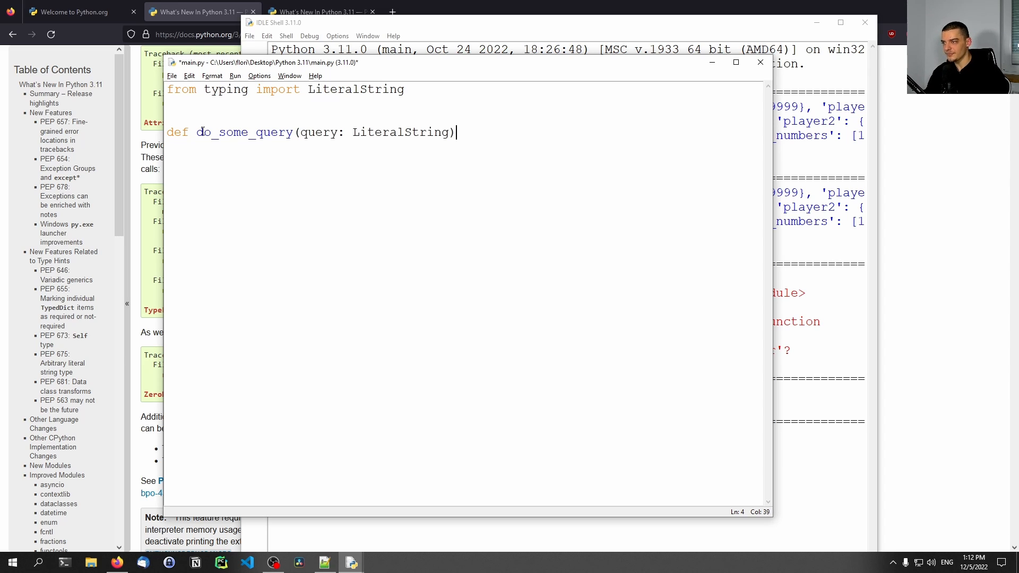
pyautogui.write(':')
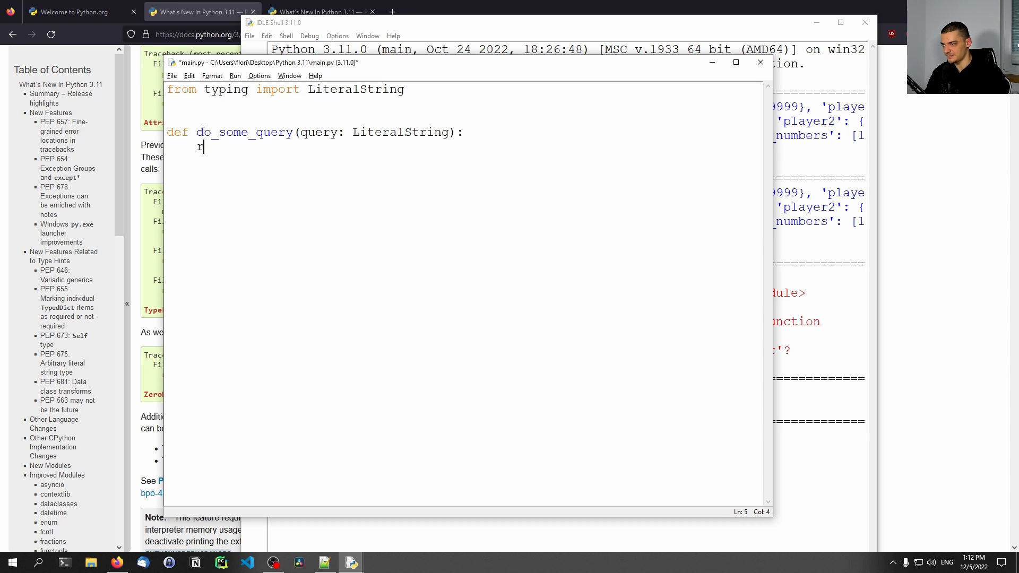
pyautogui.write('#')
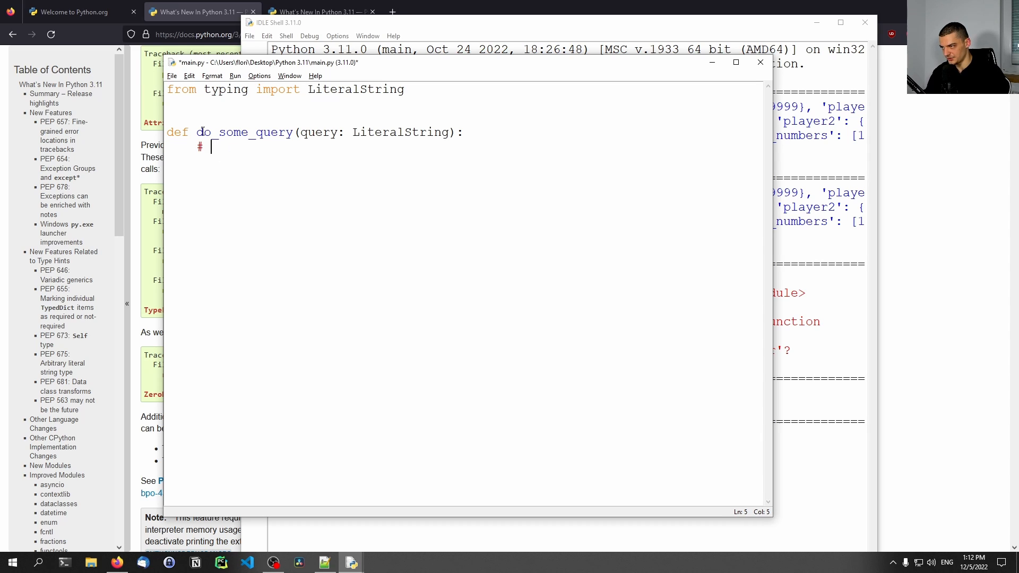
pyautogui.write('do sth')
pyautogui.write('pass')
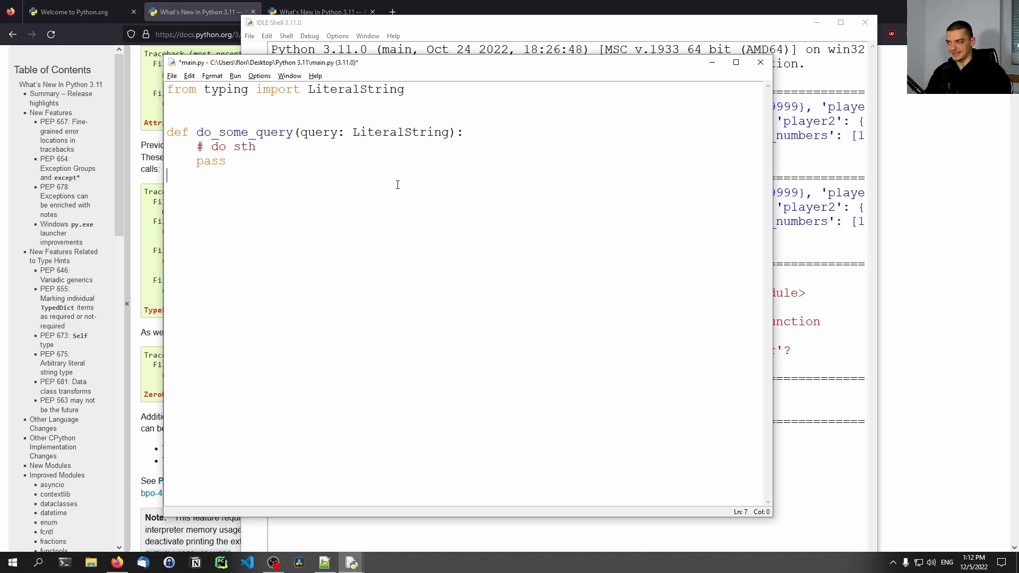
# - Call do_some_query("SELECT * FROM data") and confirm saving main.py to run it
pyautogui.write('do_som')
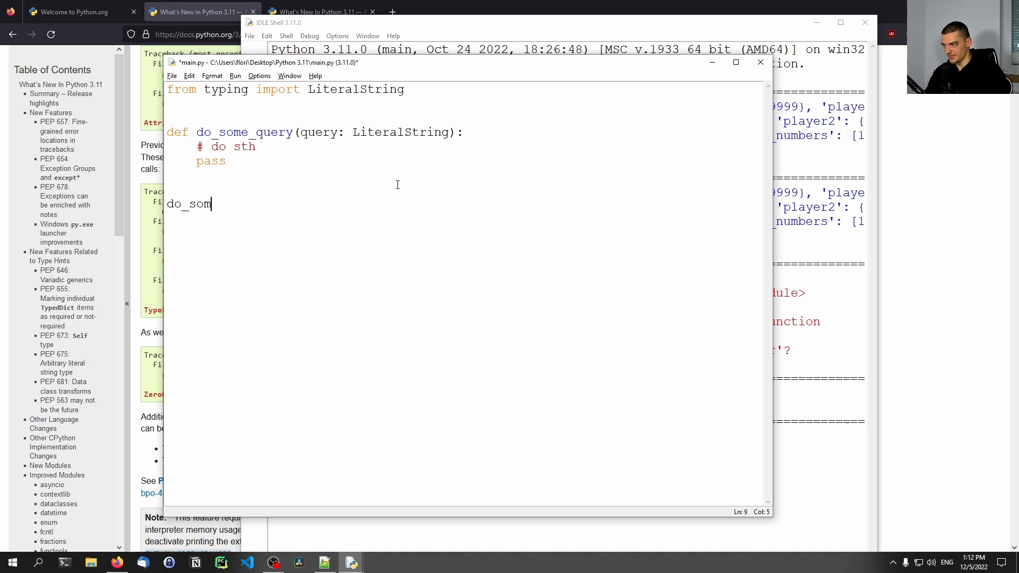
pyautogui.write('e_query("')
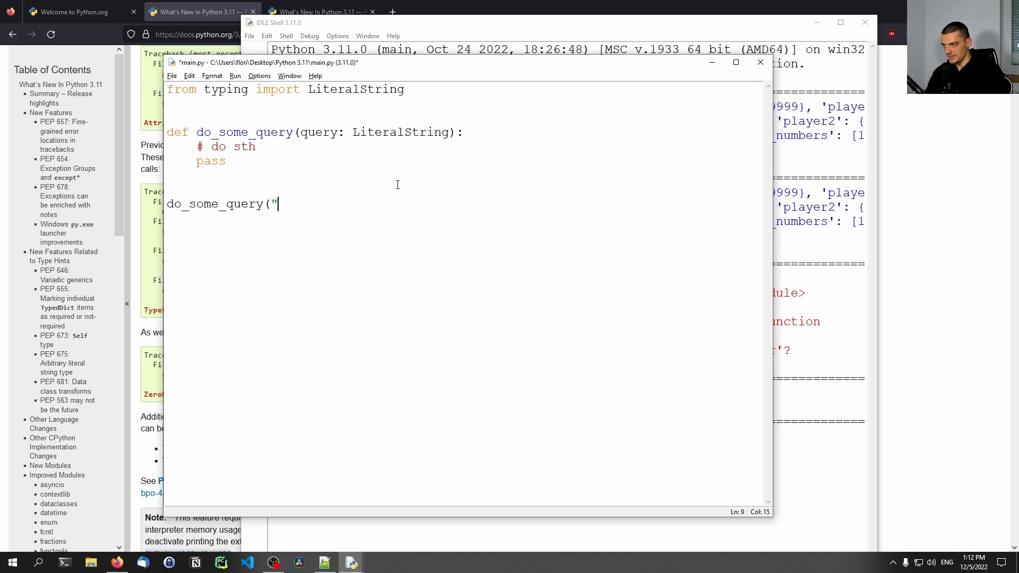
pyautogui.write('SELECT *Ü')
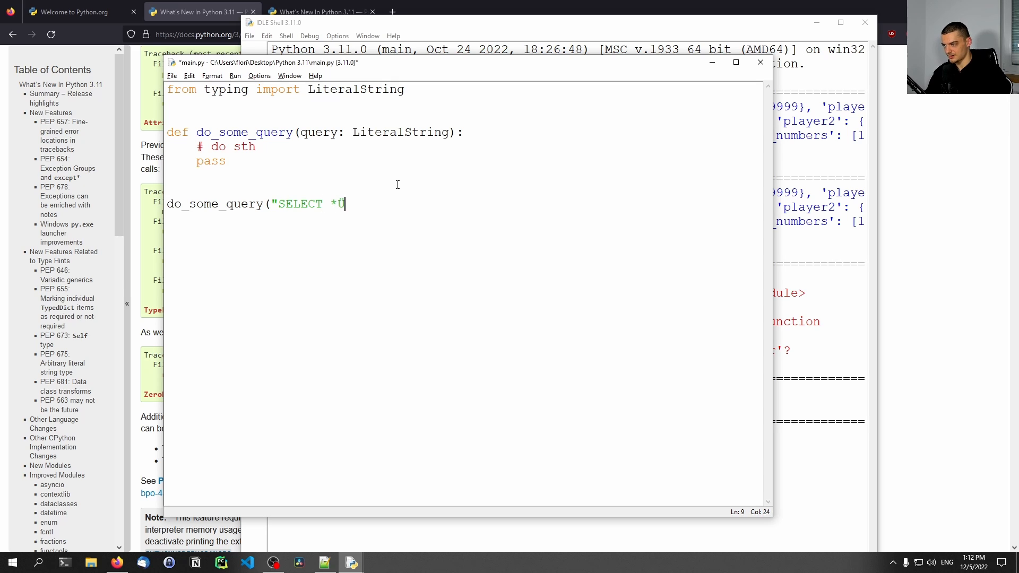
pyautogui.write('FROM data')
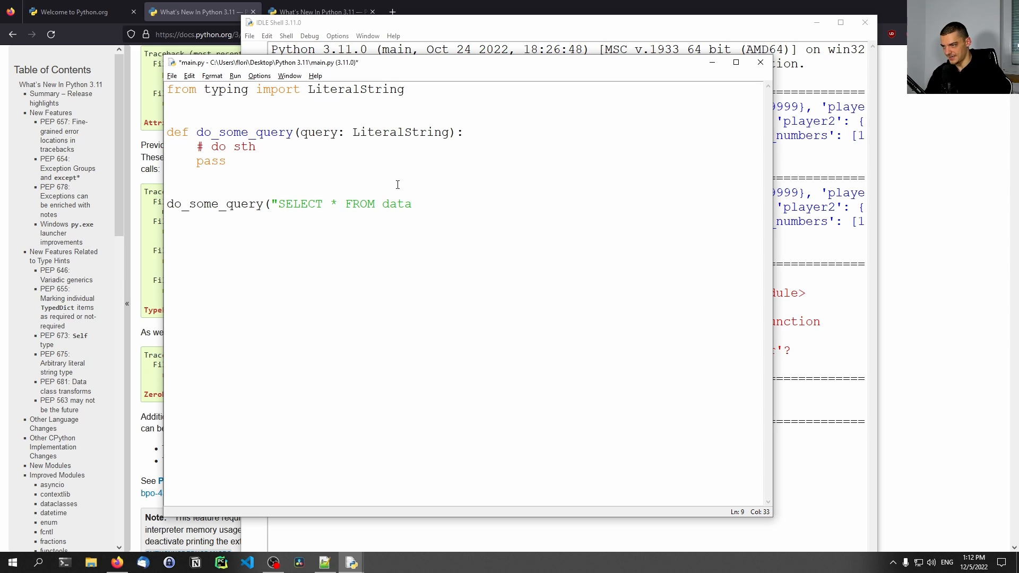
pyautogui.write('")')
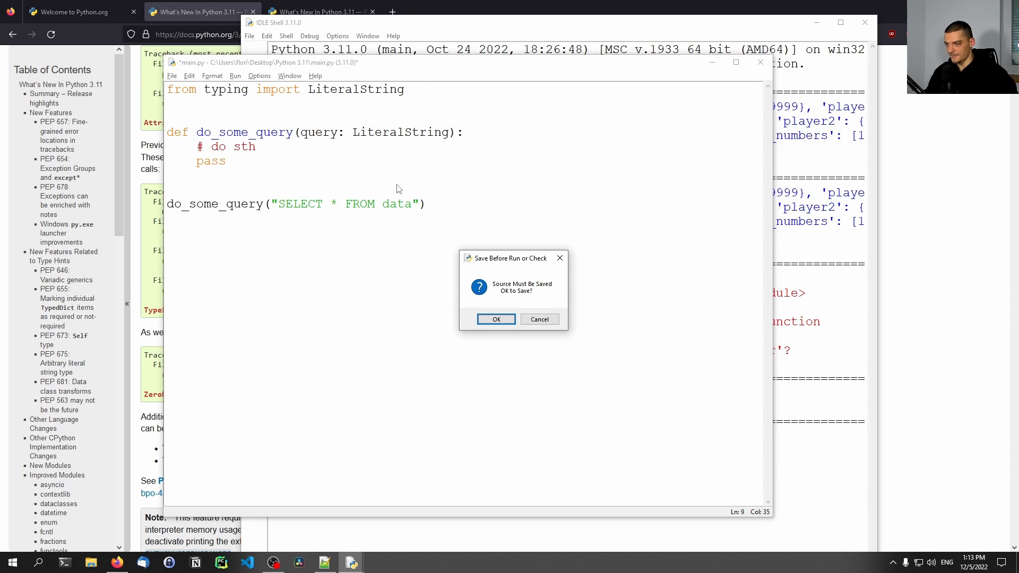
pyautogui.click(496, 319)
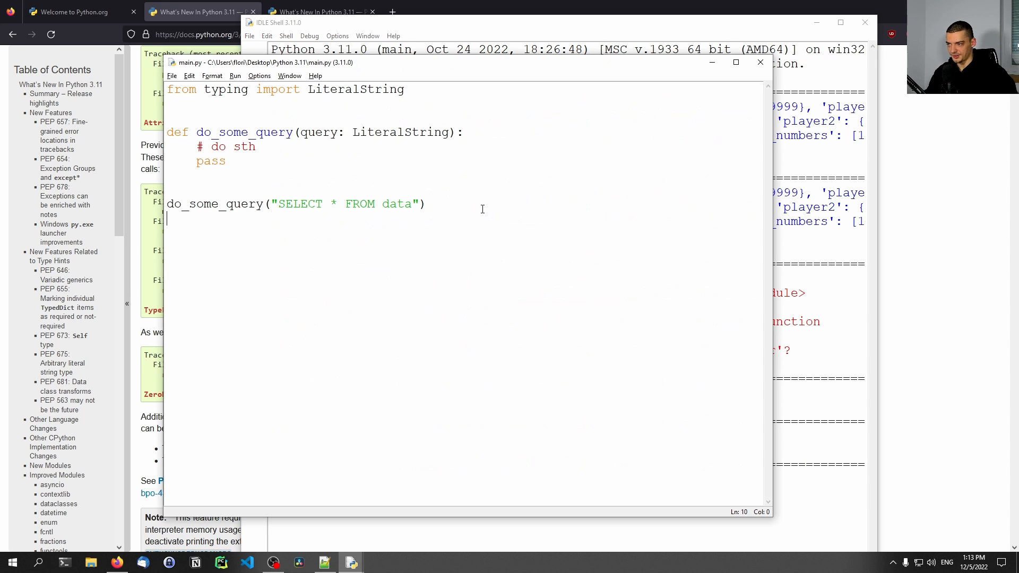
# - Add variable = 10 and extend the query to "SELECT * FROM data WHERE id = {variable}"
pyautogui.click(337, 226)
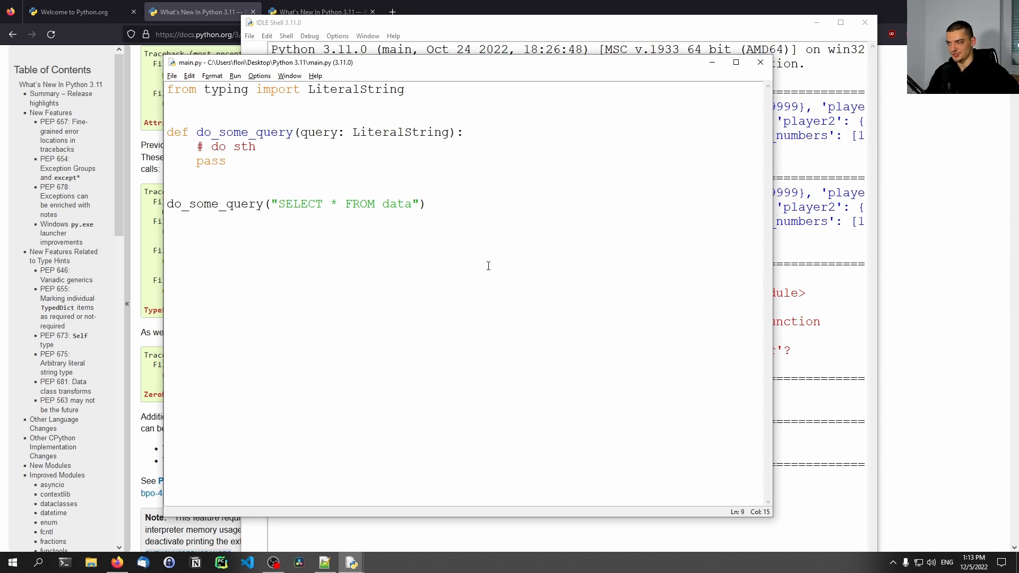
pyautogui.write('f')
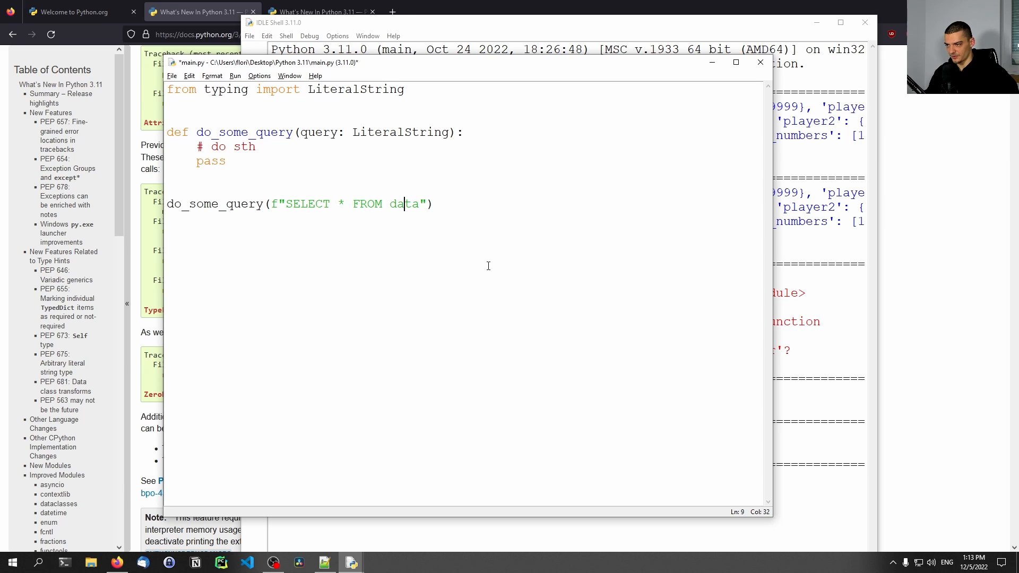
pyautogui.press('BackSpace')
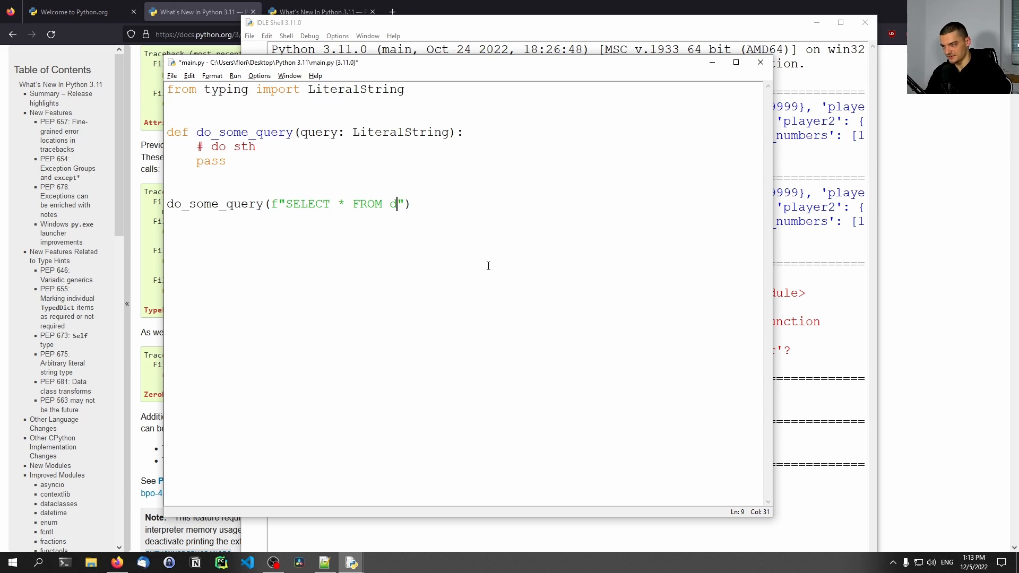
pyautogui.write('ata WHERE')
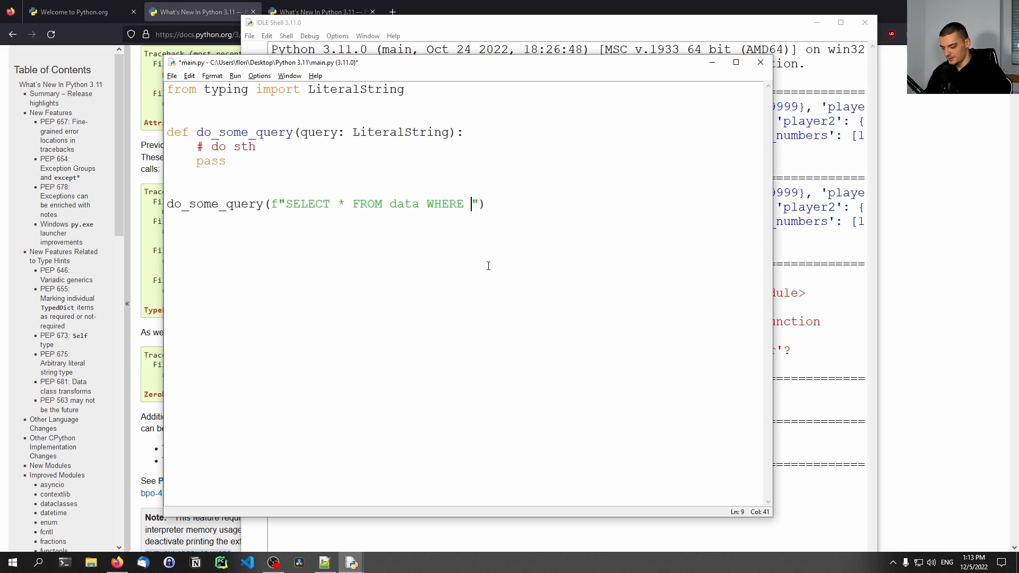
pyautogui.write('id = {')
pyautogui.write('vari')
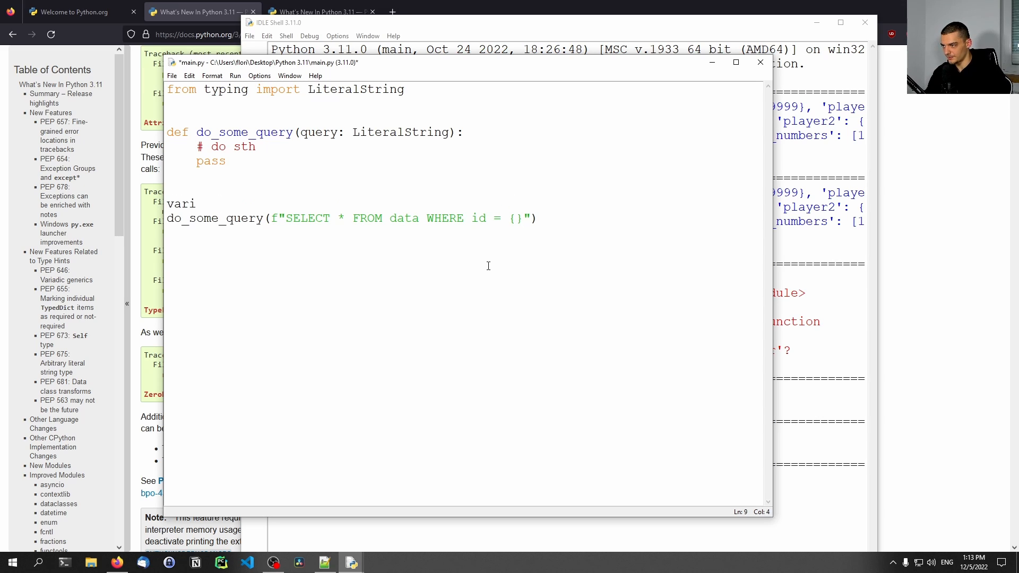
pyautogui.write('able')
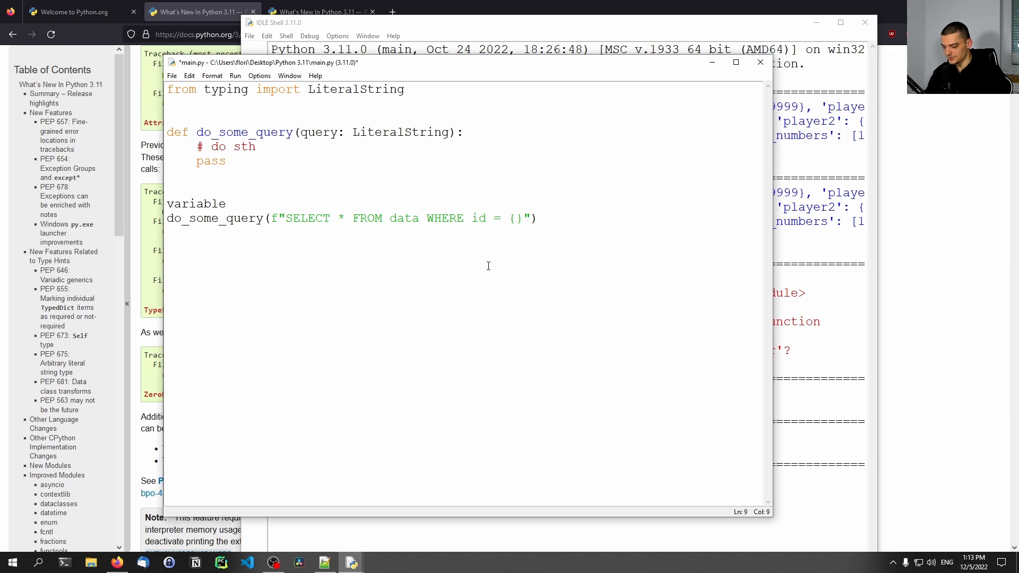
pyautogui.write('= 10')
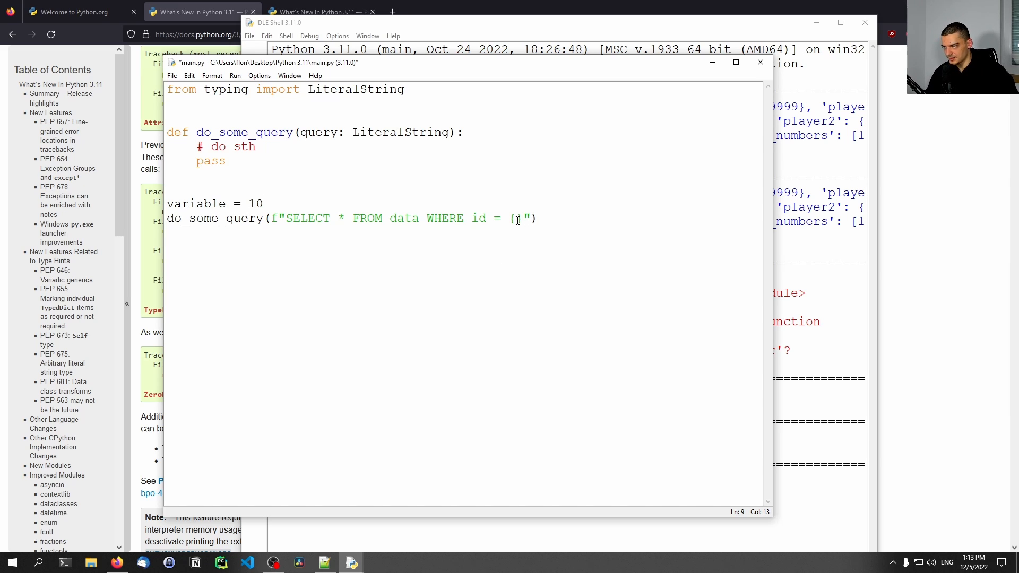
pyautogui.write('ariab')
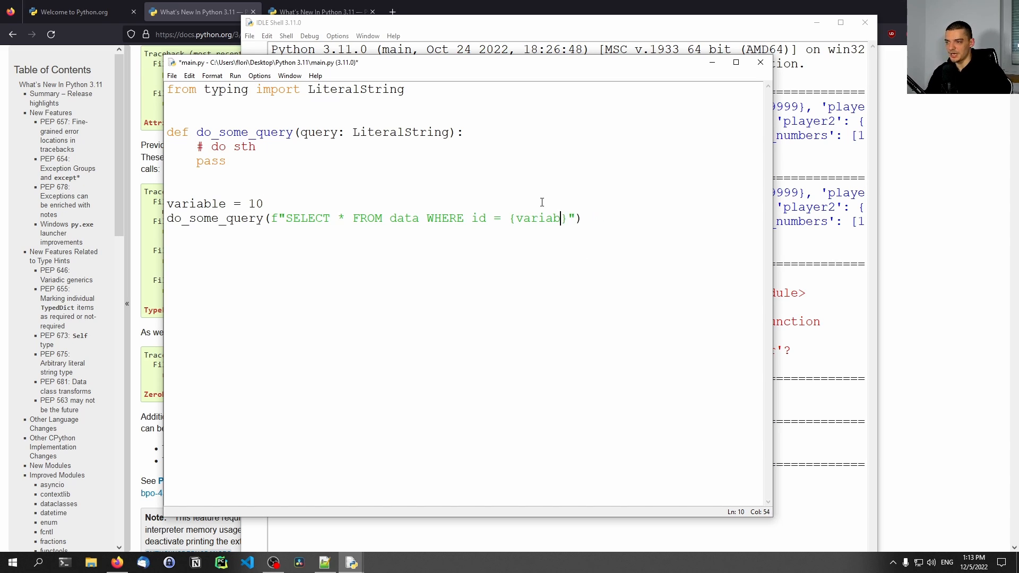
pyautogui.write('le')
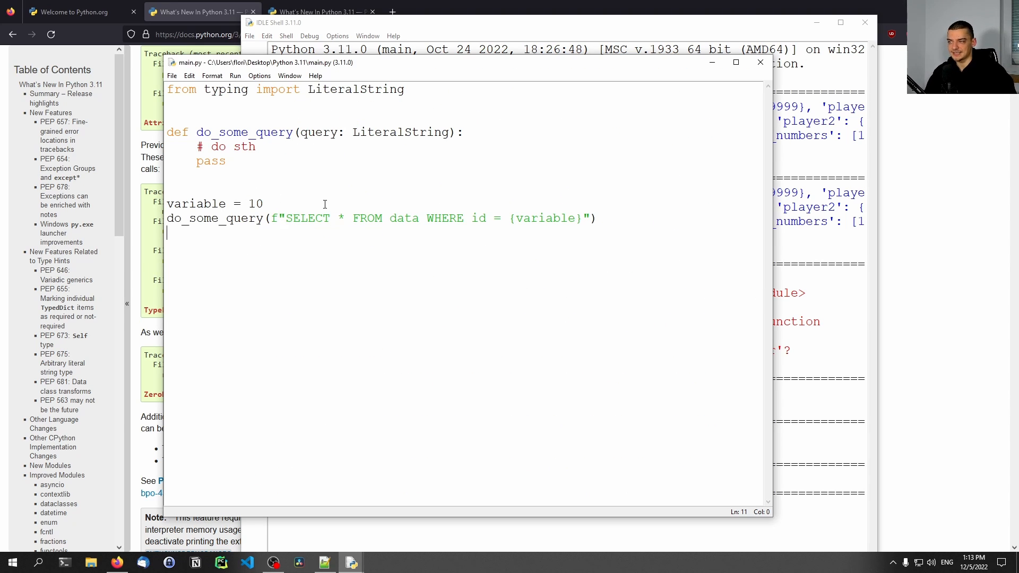
pyautogui.moveTo(420, 292)
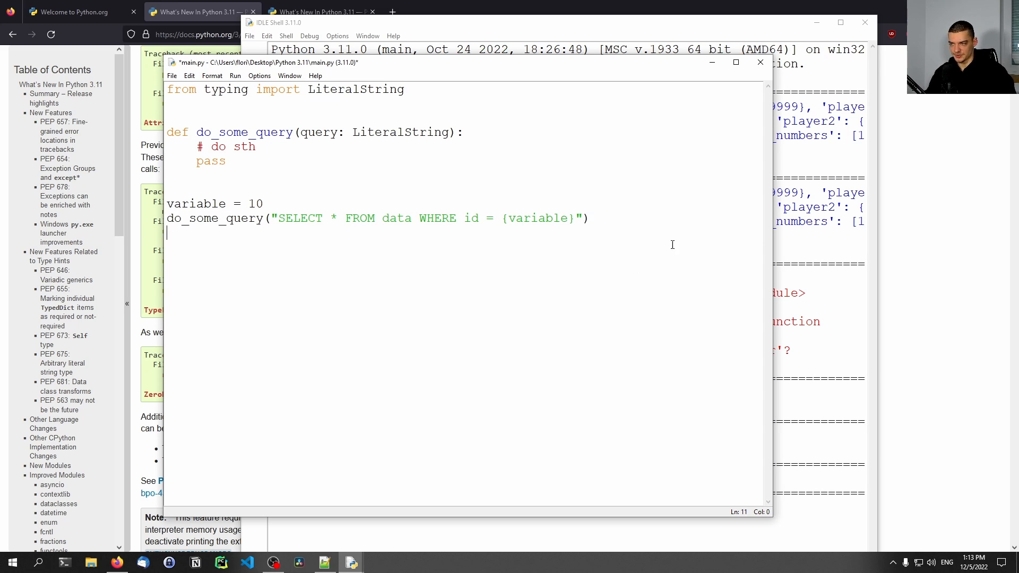
# - Define class MyClass with an __init__ that stores self.name = name
pyautogui.click(339, 218)
pyautogui.write('Self')
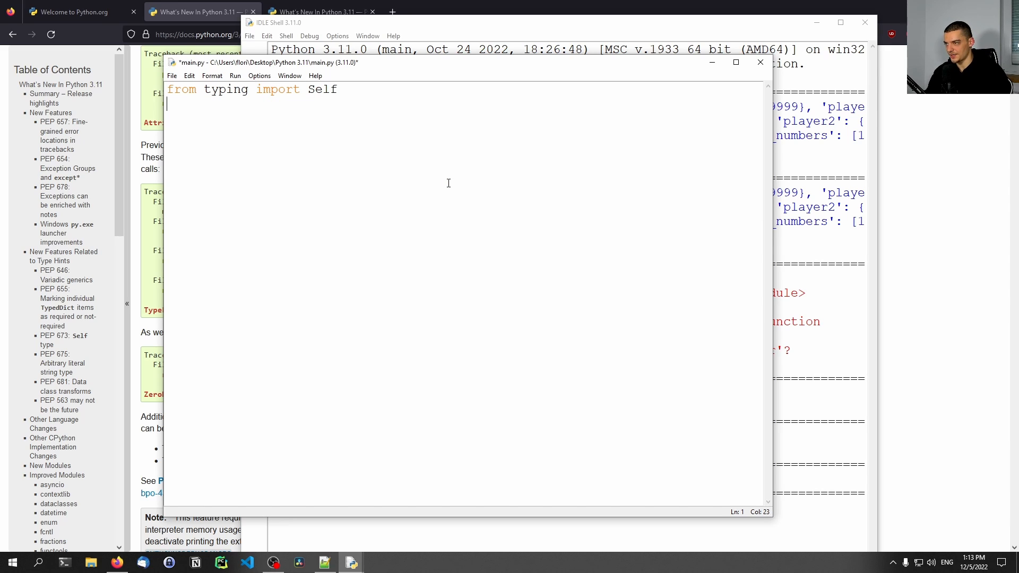
pyautogui.write('class My')
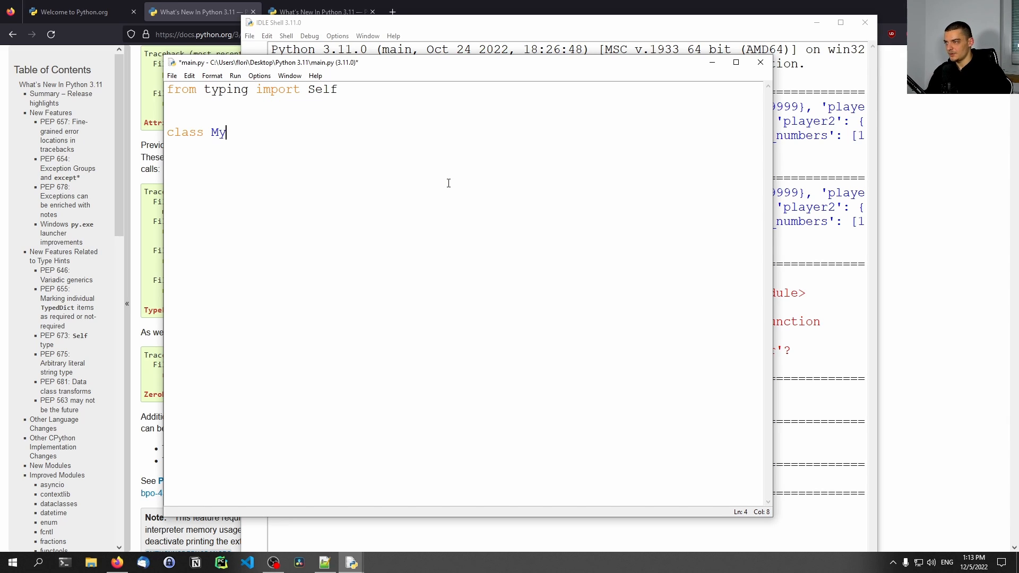
pyautogui.write('Class:')
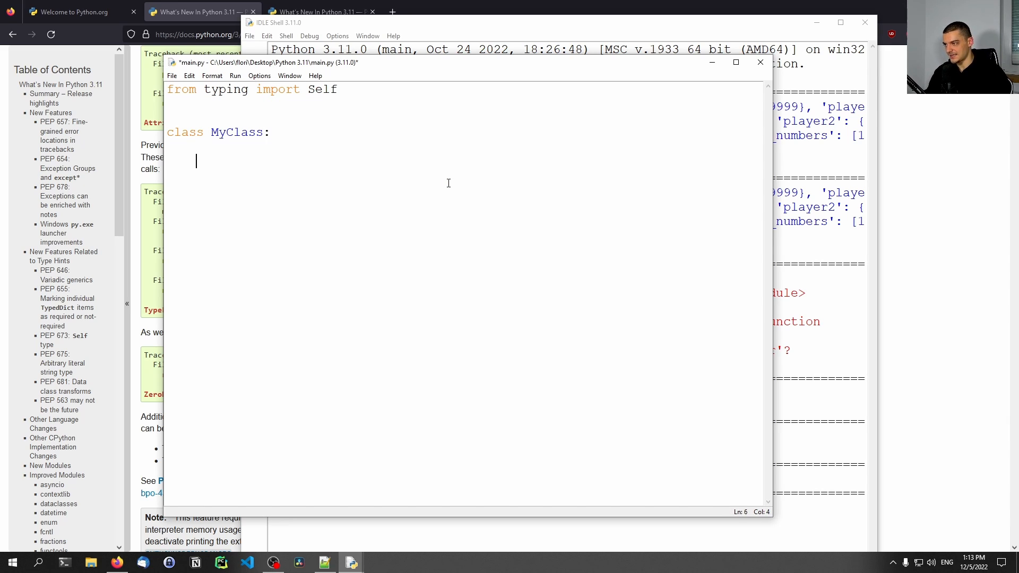
pyautogui.write('def __')
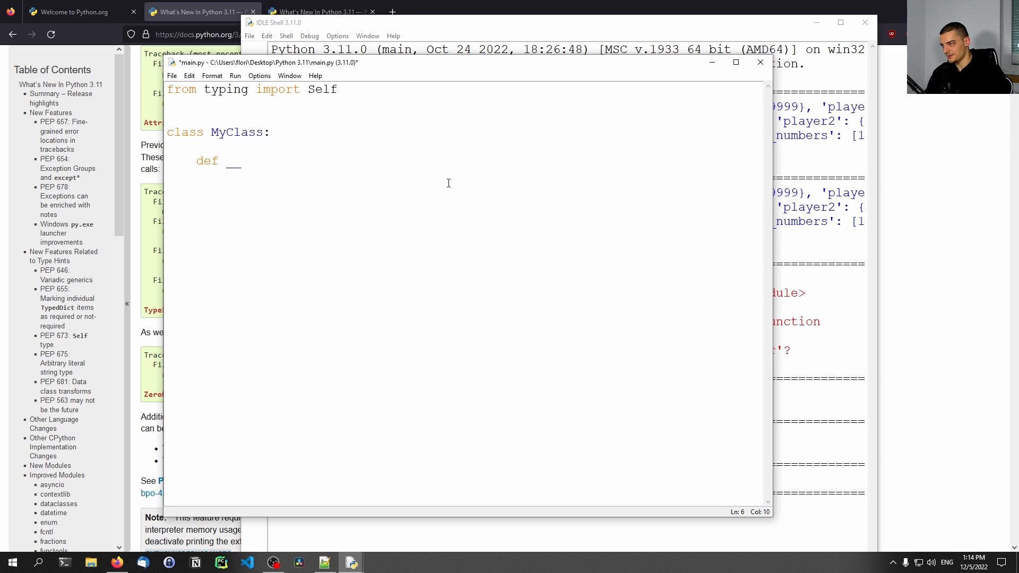
pyautogui.write('_init__(self, name):')
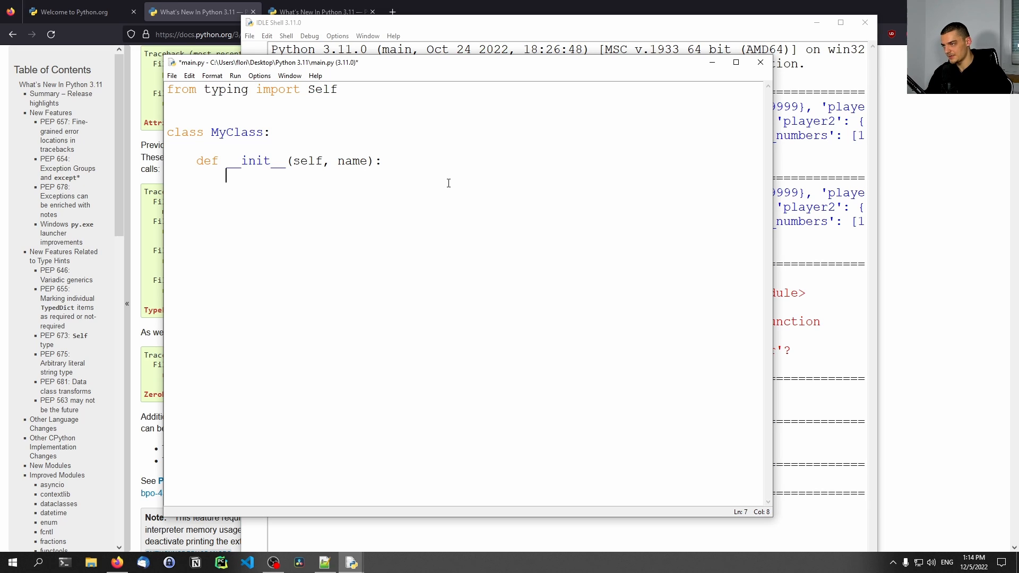
pyautogui.write('self.name = na')
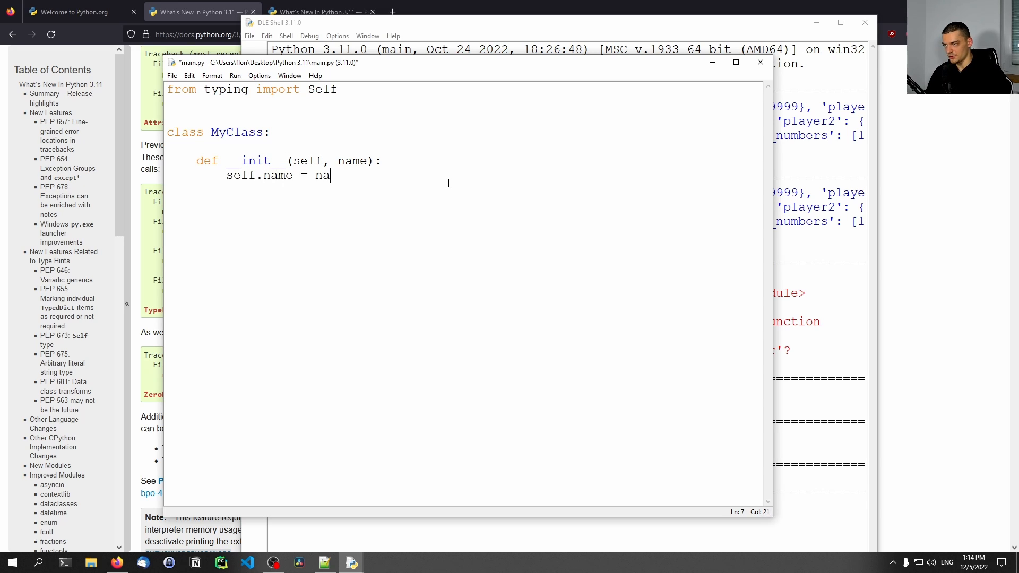
pyautogui.write('me')
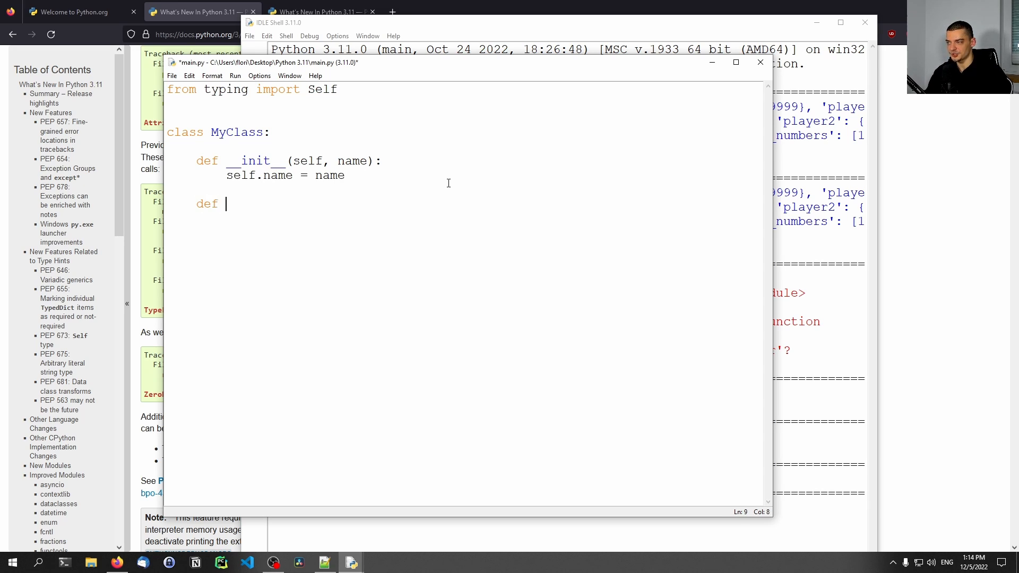
# - Start a mycoolfunction(self, ...) method inside MyClass
pyautogui.write('my')
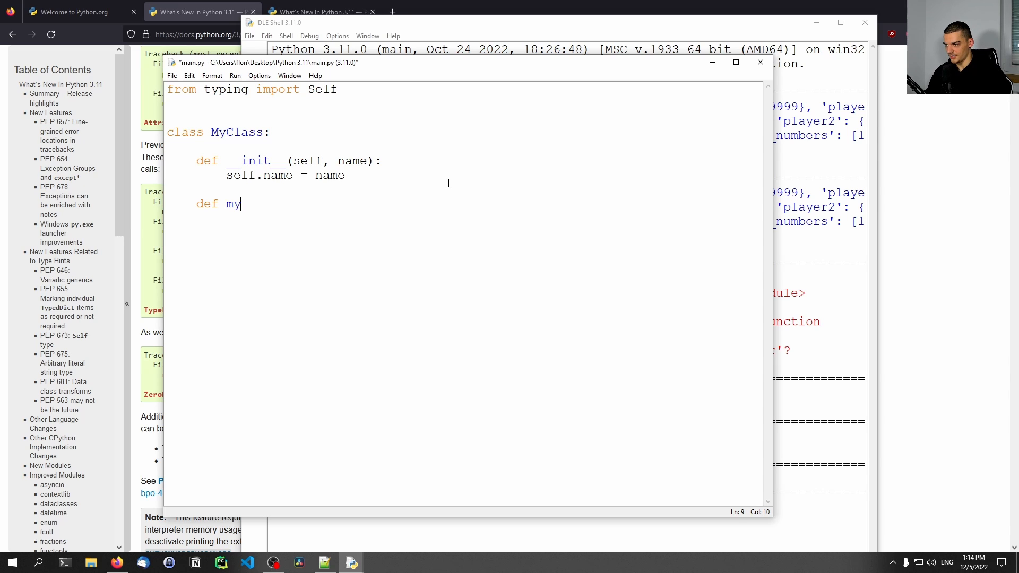
pyautogui.write('coolfunct')
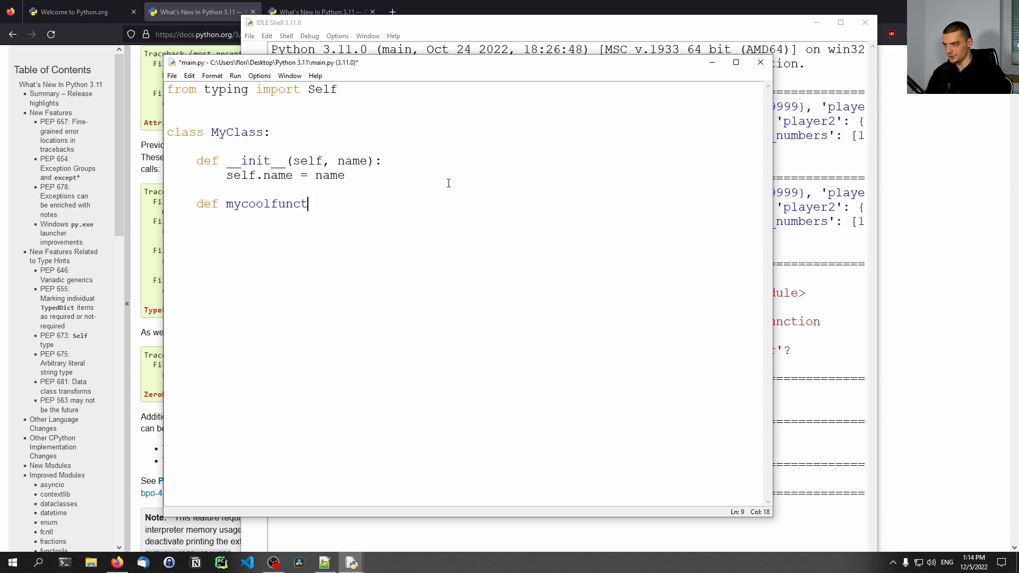
pyautogui.write('ion(self,')
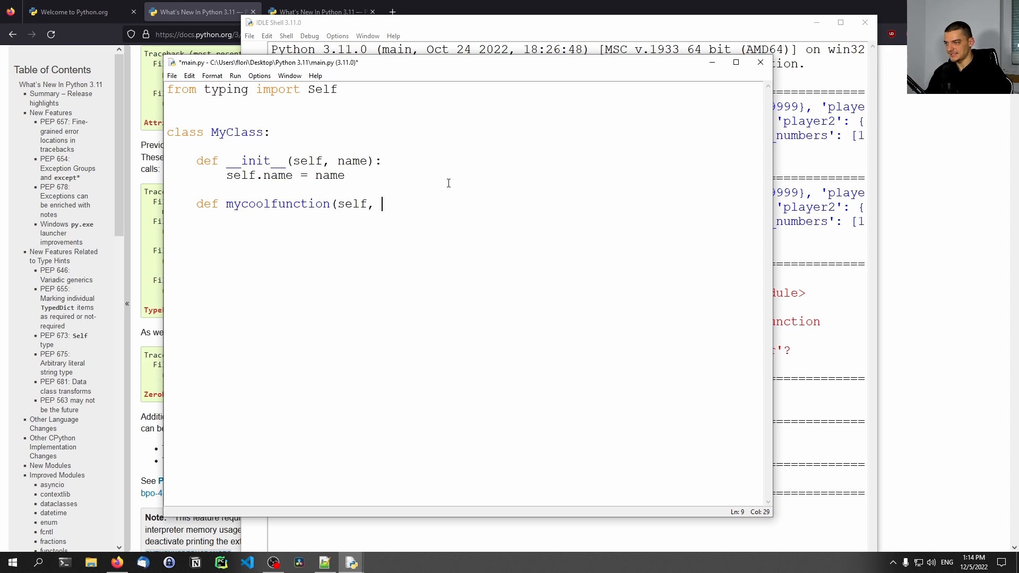
# - Complete mycoolfunction(self, parameter) -> Self, setting self.name = parameter and returning self
pyautogui.write('parameter: str')
pyautogui.write('sel')
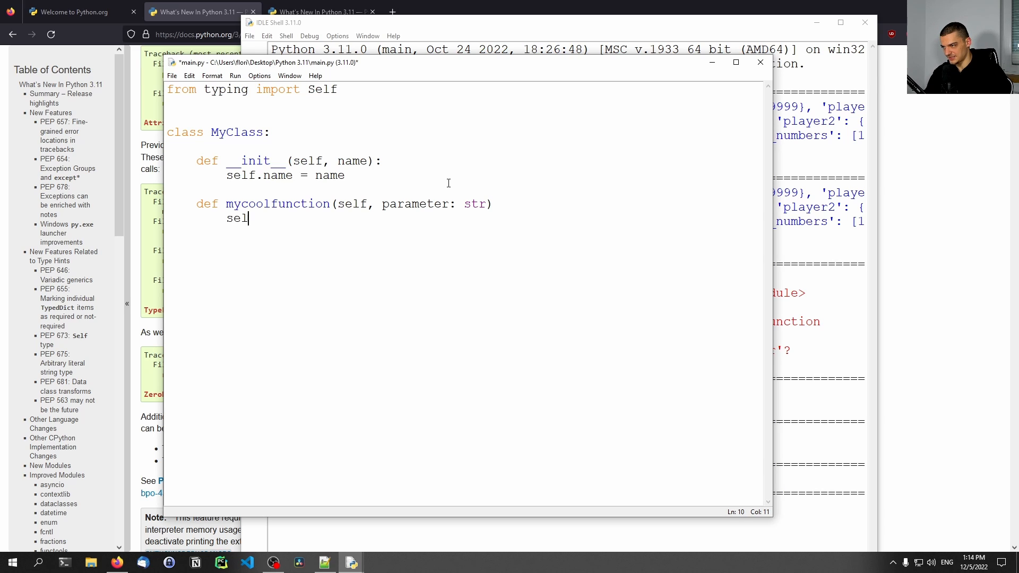
pyautogui.write('f.parameter')
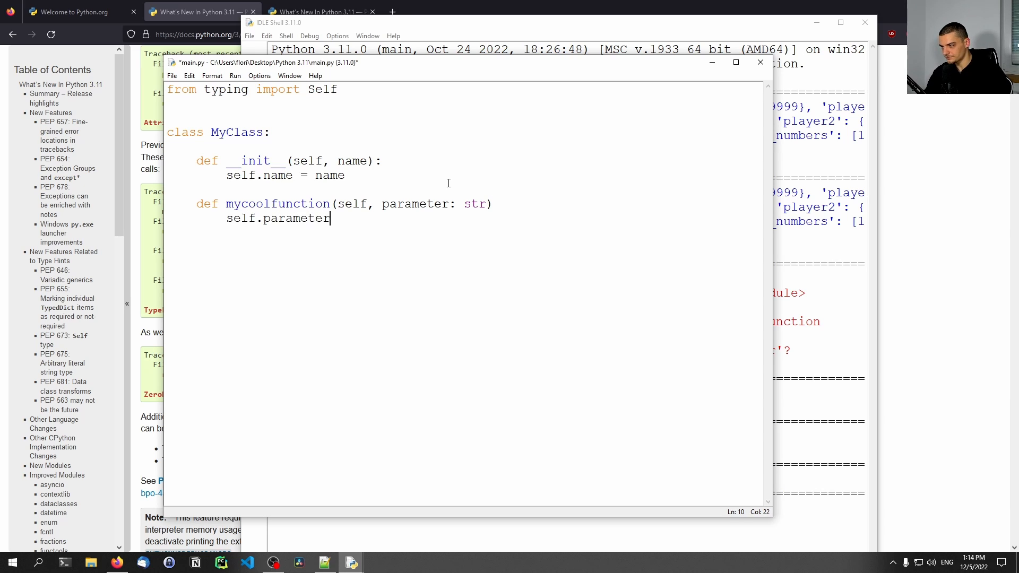
pyautogui.press('BackSpace')
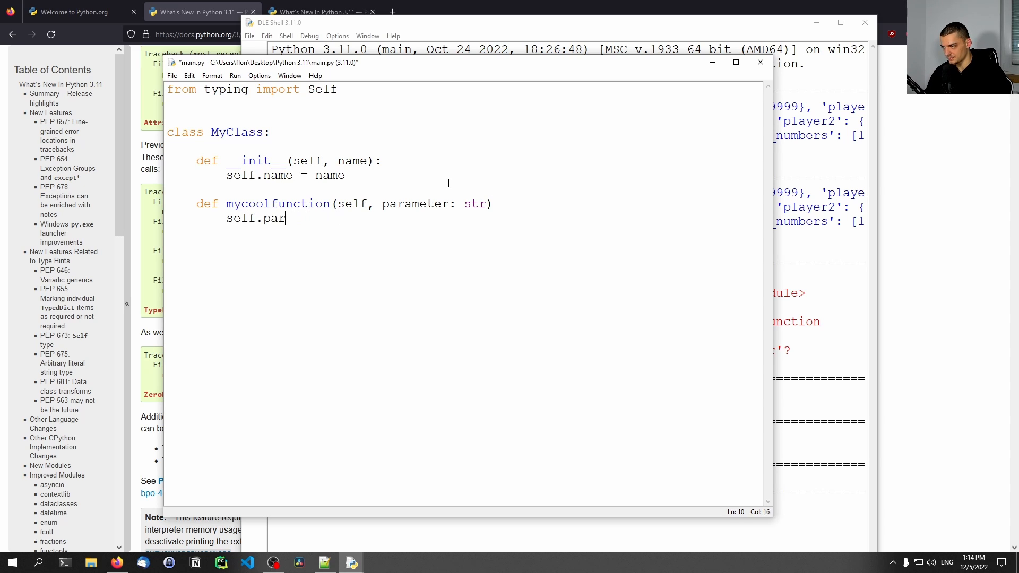
pyautogui.write('name = poa')
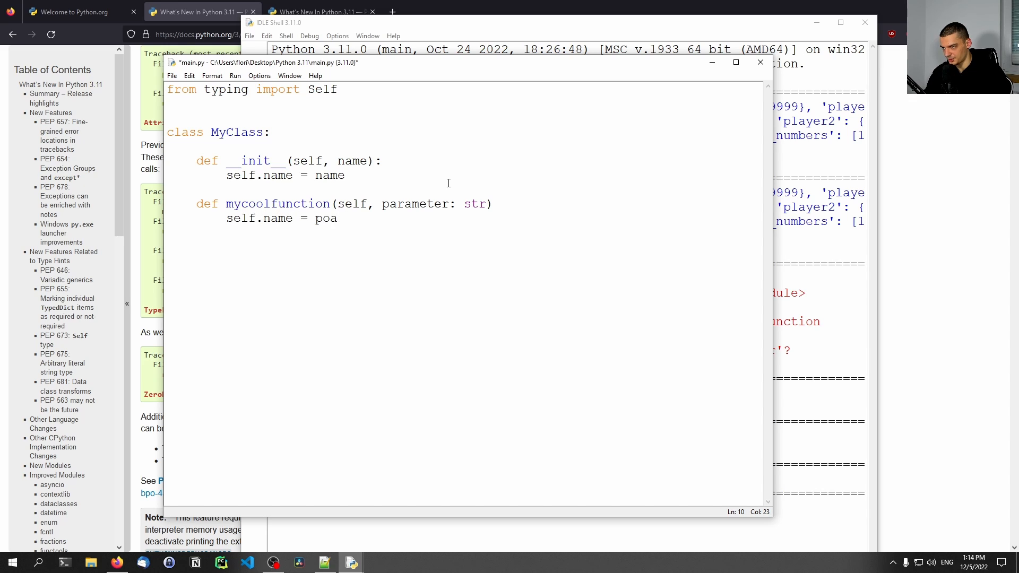
pyautogui.write('paramater')
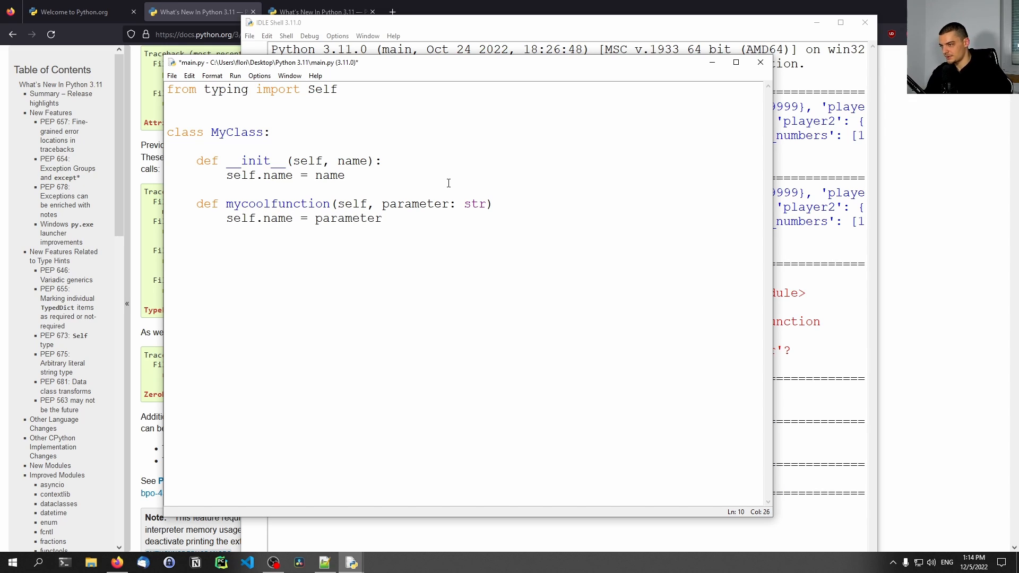
pyautogui.write('re')
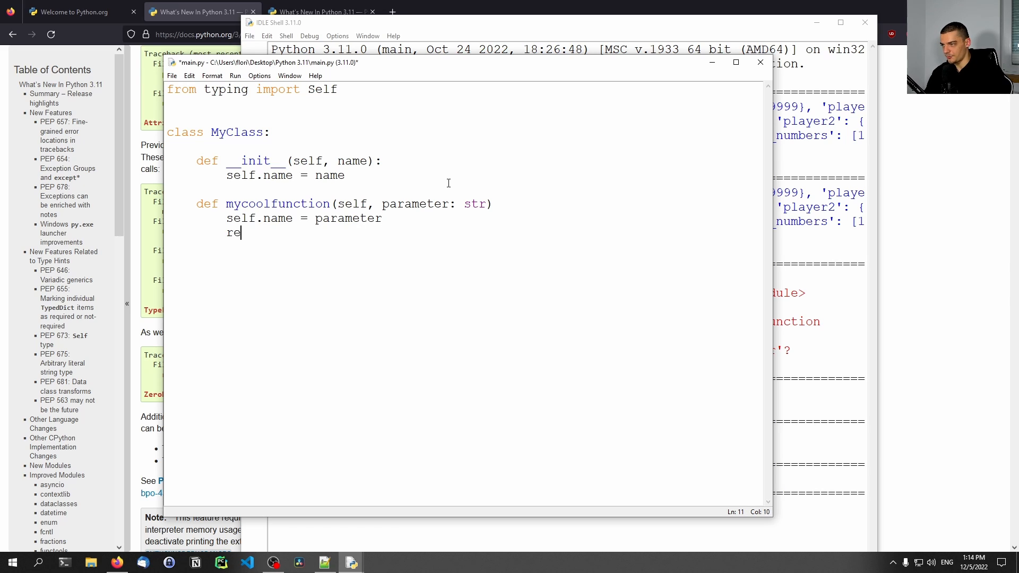
pyautogui.write('turn self')
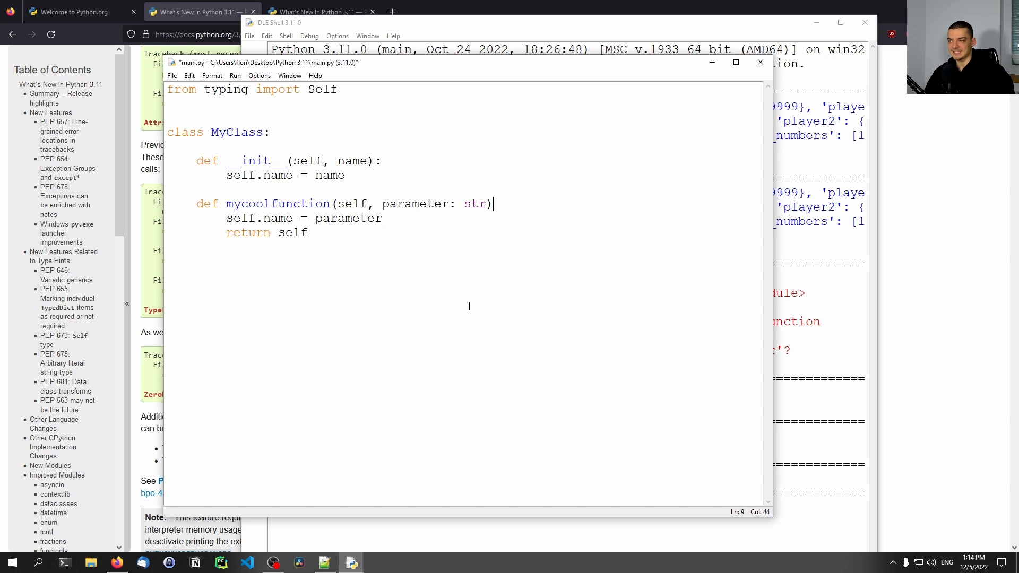
pyautogui.moveTo(461, 308)
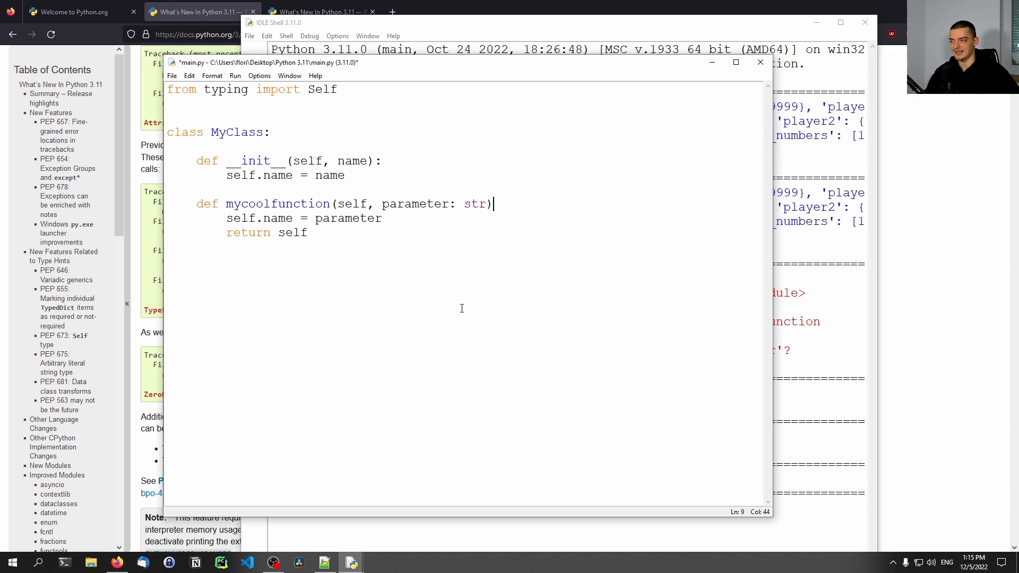
pyautogui.write('-> S')
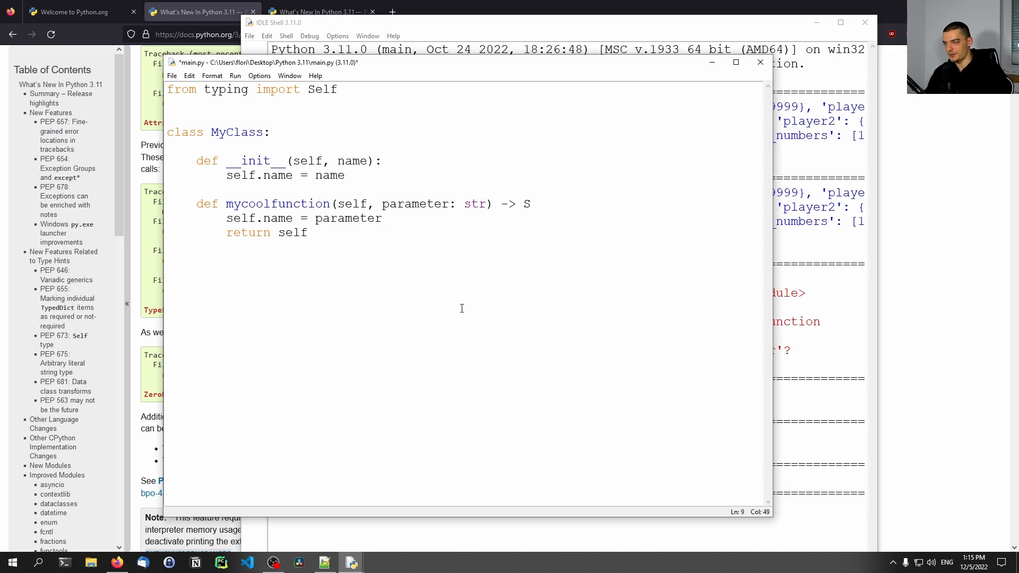
pyautogui.write('elf:')
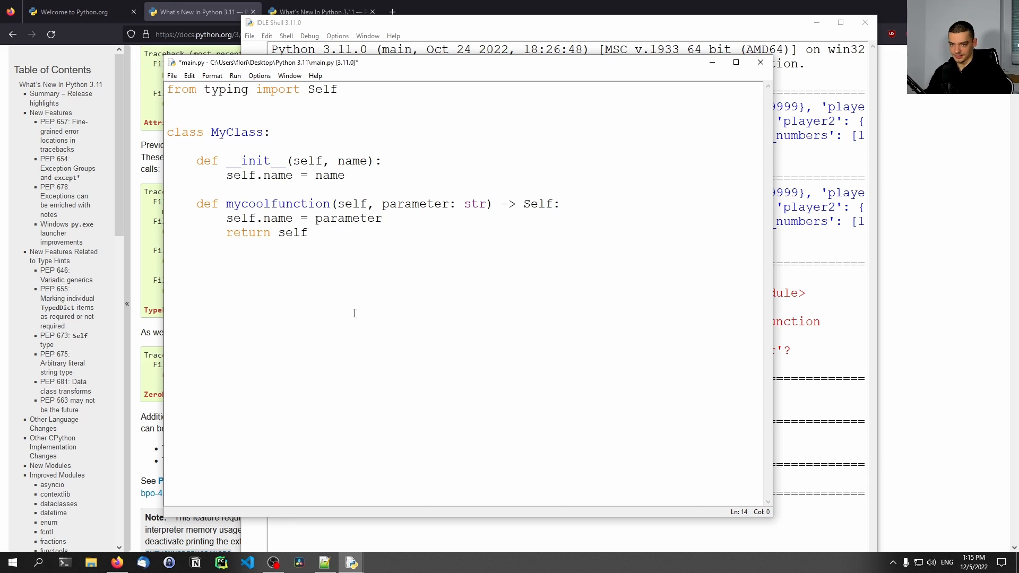
# - Create mc = MyClass("John"), assign new_mc = mc.mycoolfunction(), and print new_mc.name
pyautogui.write('mc =')
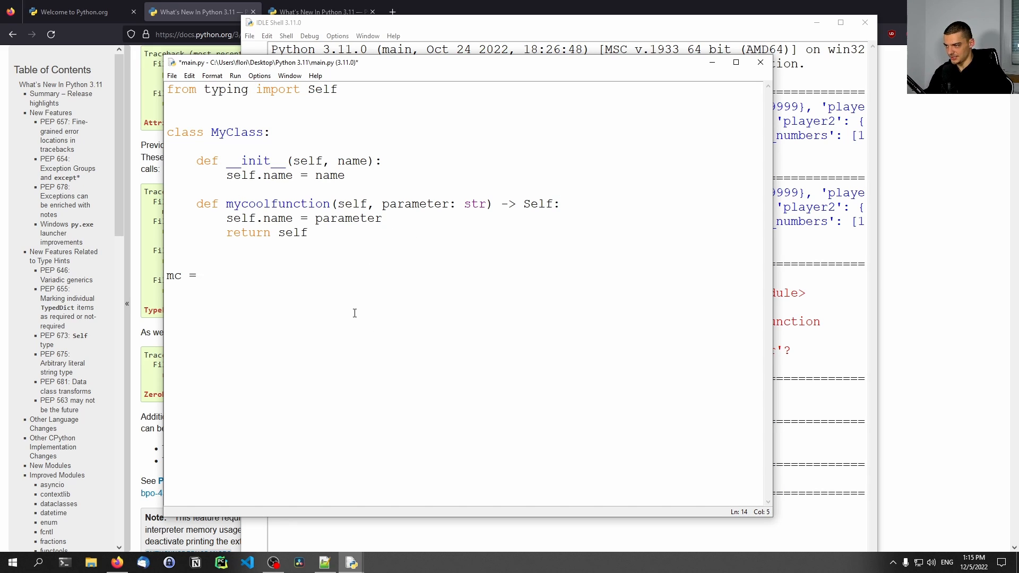
pyautogui.write('MyClass("Joh')
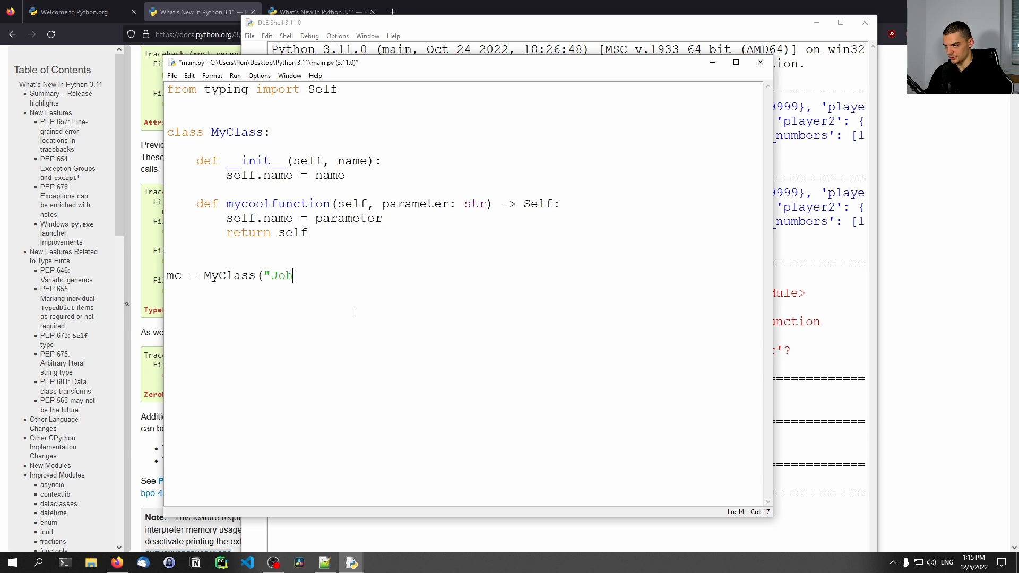
pyautogui.write('n")')
pyautogui.click(466, 289)
pyautogui.write('new_mc = mc.')
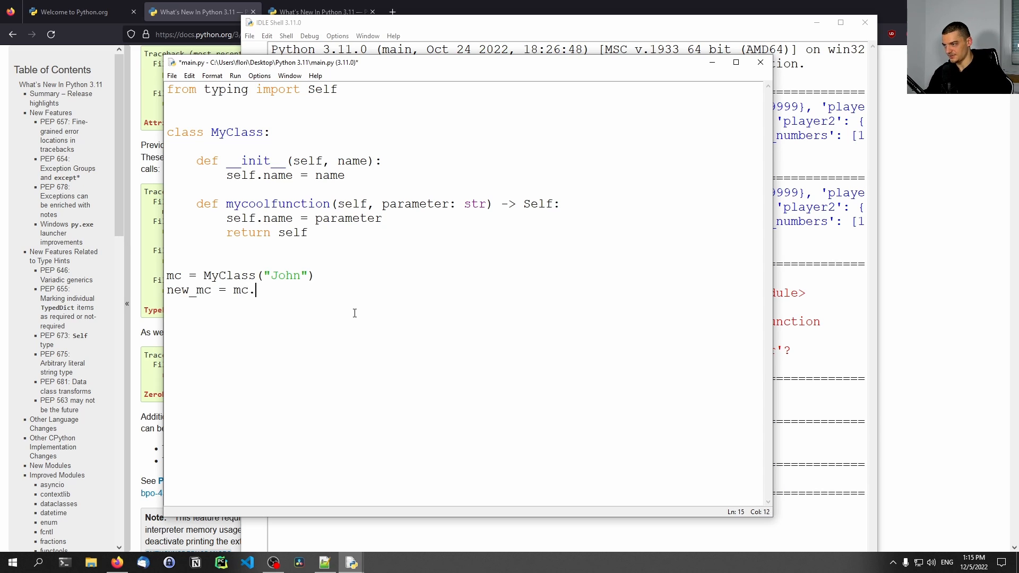
pyautogui.write('mycoolfunction(')
pyautogui.write('p')
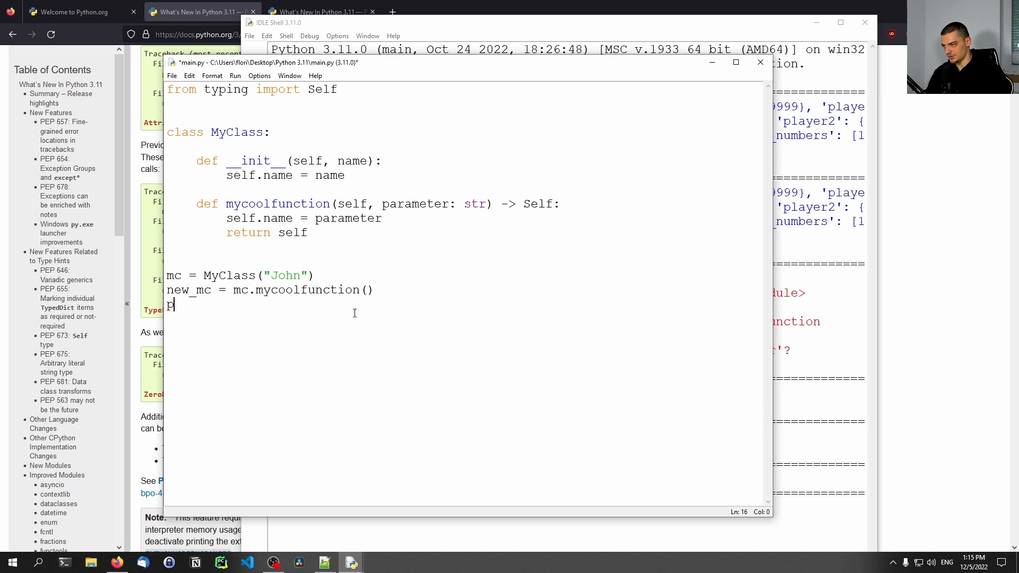
pyautogui.write('rint(new_mc.')
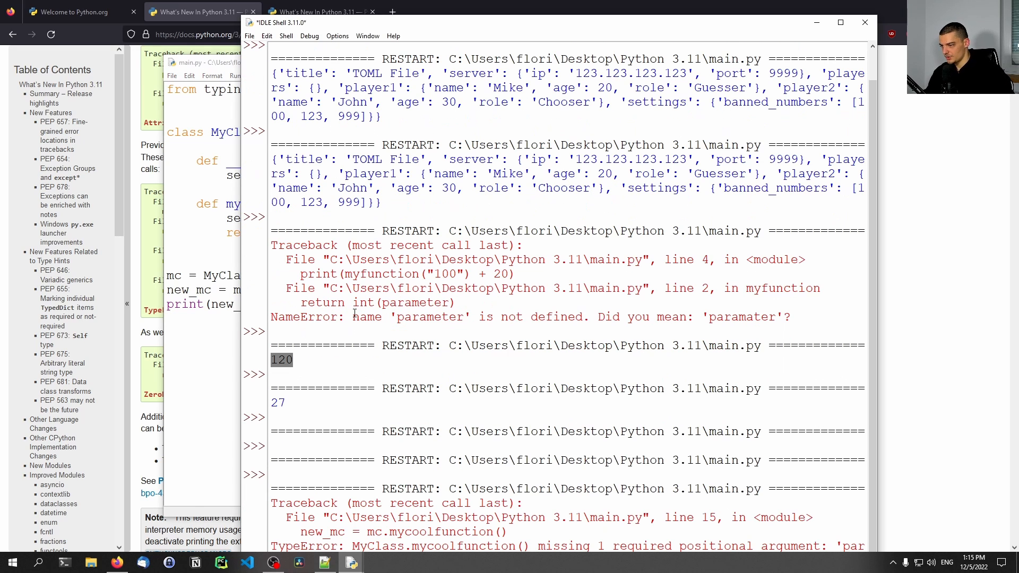
# - Pass "Test" into mc.mycoolfunction() on the new_mc line
pyautogui.click(840, 22)
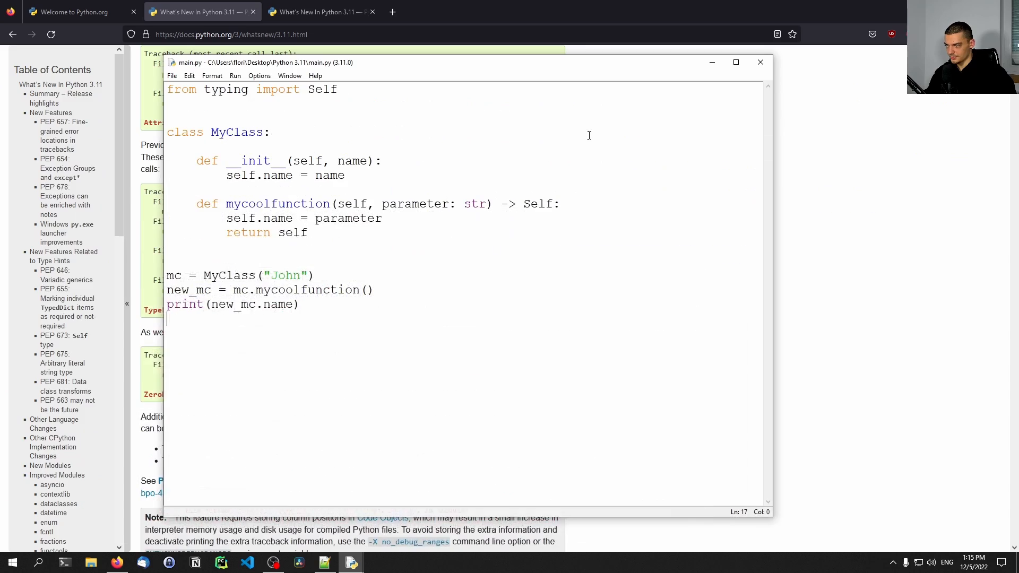
pyautogui.moveTo(370, 239)
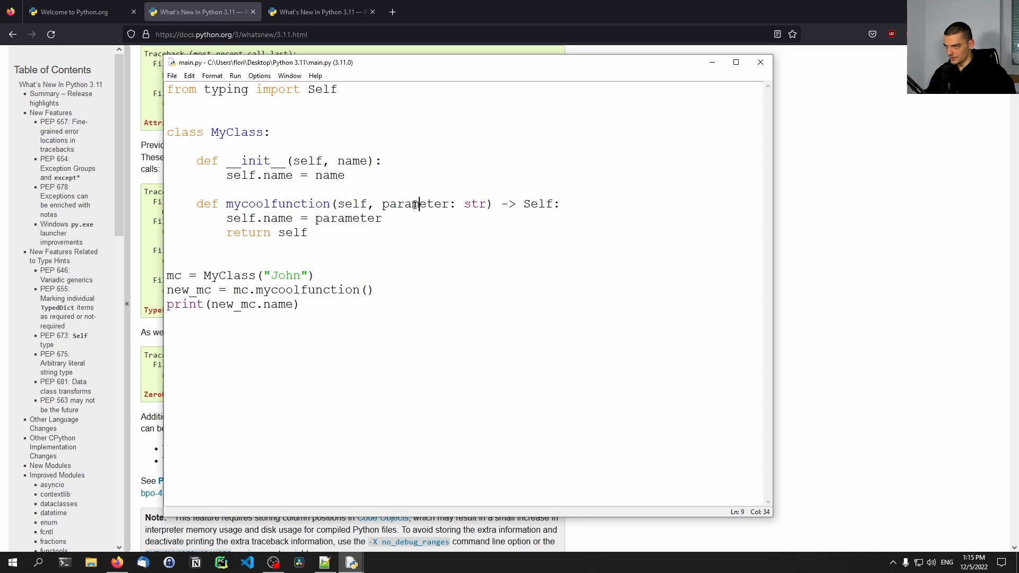
pyautogui.moveTo(351, 560)
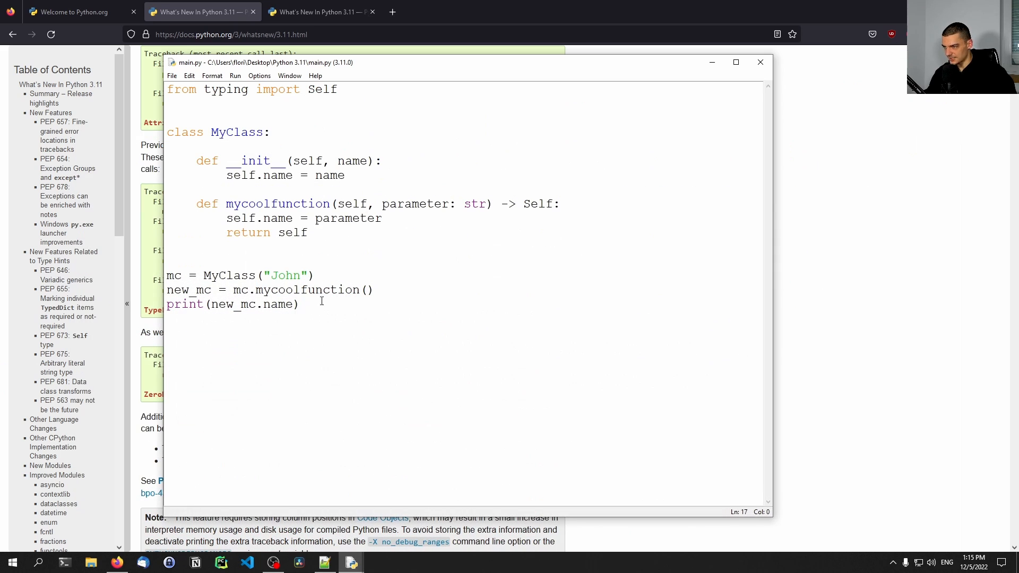
pyautogui.write('"Test"')
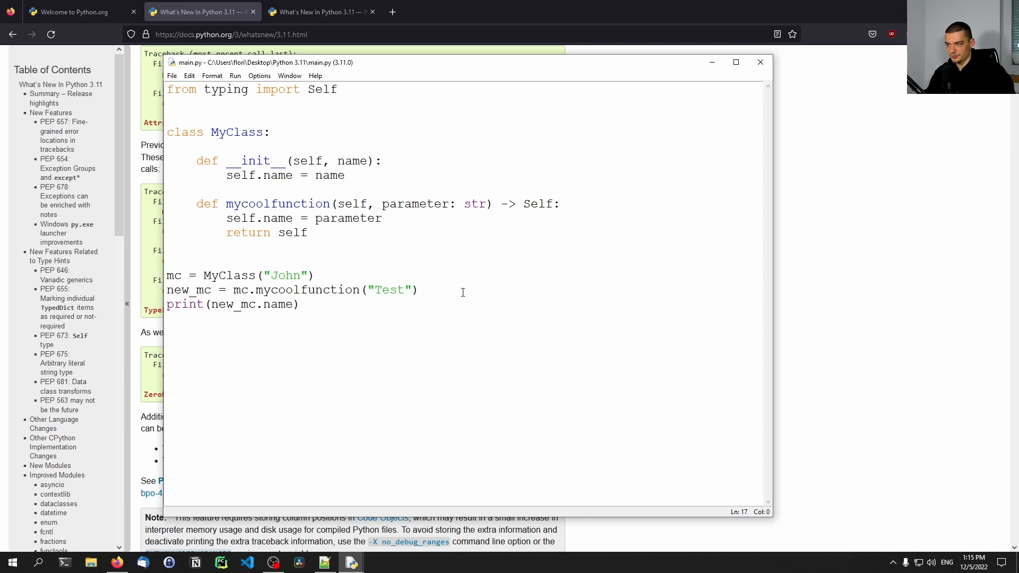
pyautogui.moveTo(548, 203)
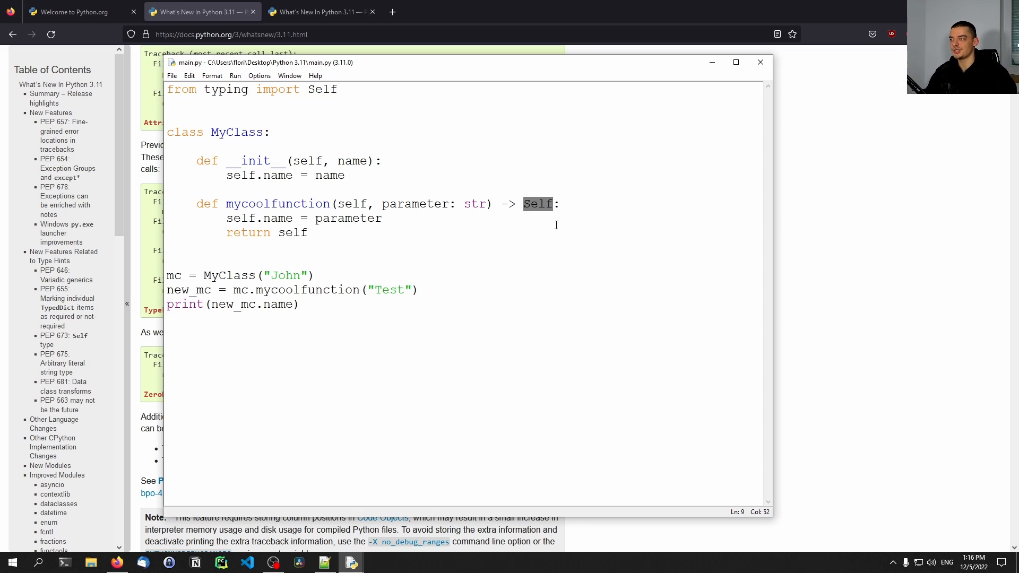
pyautogui.moveTo(290, 324)
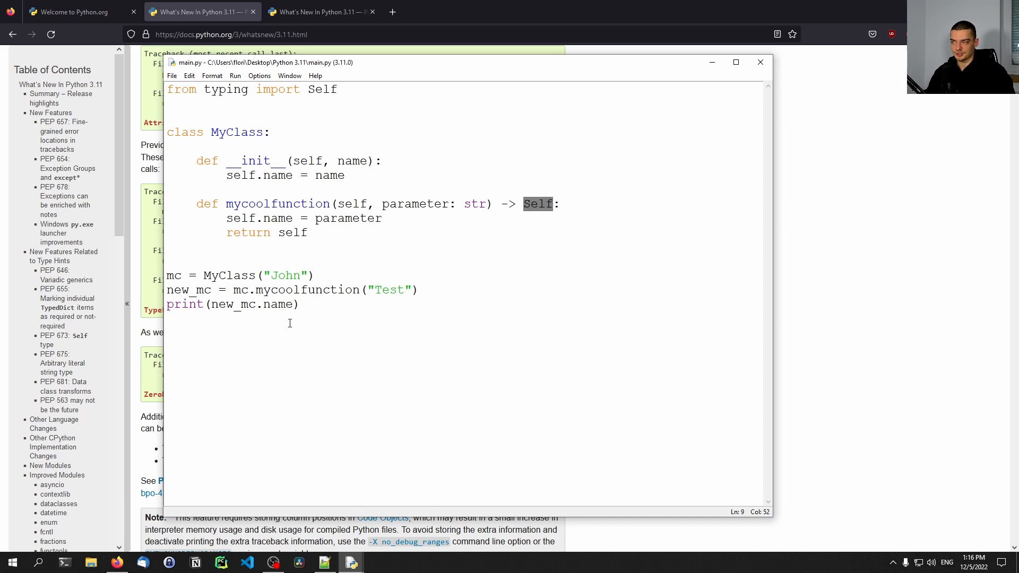
pyautogui.doubleClick(236, 132)
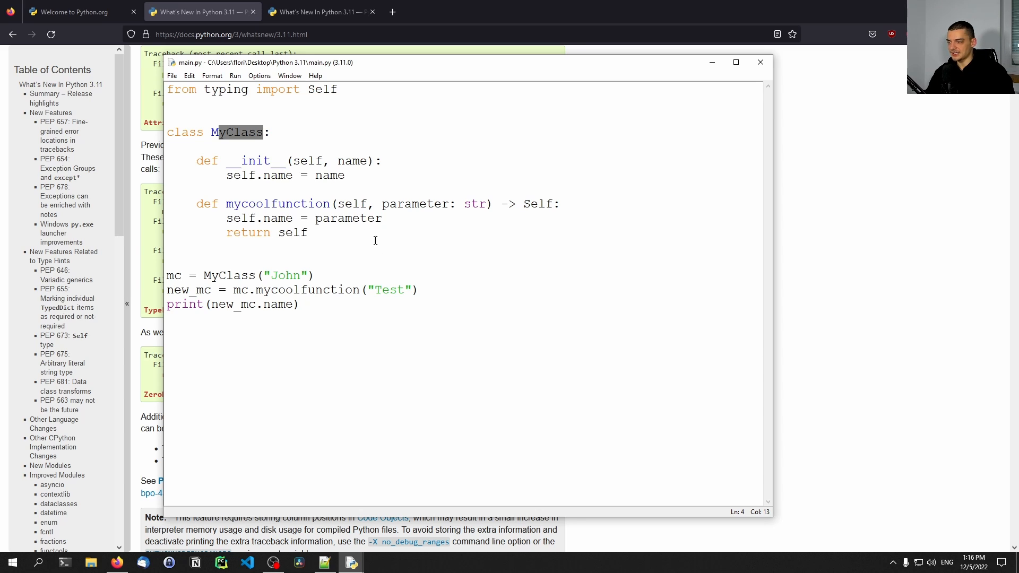
# - Scroll the What's New in Python 3.11 page down, then bring main.py back to the front
pyautogui.click(761, 62)
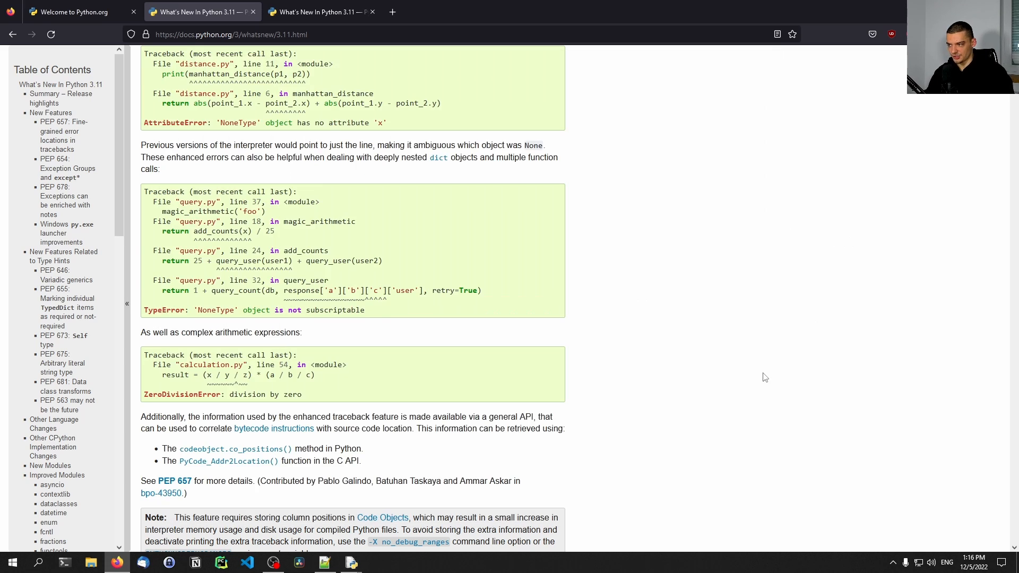
pyautogui.scroll(-3)
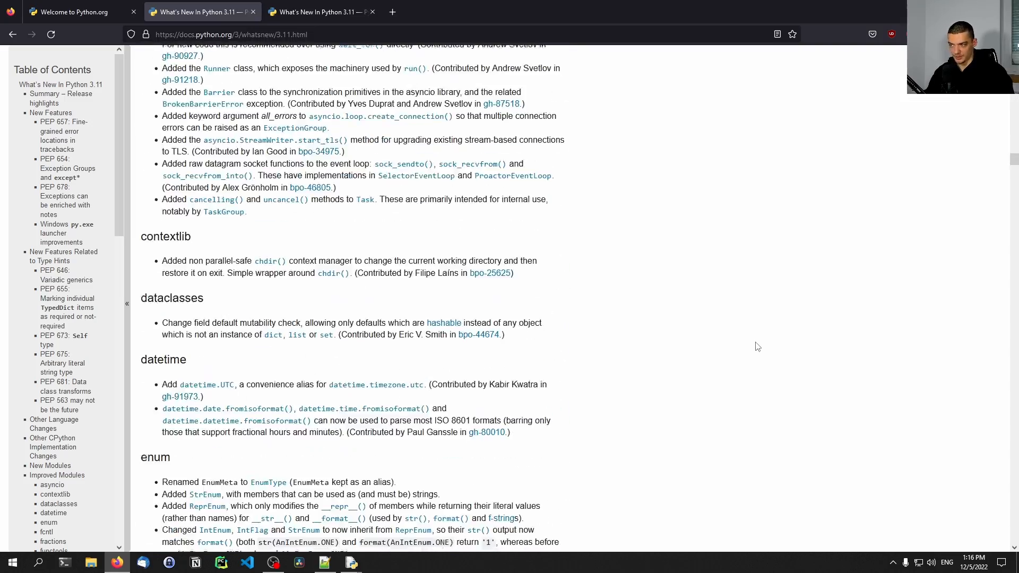
pyautogui.scroll(-3)
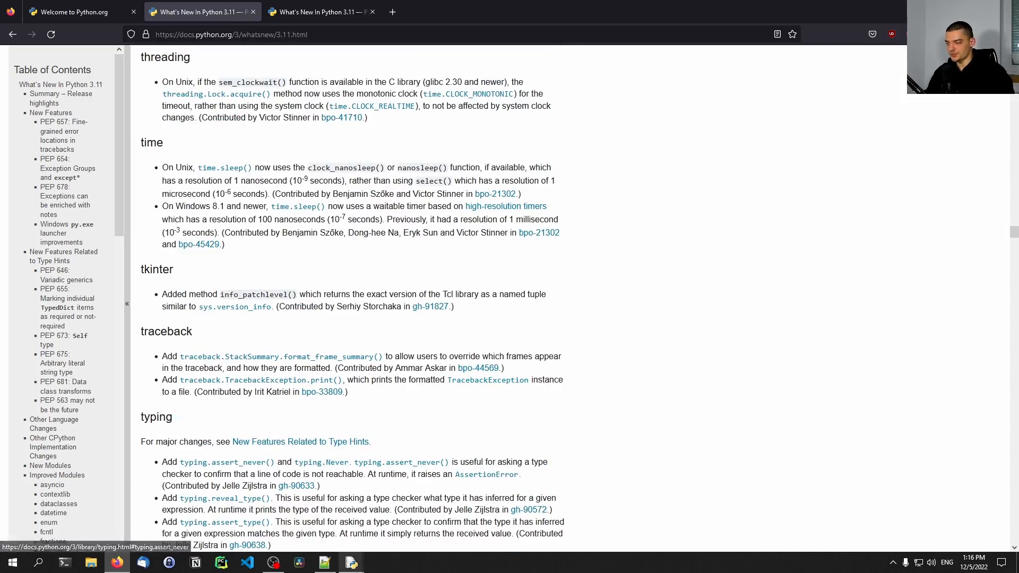
pyautogui.click(350, 562)
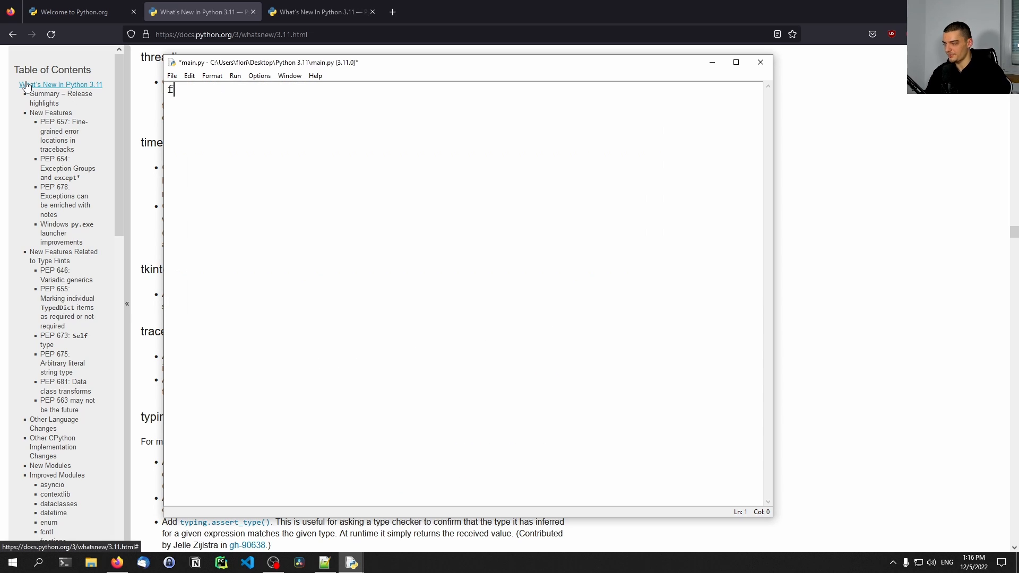
# - Import Enum and define class MyColor(Enum) with RED = 1, Green = 2, BLUE = 3
pyautogui.write('rom enum import')
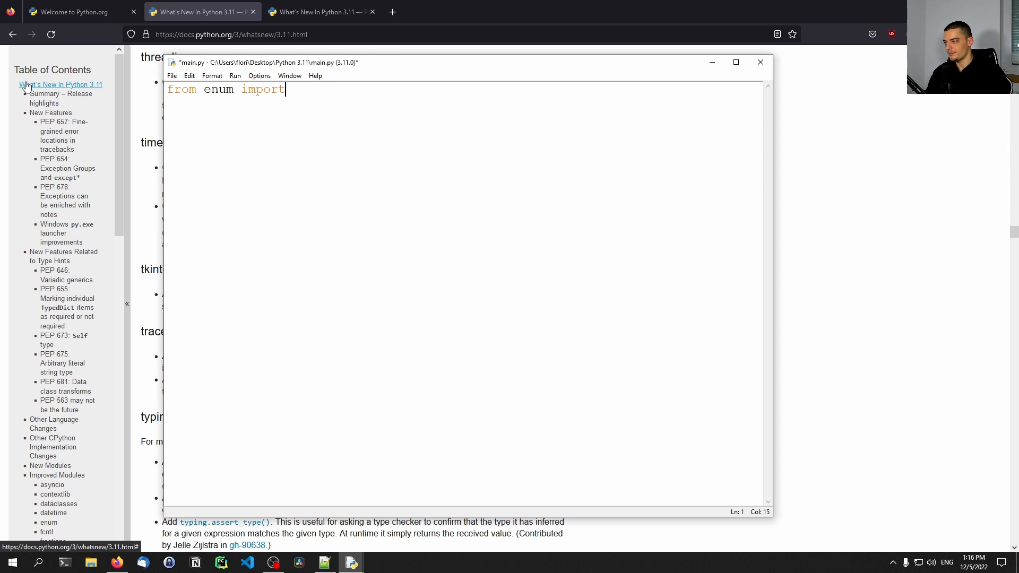
pyautogui.write('Enum')
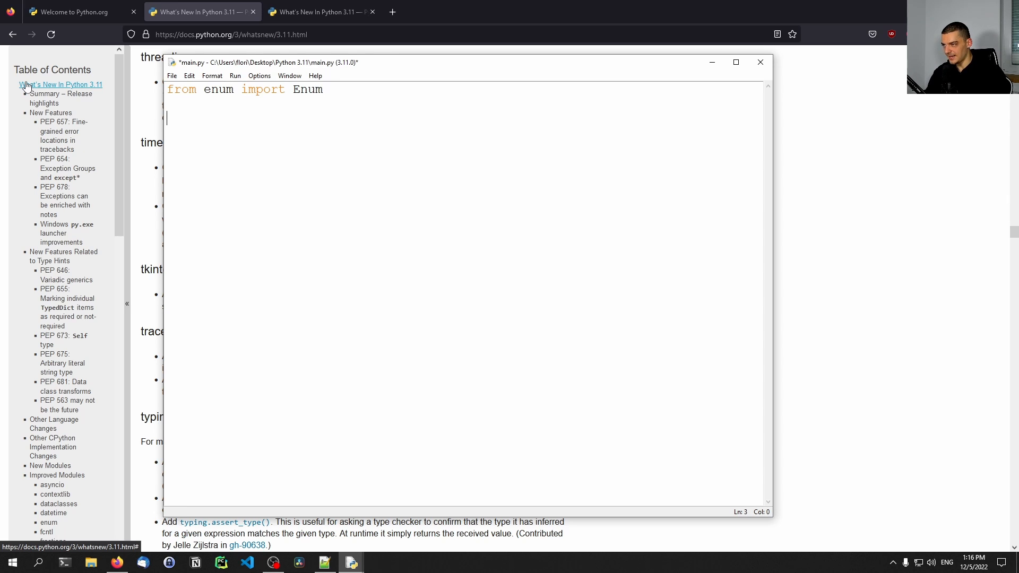
pyautogui.write('class')
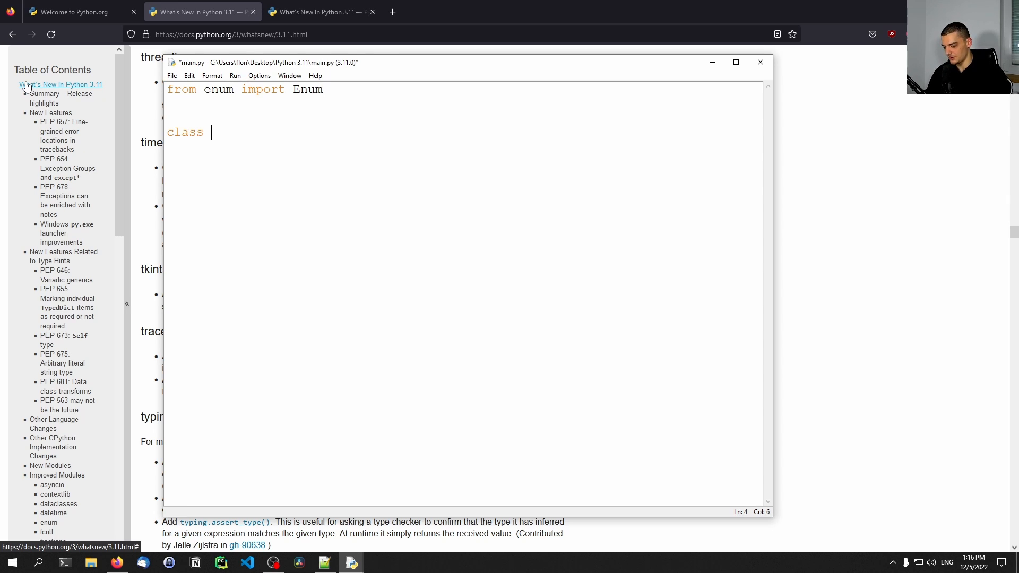
pyautogui.write('MyColor(')
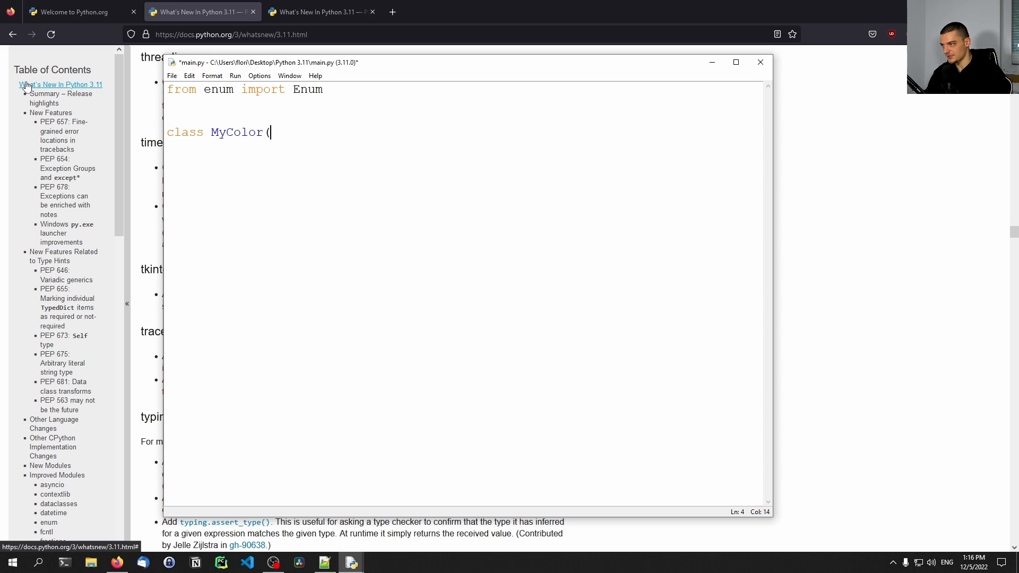
pyautogui.write('Enum)')
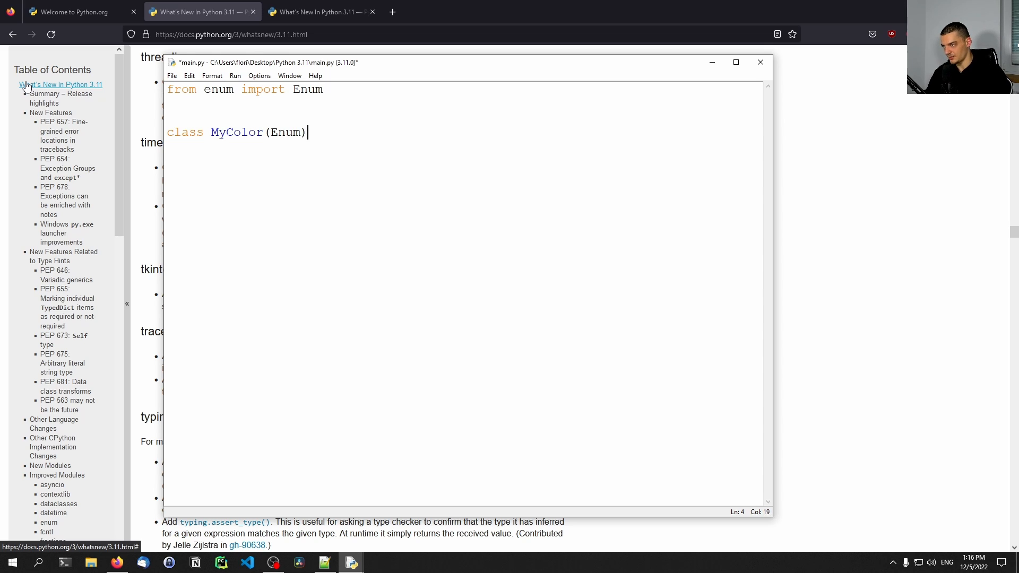
pyautogui.write(':')
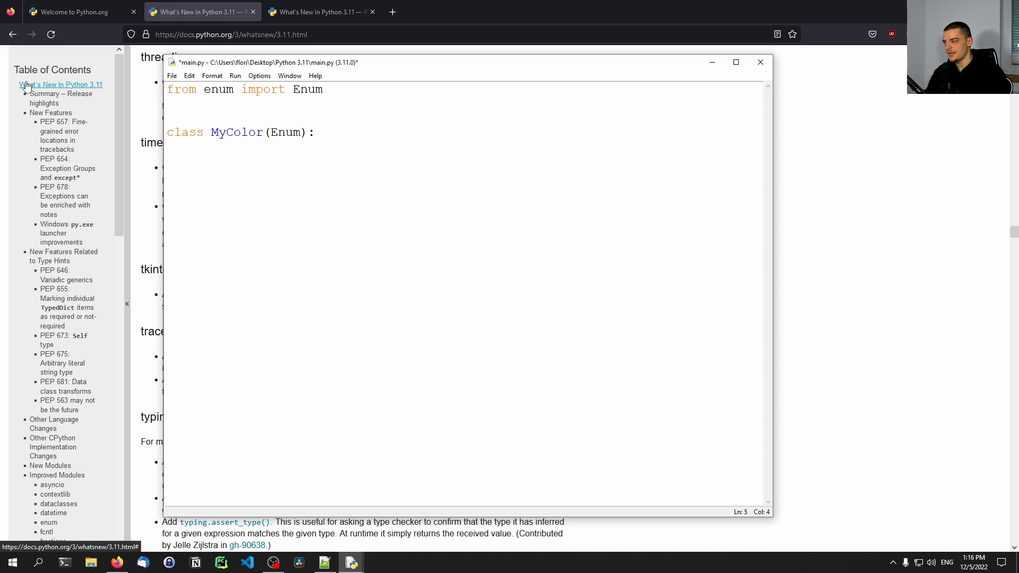
pyautogui.write('RED = "')
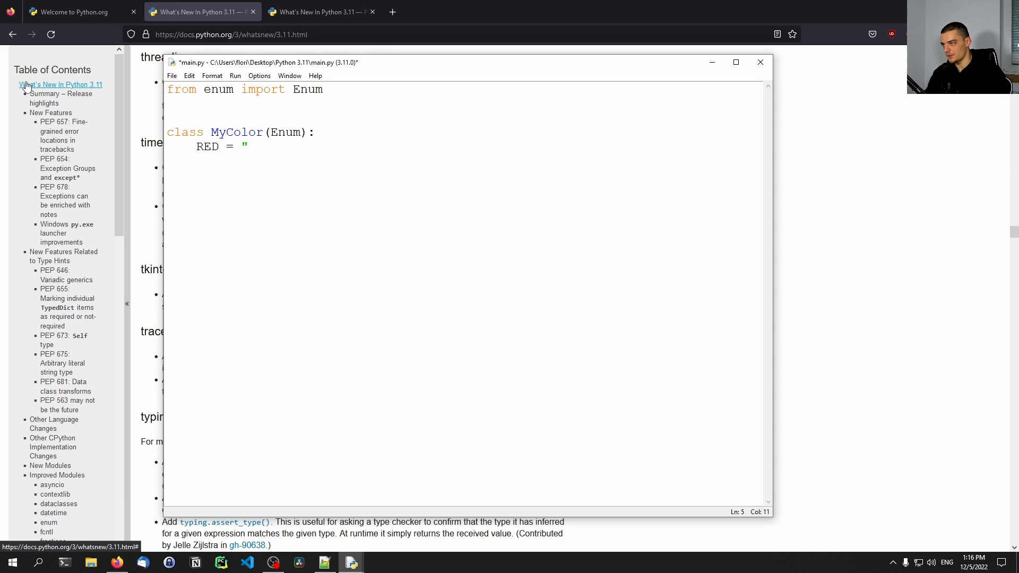
pyautogui.write('1')
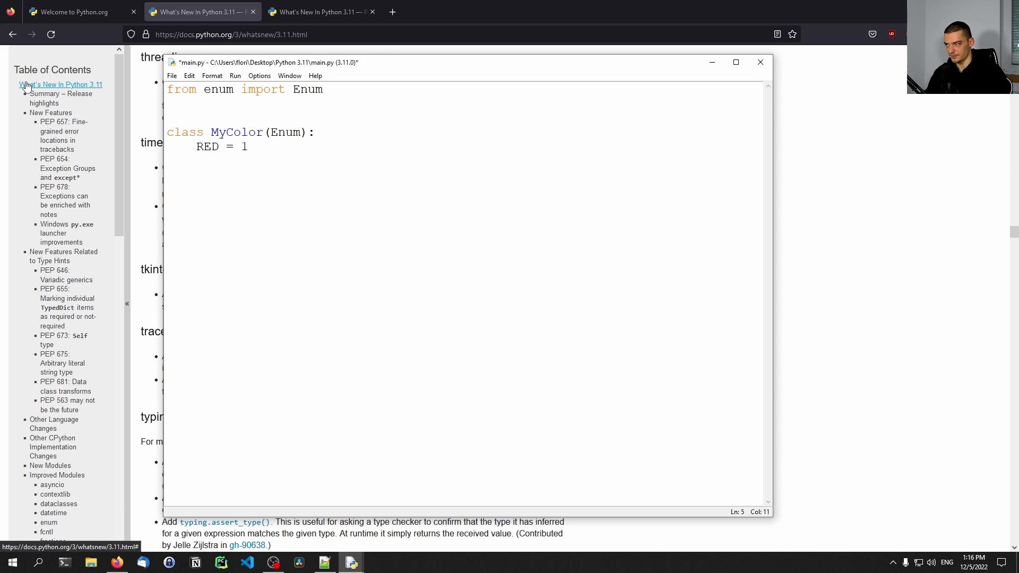
pyautogui.write('Gre')
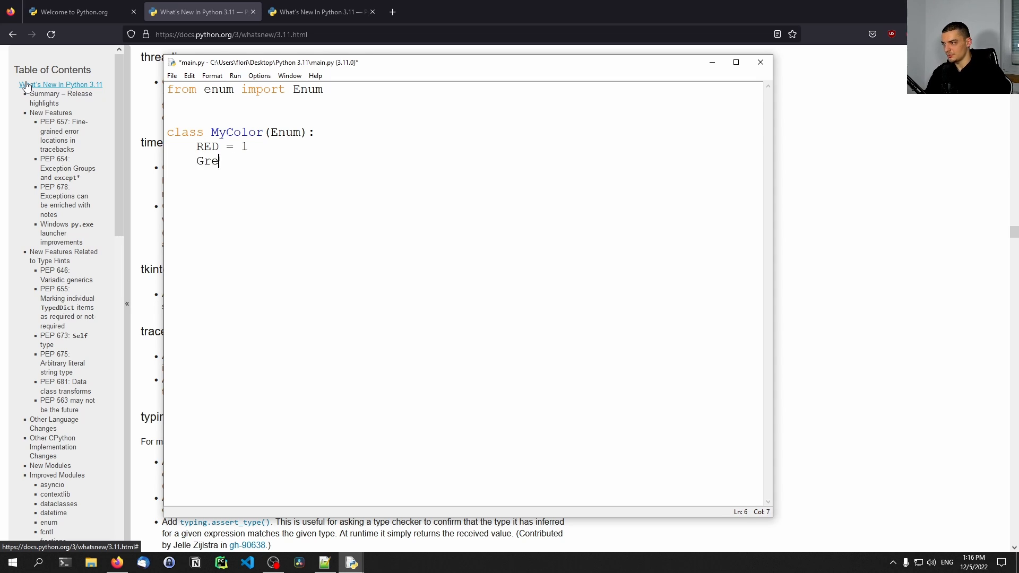
pyautogui.write('en = 2')
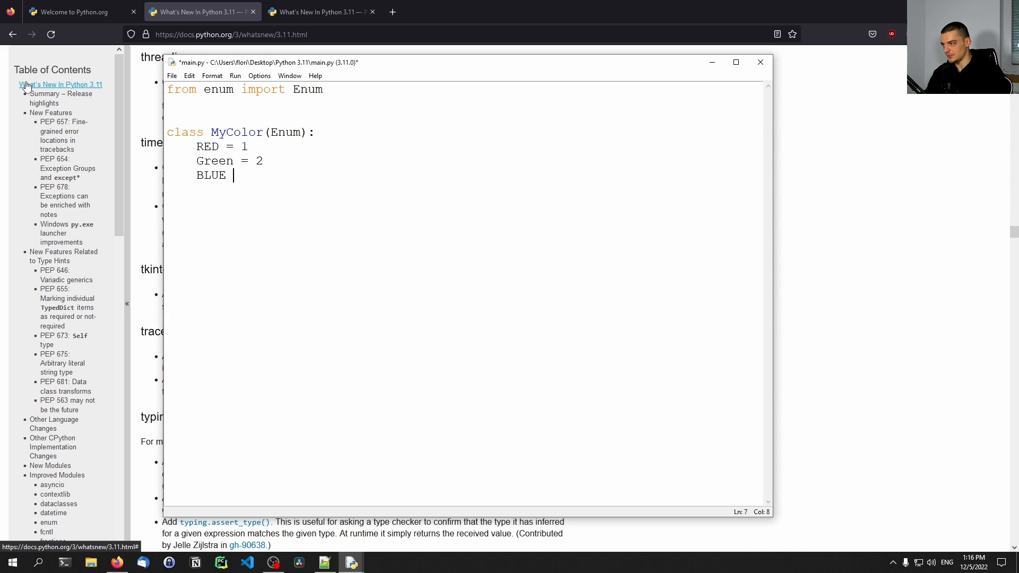
pyautogui.write('= 3')
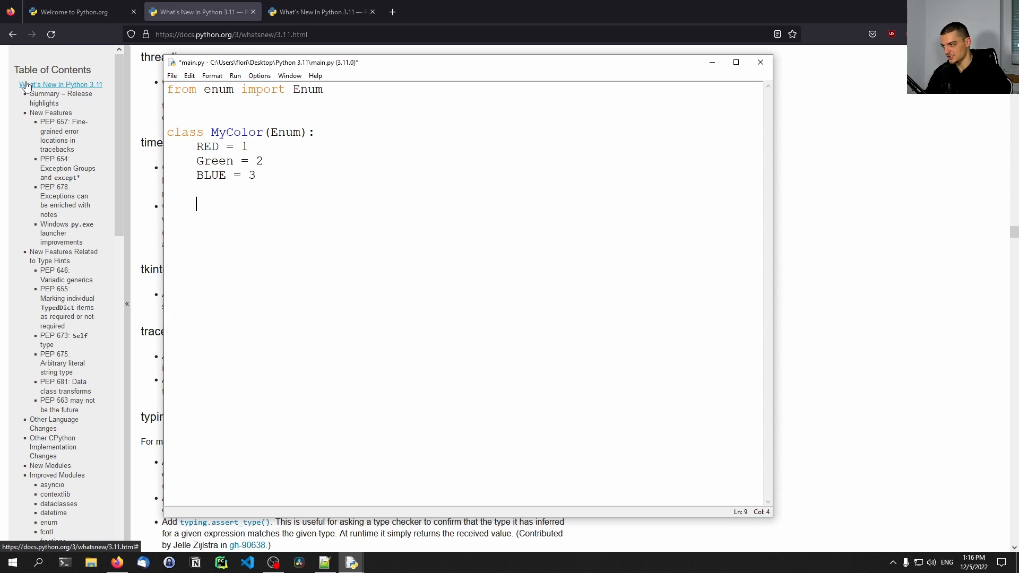
# - Add print(MyColor.RED.value) below the class
pyautogui.write('print(My')
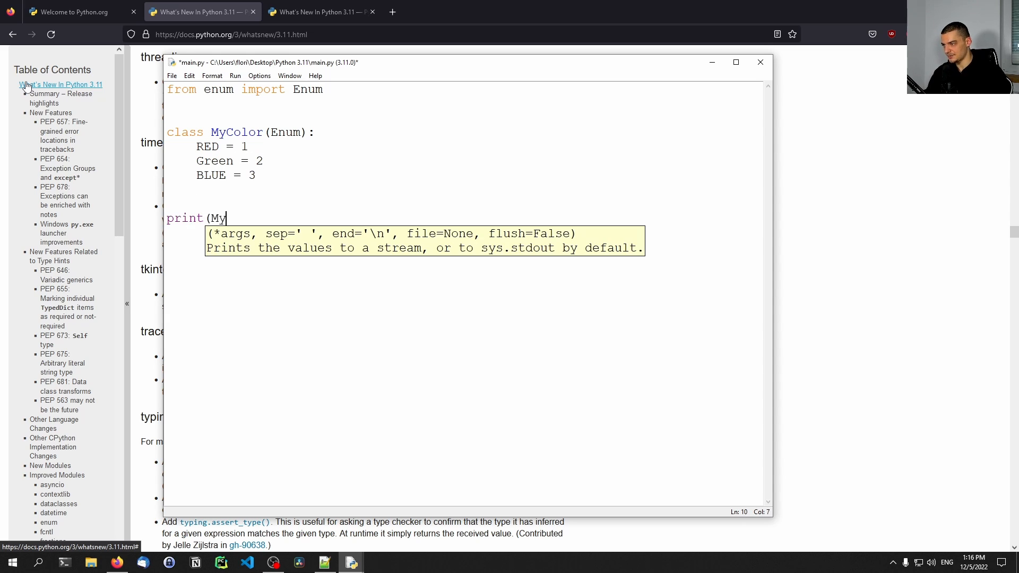
pyautogui.write('Color.RED')
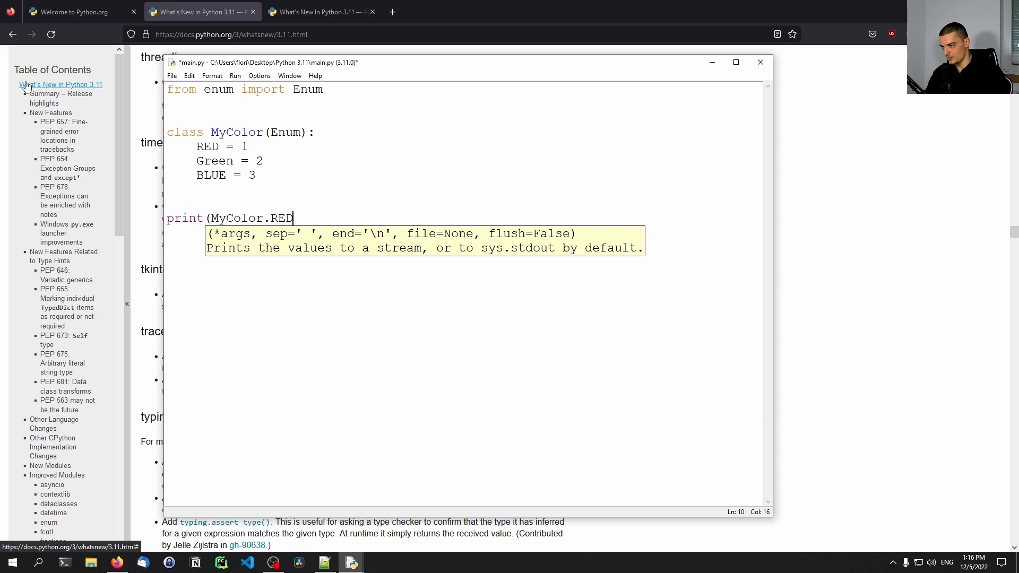
pyautogui.write('.value)')
pyautogui.click(469, 146)
pyautogui.write('"red')
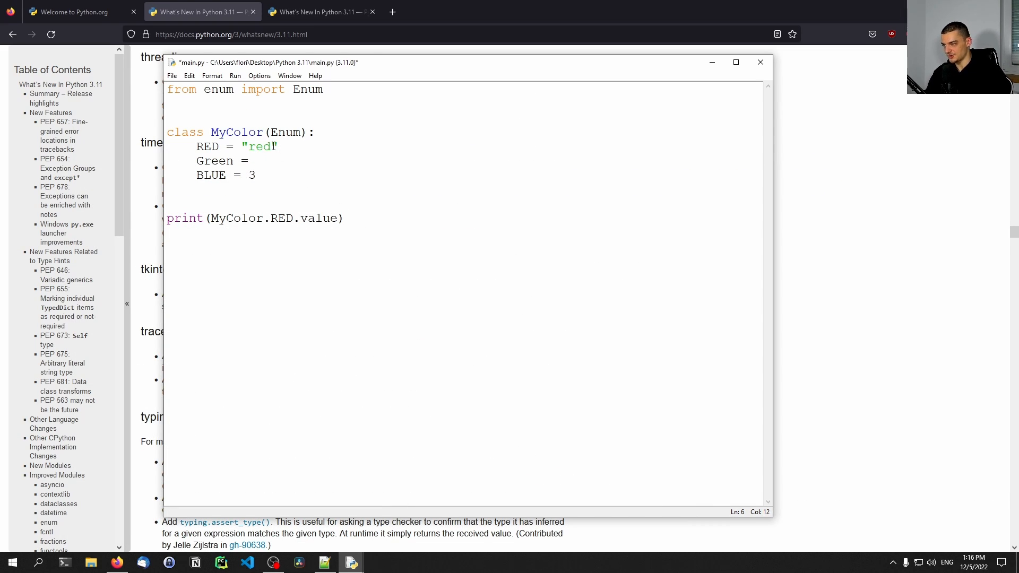
# - Change MyColor's member values to the strings "red", "green" and "blue"
pyautogui.write('"green"')
pyautogui.click(467, 175)
pyautogui.write('"b')
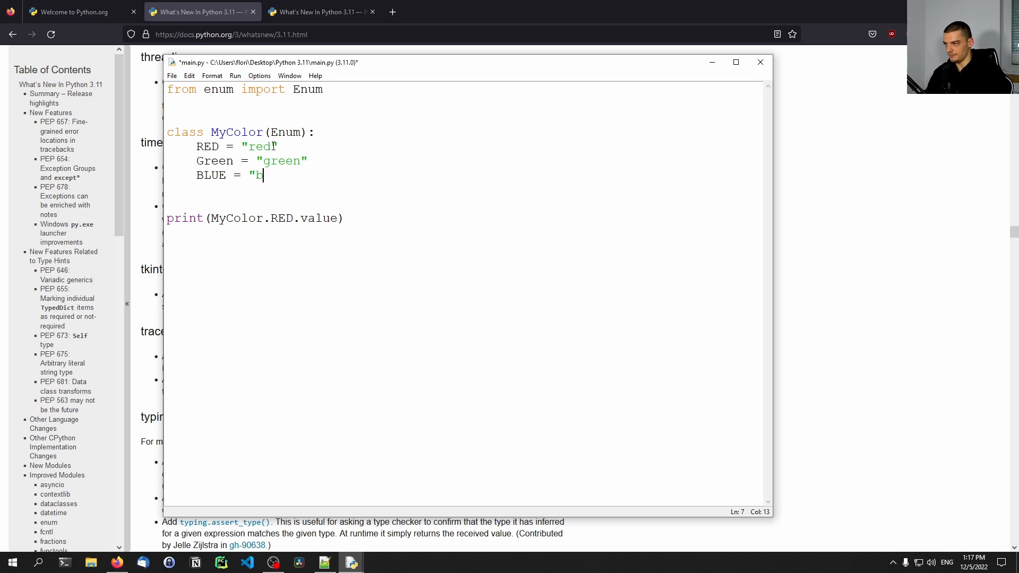
pyautogui.write('lue"')
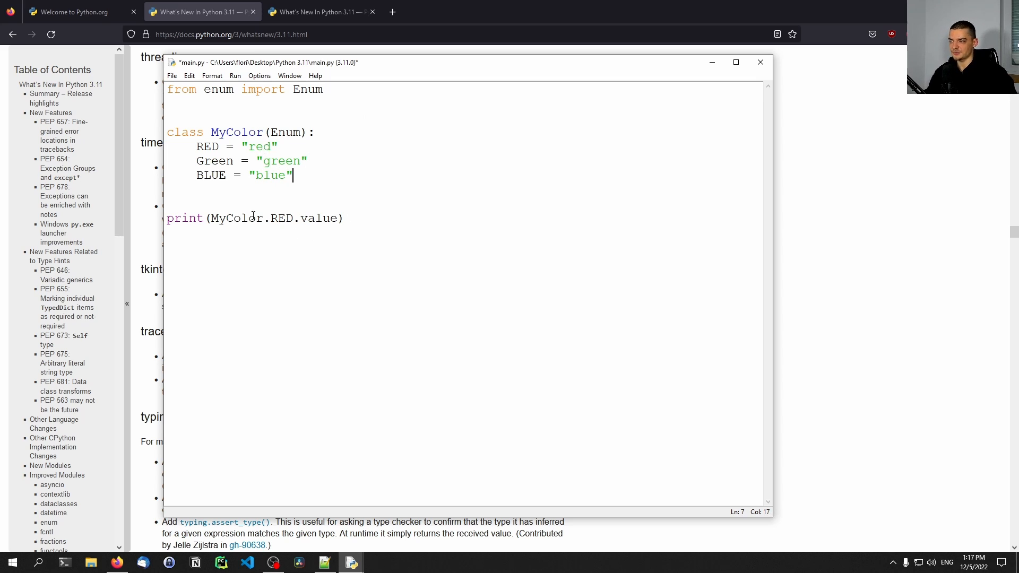
pyautogui.moveTo(346, 190)
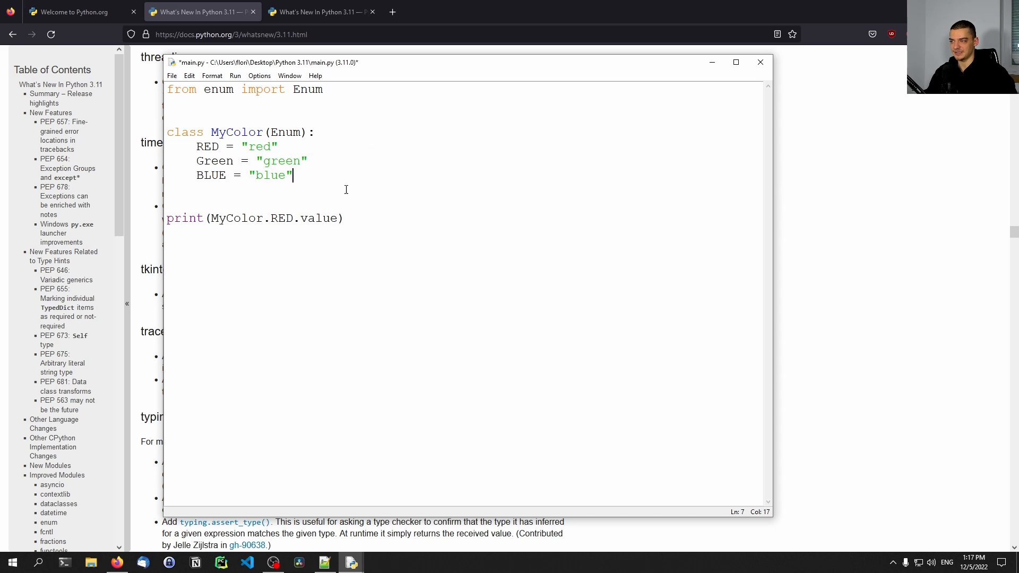
pyautogui.moveTo(289, 236)
pyautogui.write('Str')
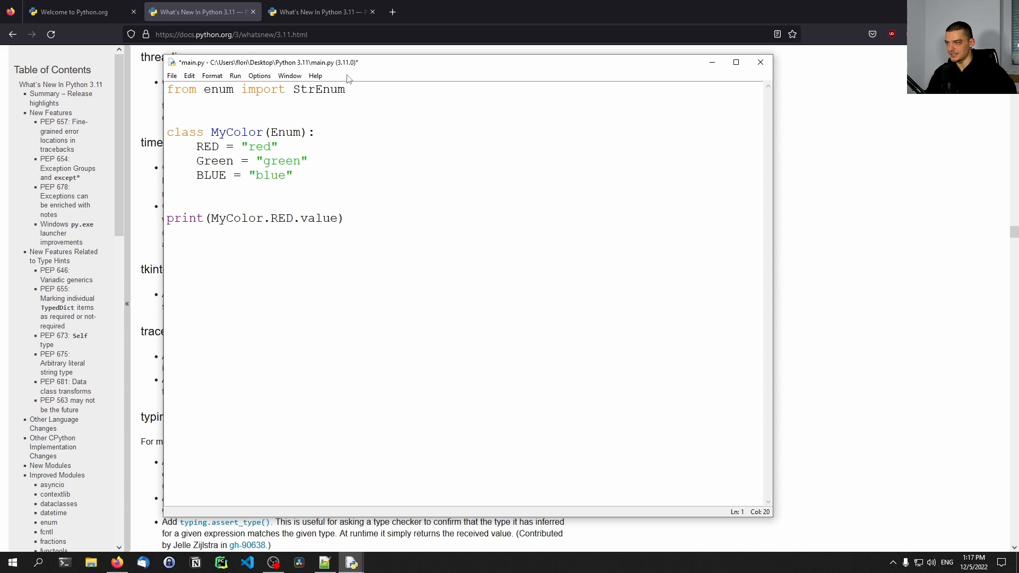
# - Import auto, base MyColor on StrEnum with auto() members, and run main.py as a module
pyautogui.write(', auto')
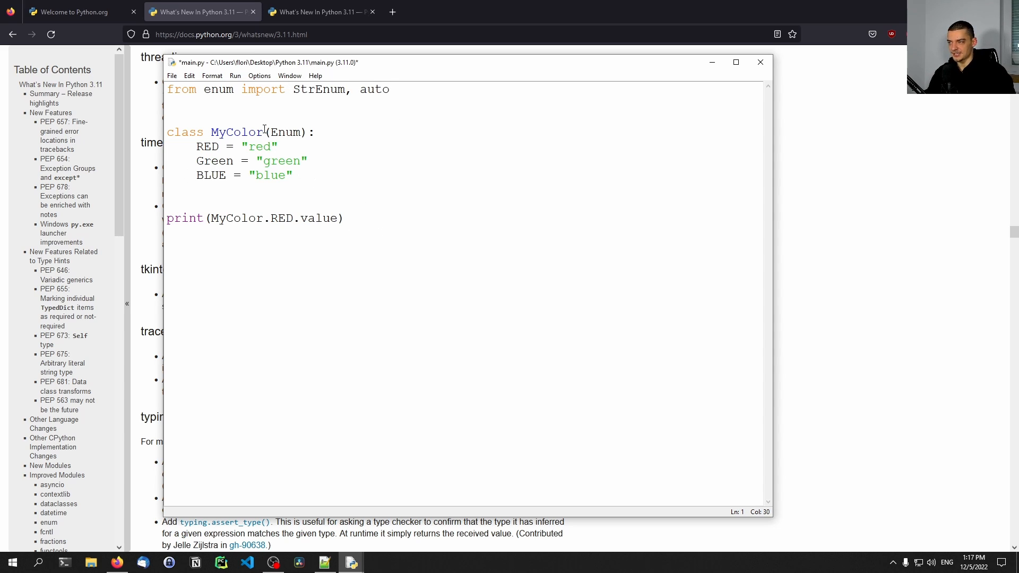
pyautogui.write('StrEnum')
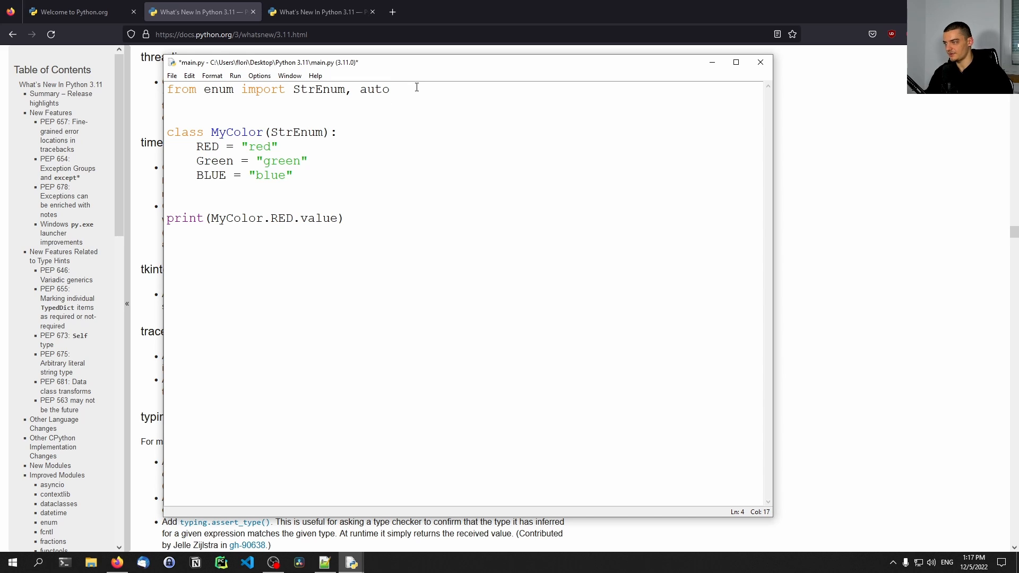
pyautogui.write('auto(')
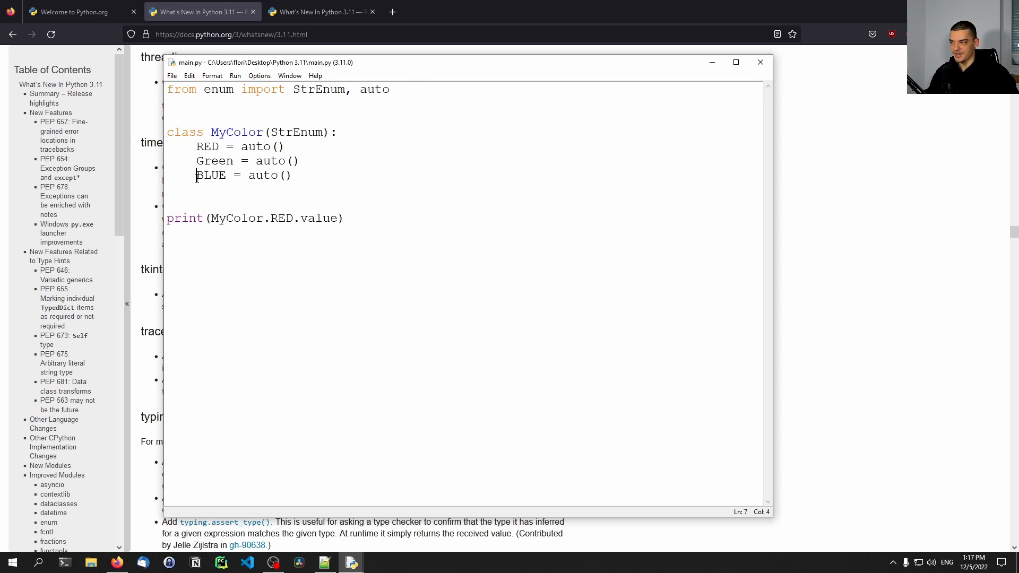
pyautogui.click(235, 75)
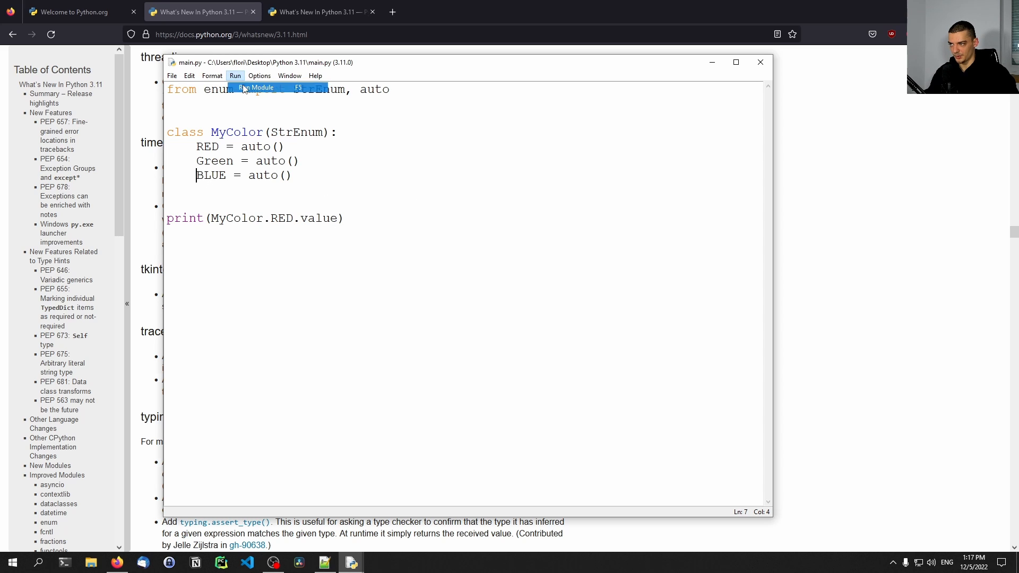
pyautogui.click(256, 88)
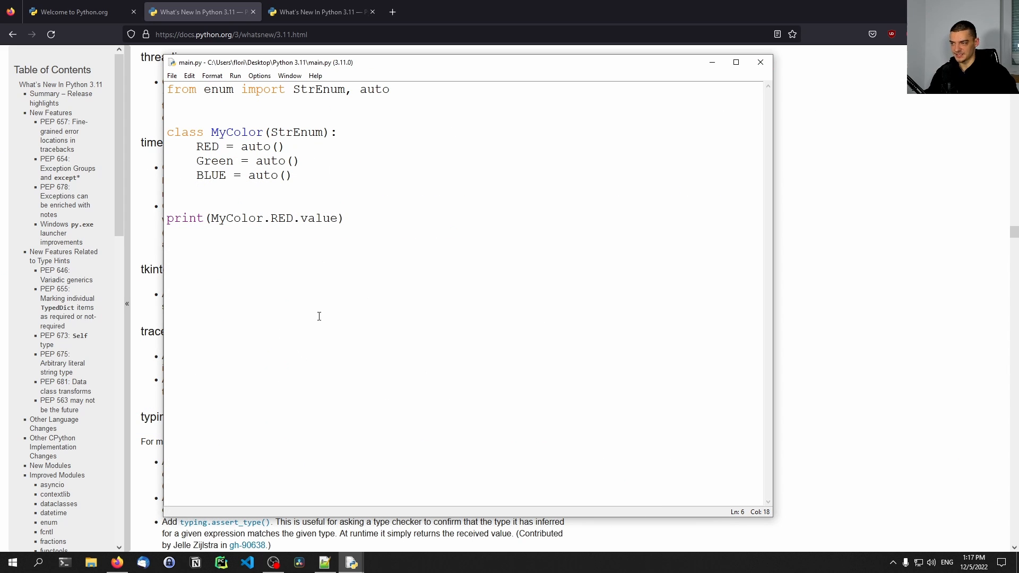
pyautogui.moveTo(336, 344)
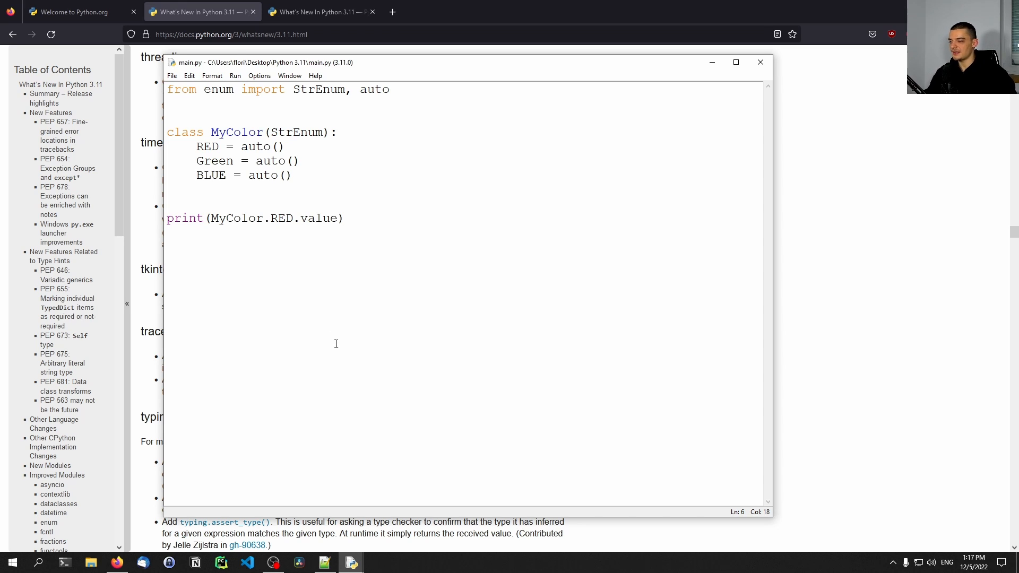